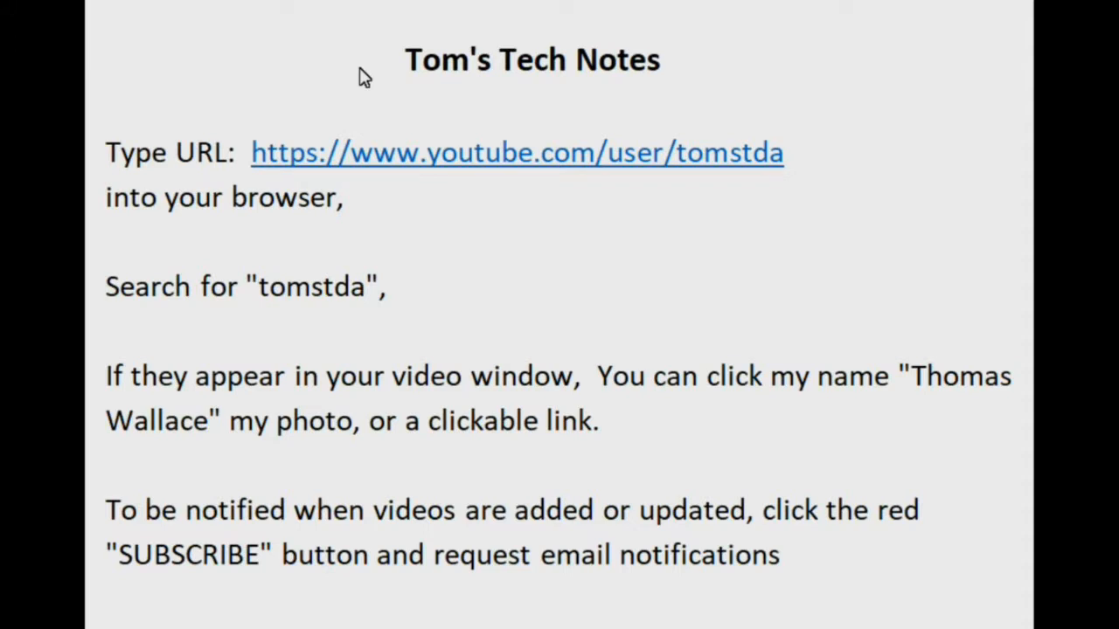
{"action": "mouse_move", "coordinate": [299, 94]}
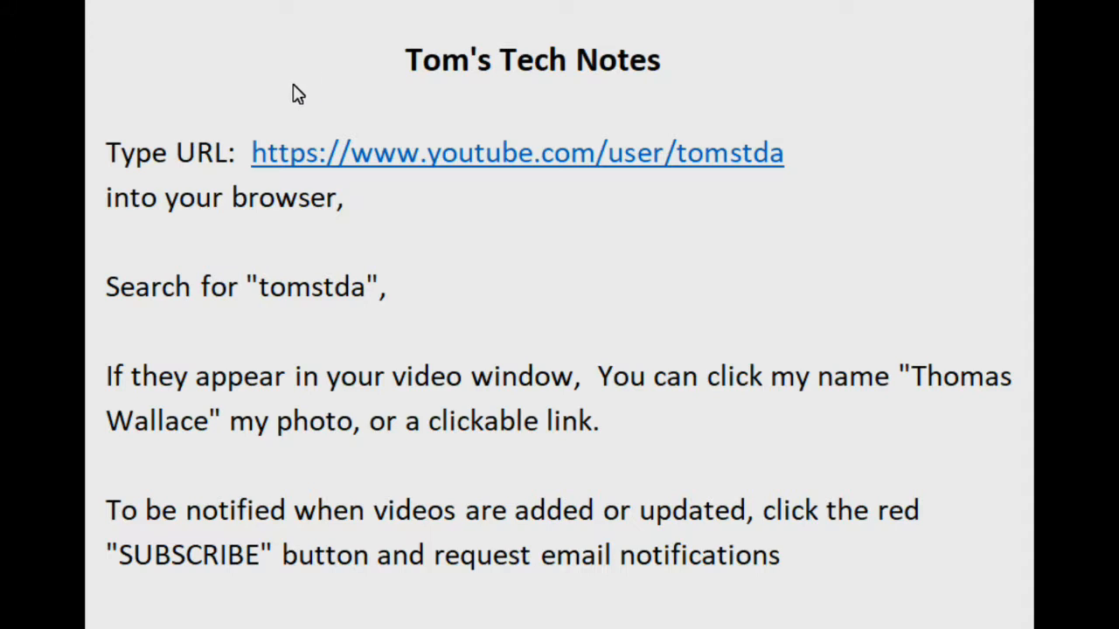
{"action": "mouse_move", "coordinate": [96, 156]}
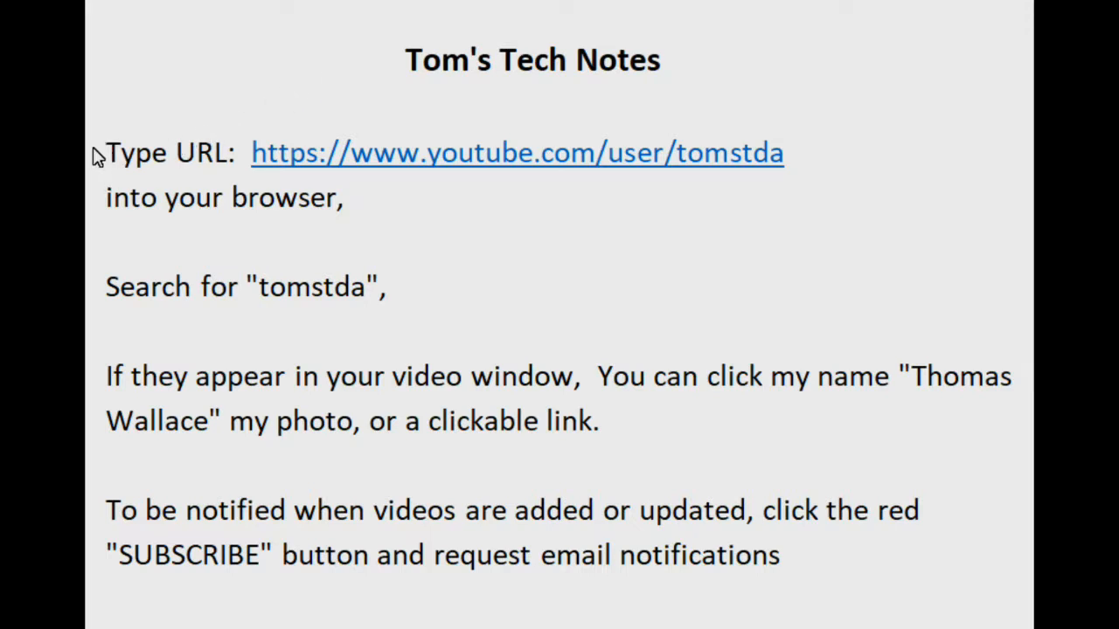
{"action": "mouse_move", "coordinate": [112, 294]}
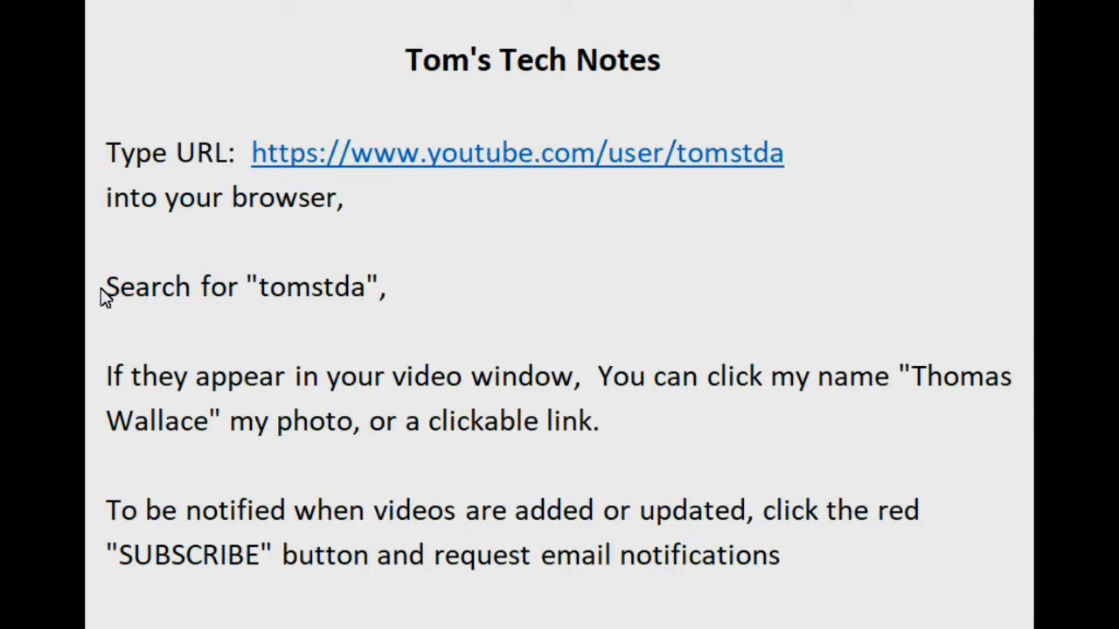
{"action": "mouse_move", "coordinate": [103, 341]}
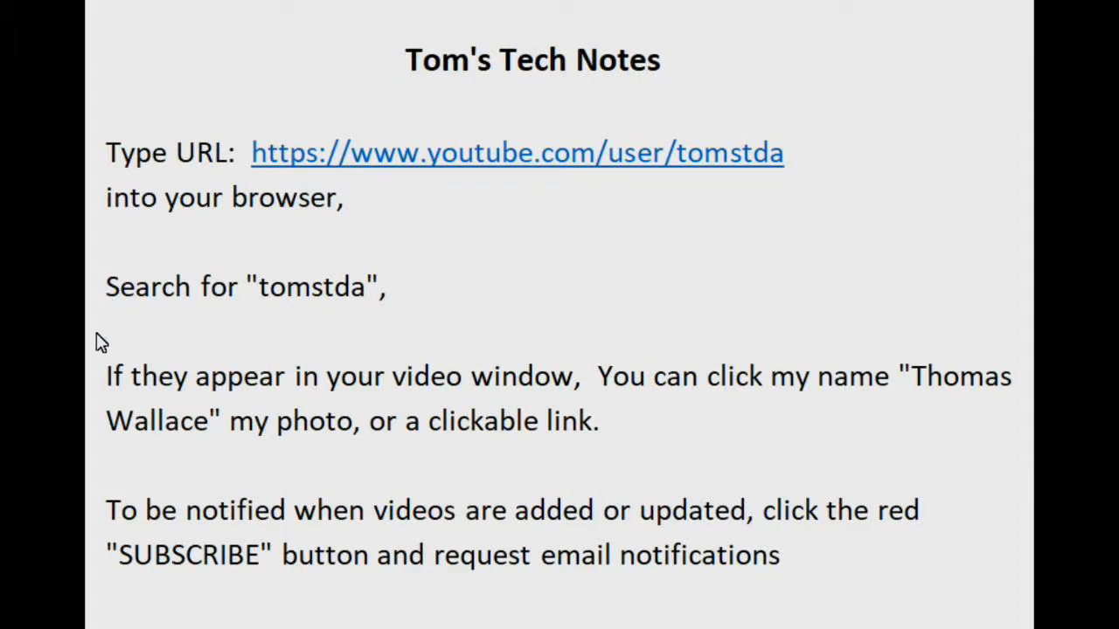
{"action": "mouse_move", "coordinate": [102, 388]}
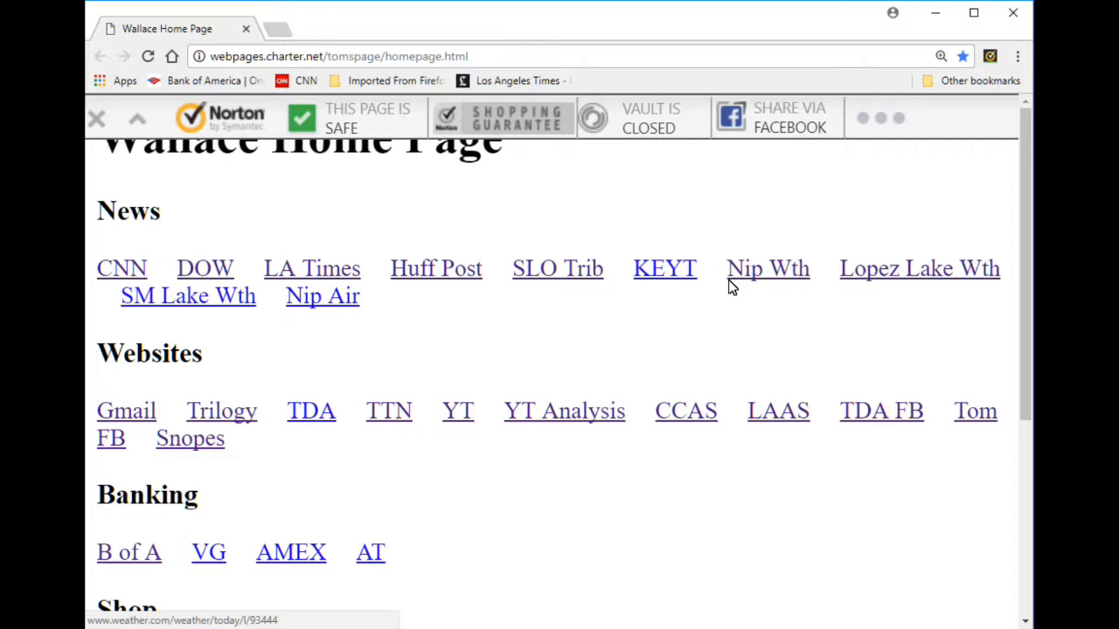
Reach the Search engine section of Chrome settings and show the address-bar engine choices, with Google current.
{"action": "left_click", "coordinate": [339, 56]}
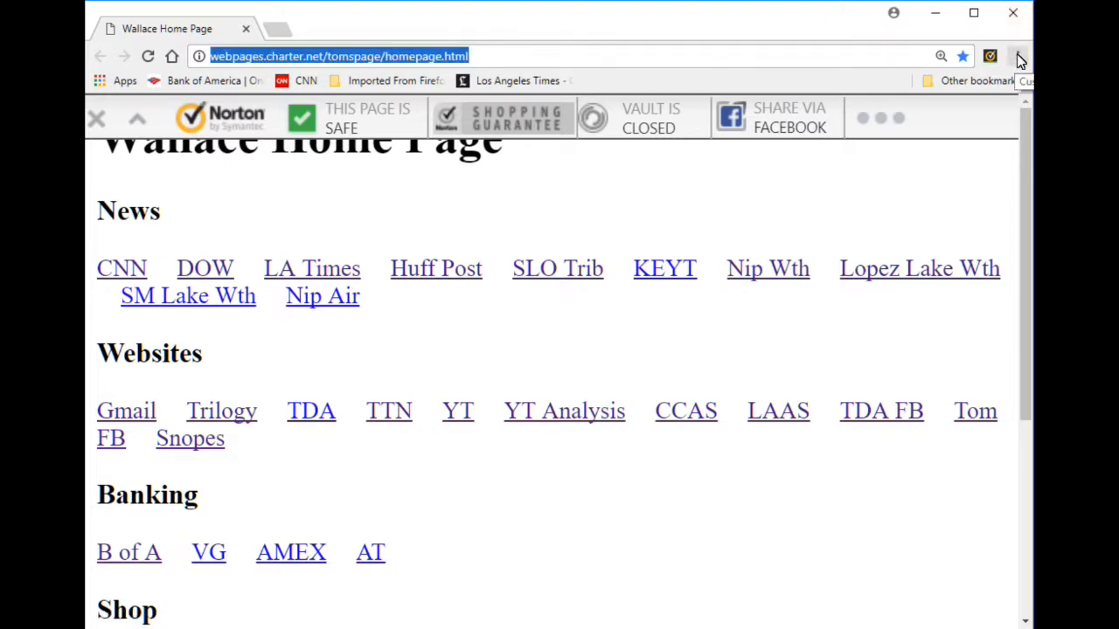
{"action": "left_click", "coordinate": [1021, 56]}
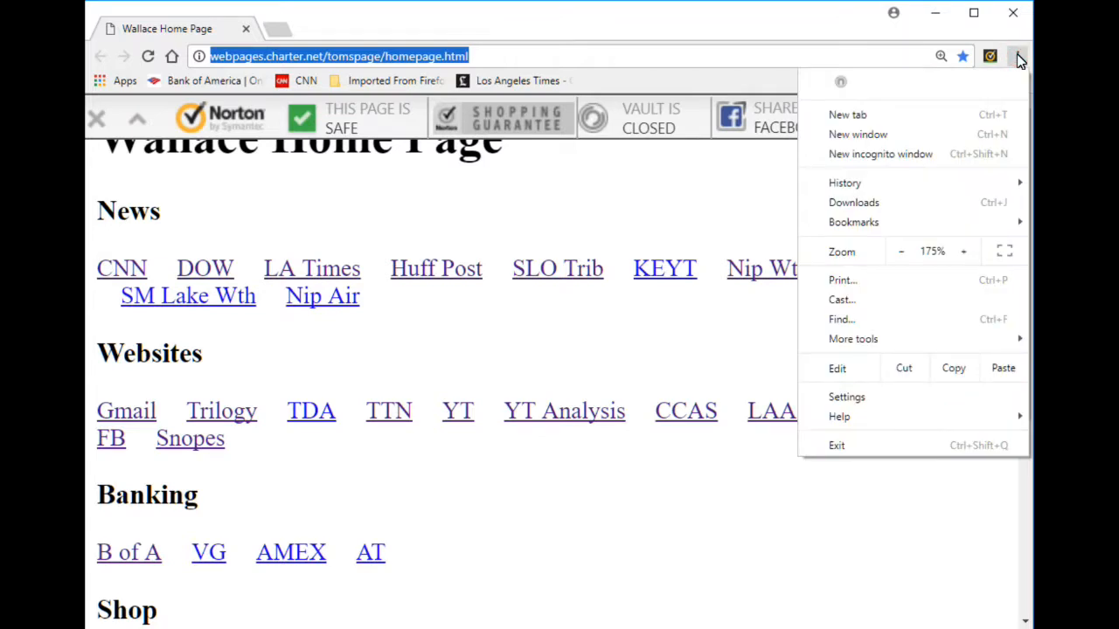
{"action": "left_click", "coordinate": [846, 396]}
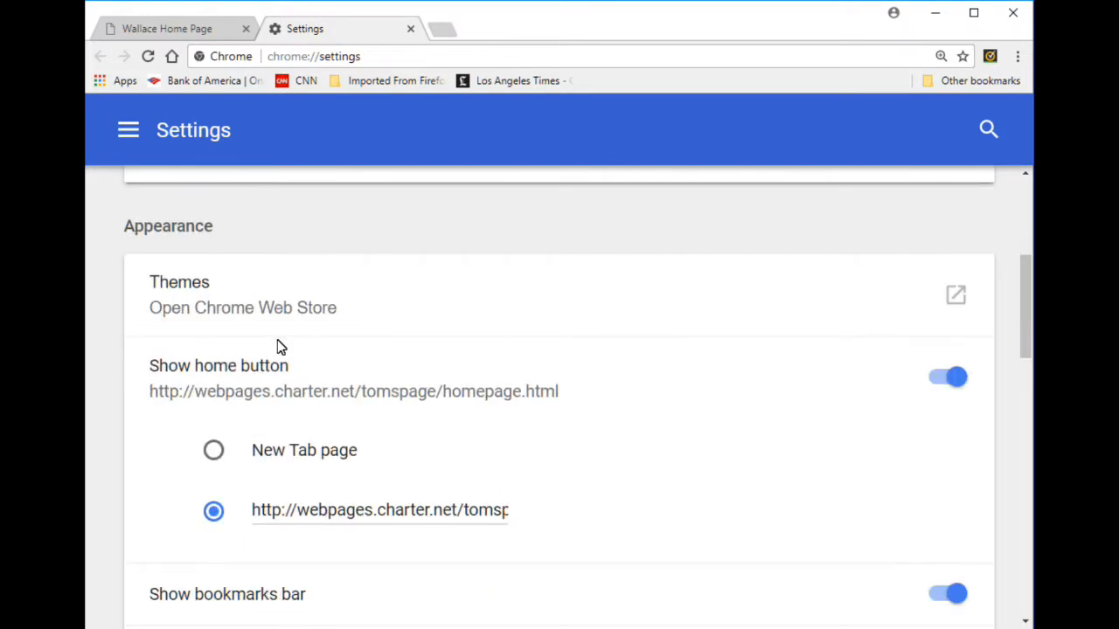
{"action": "scroll", "scroll_direction": "down", "scroll_amount": 3}
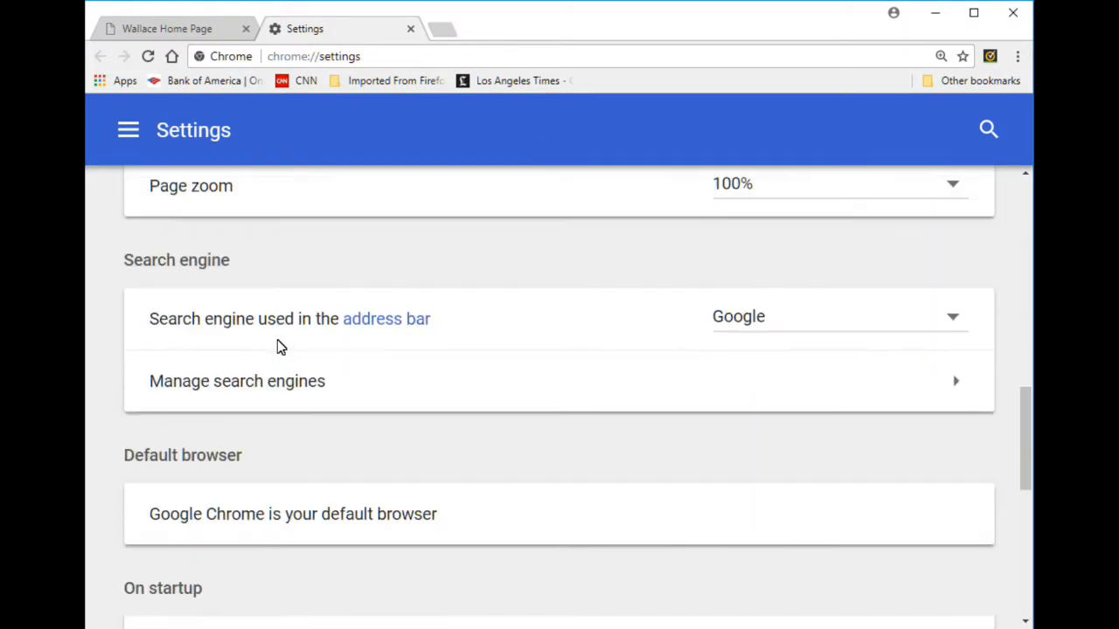
{"action": "mouse_move", "coordinate": [893, 322]}
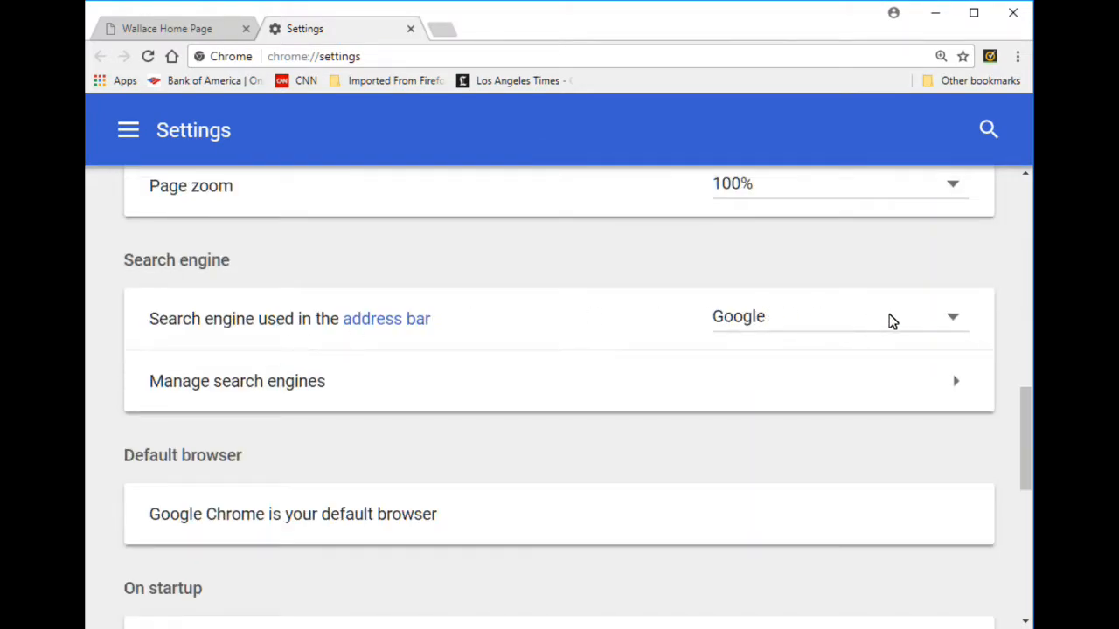
{"action": "left_click", "coordinate": [951, 316]}
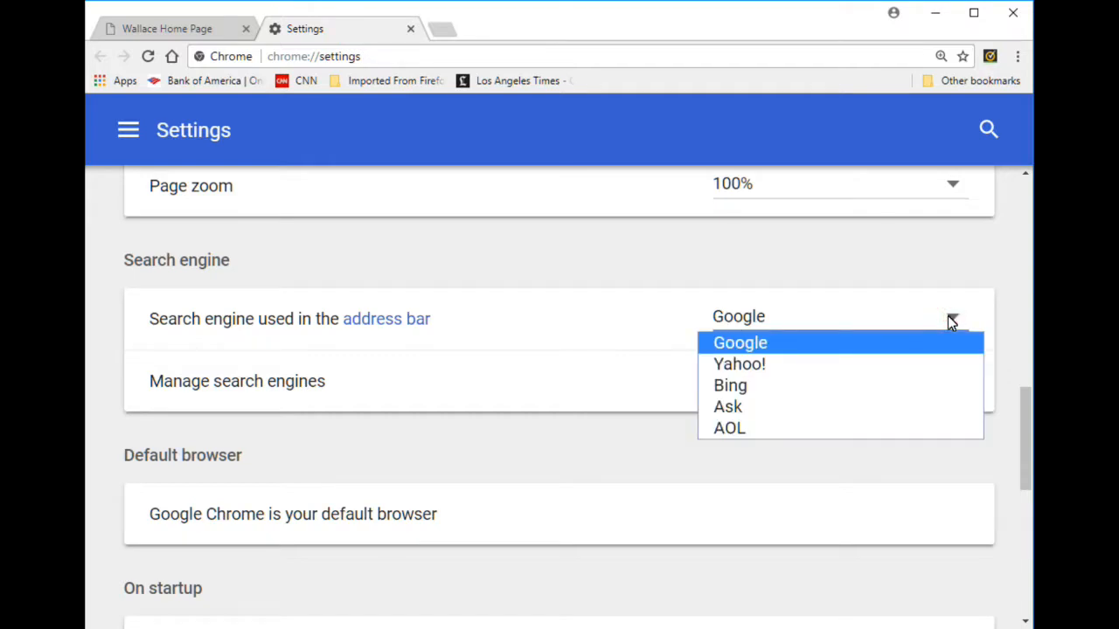
{"action": "mouse_move", "coordinate": [942, 325]}
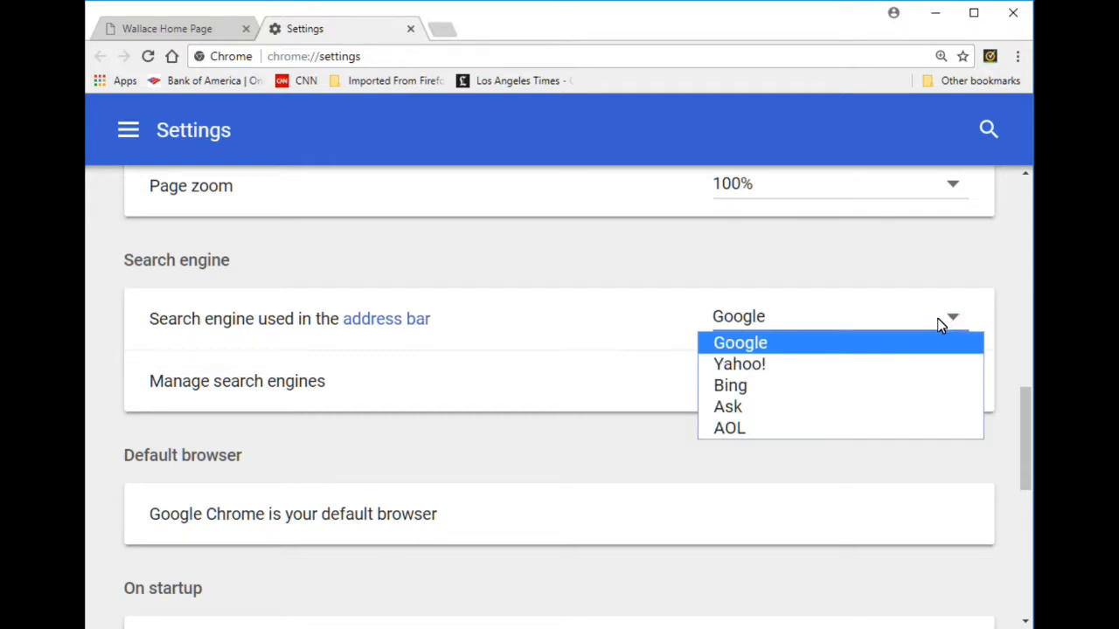
{"action": "mouse_move", "coordinate": [395, 300]}
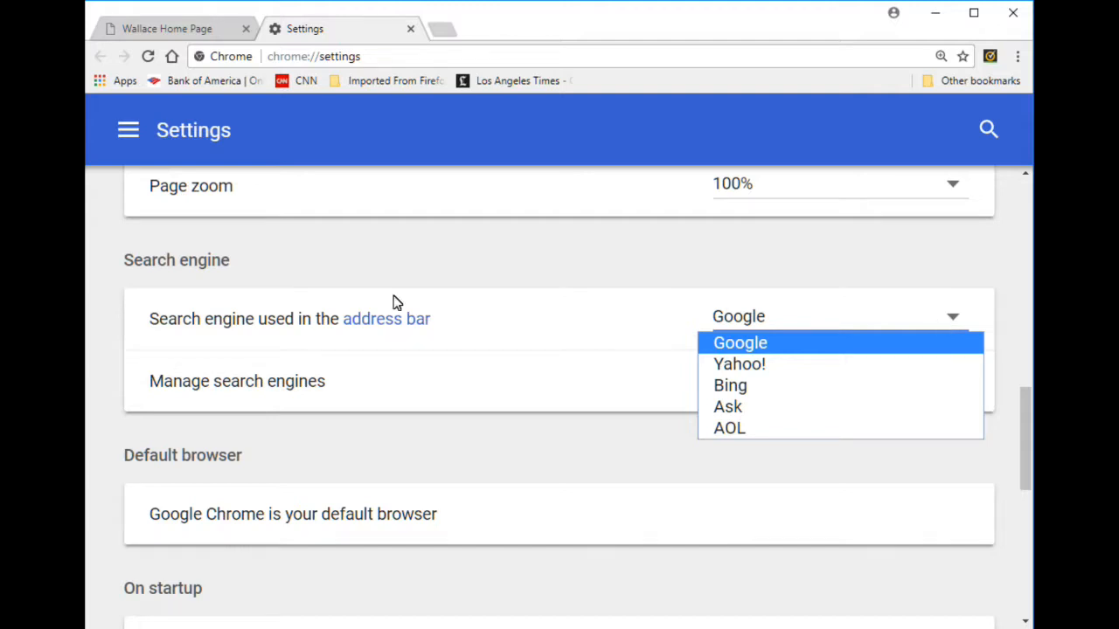
Review the Manage search engines list: Google default, plus Yahoo, Bing, Ask, AOL and others.
{"action": "left_click", "coordinate": [740, 343]}
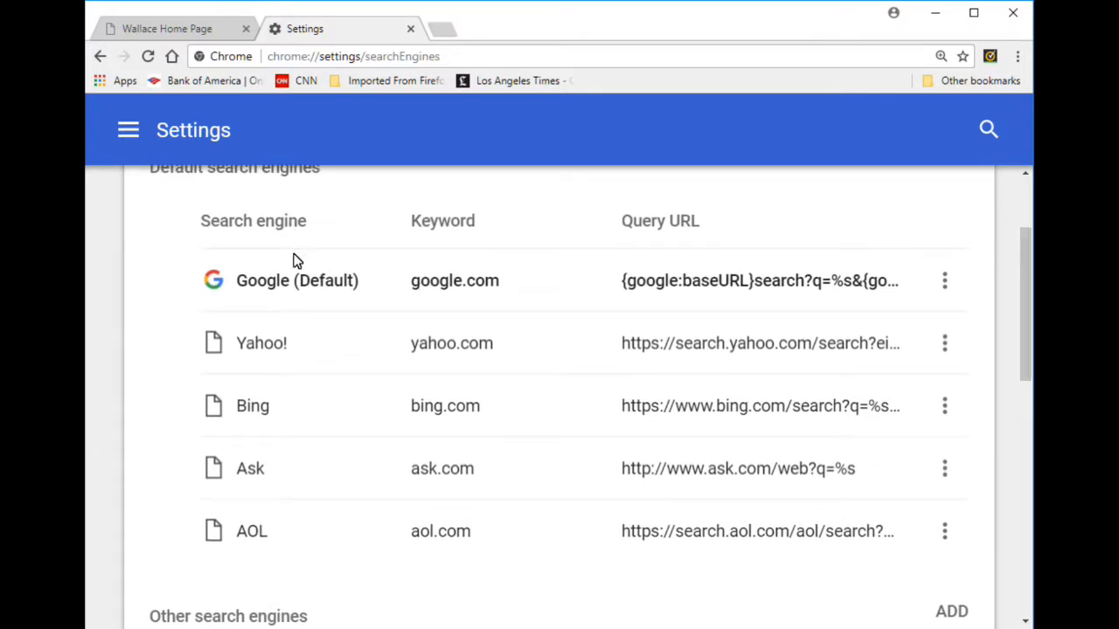
{"action": "mouse_move", "coordinate": [304, 287]}
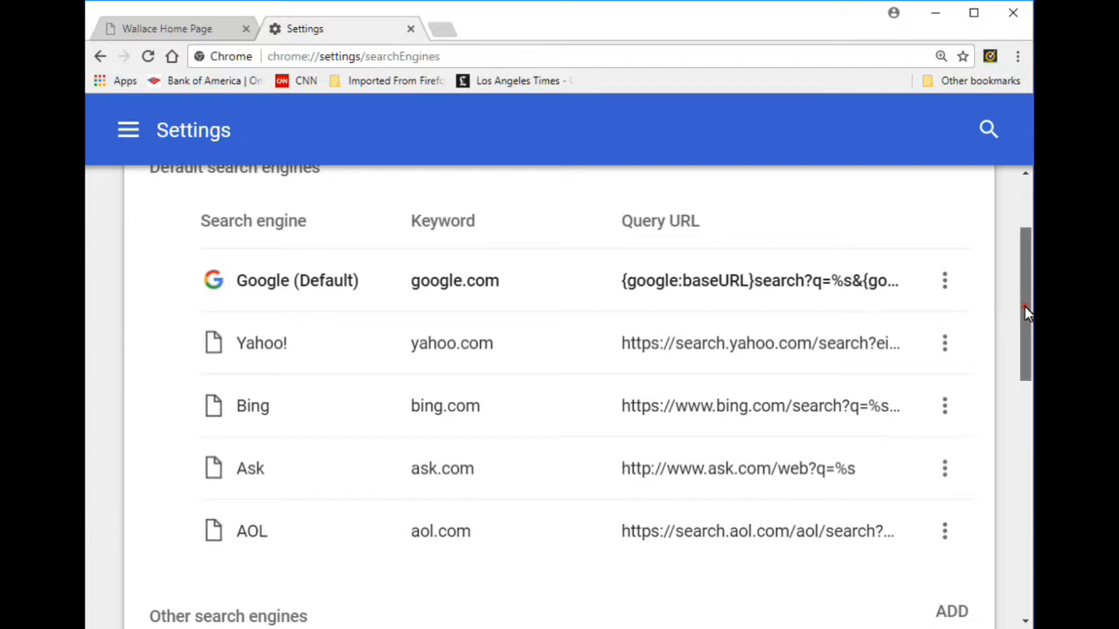
{"action": "scroll", "scroll_direction": "down", "scroll_amount": 3}
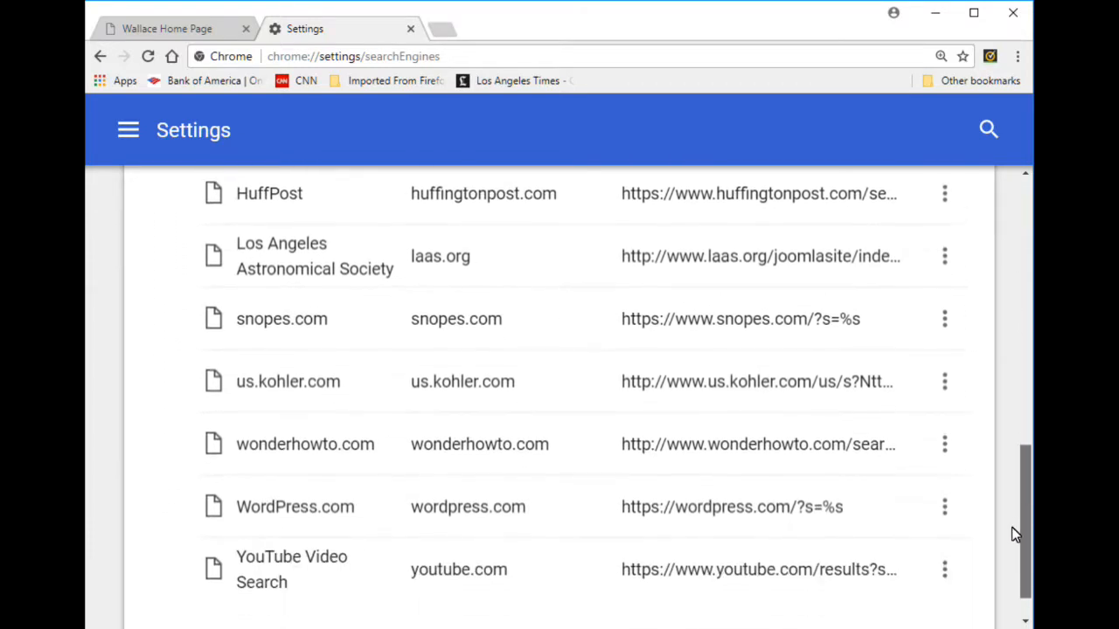
{"action": "scroll", "scroll_direction": "up", "scroll_amount": 3}
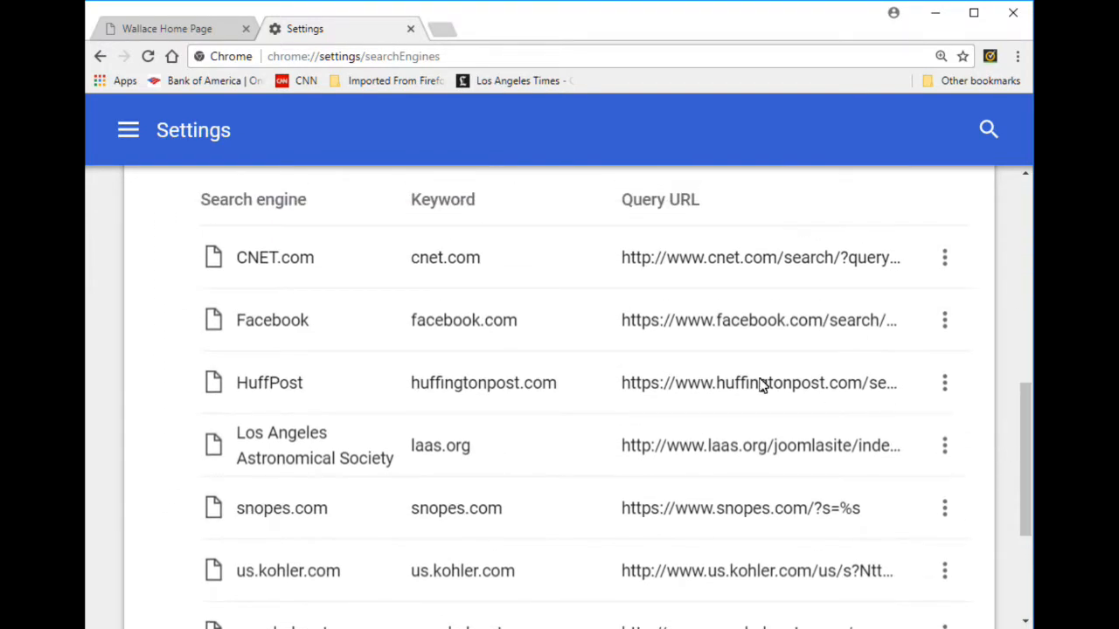
{"action": "mouse_move", "coordinate": [294, 271]}
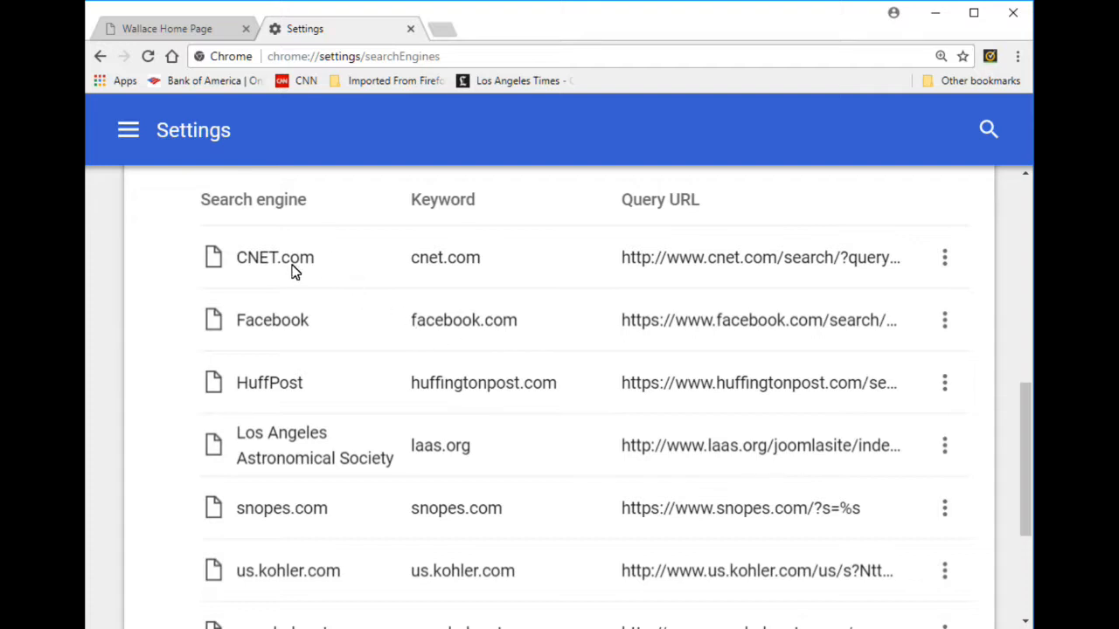
{"action": "mouse_move", "coordinate": [276, 273]}
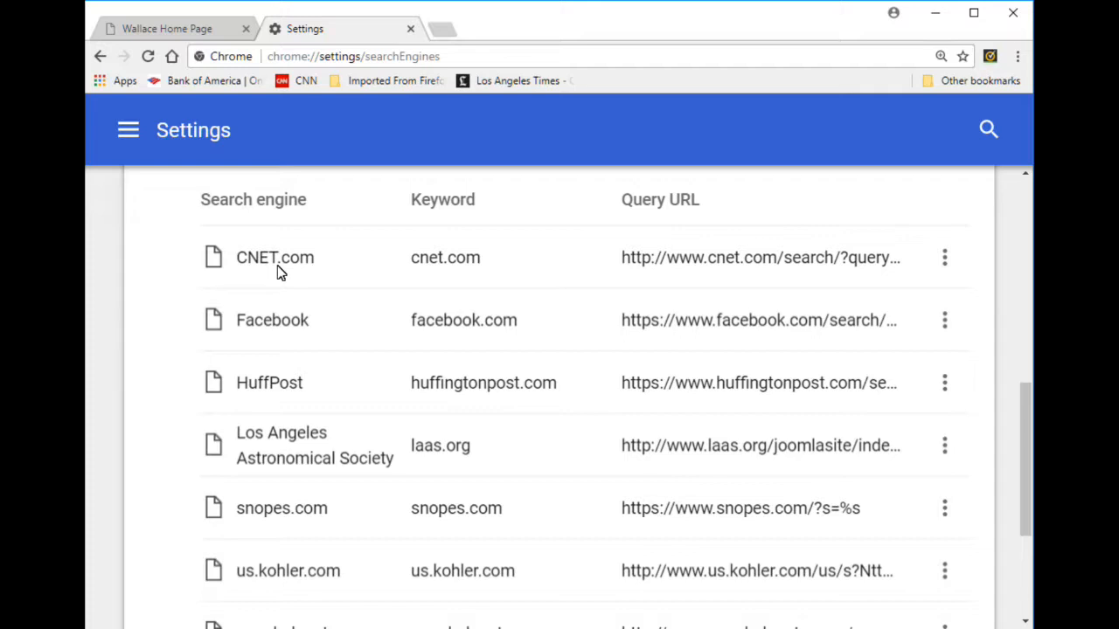
{"action": "mouse_move", "coordinate": [947, 268]}
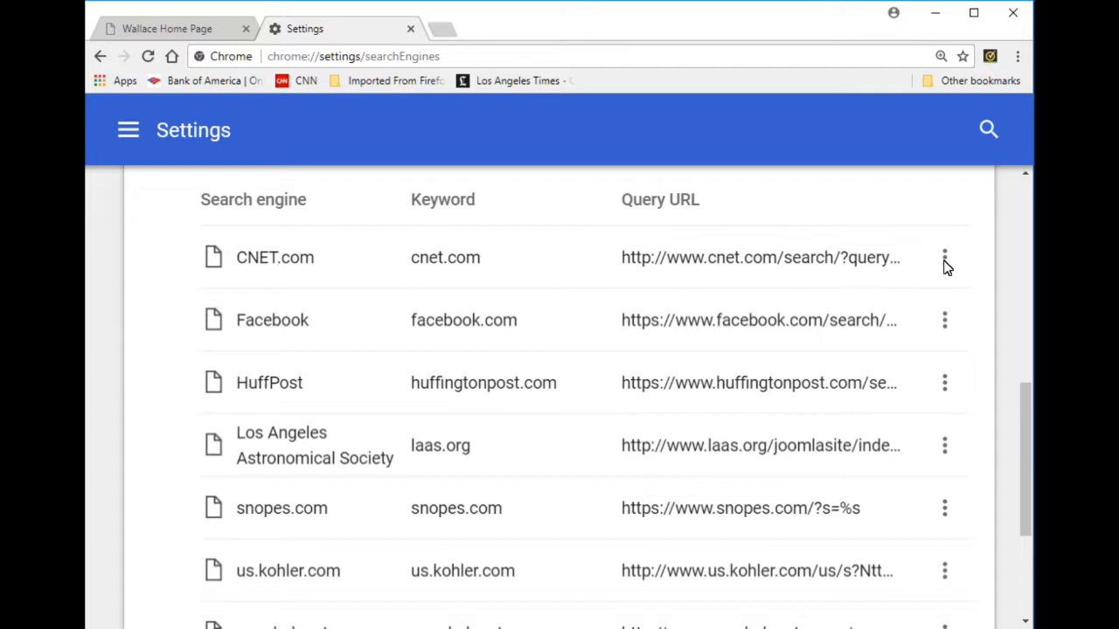
{"action": "left_click", "coordinate": [944, 257]}
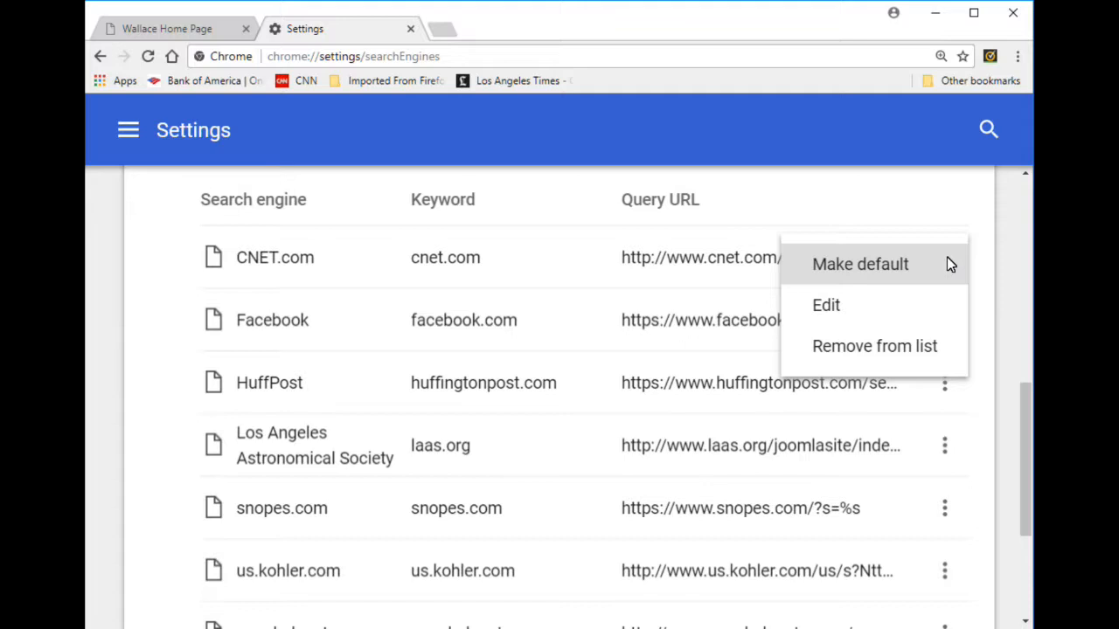
{"action": "mouse_move", "coordinate": [905, 332]}
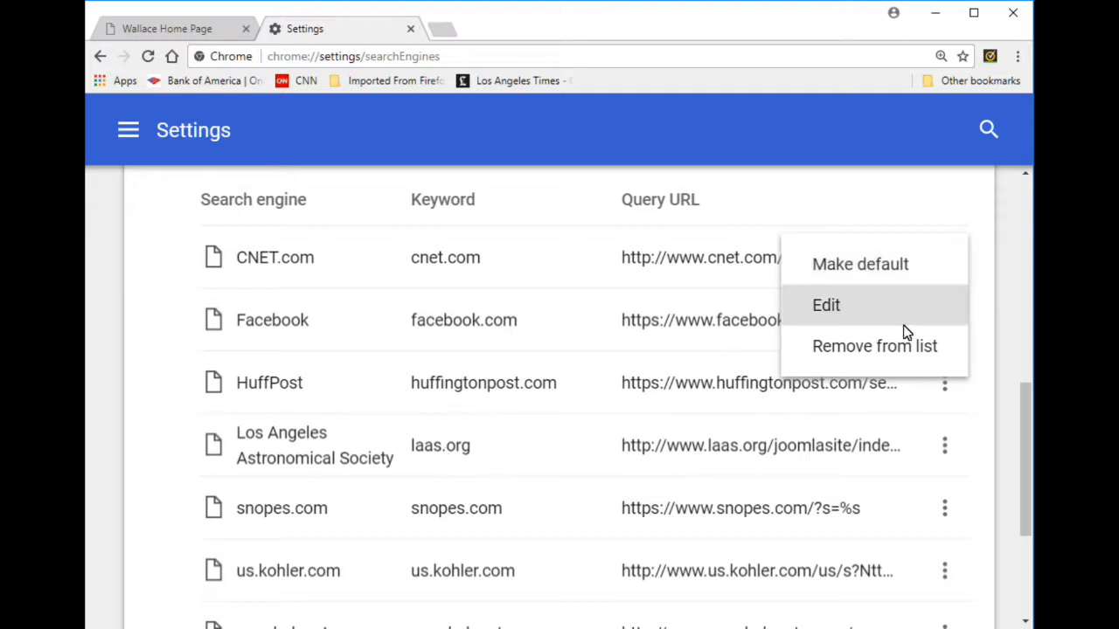
{"action": "mouse_move", "coordinate": [289, 266]}
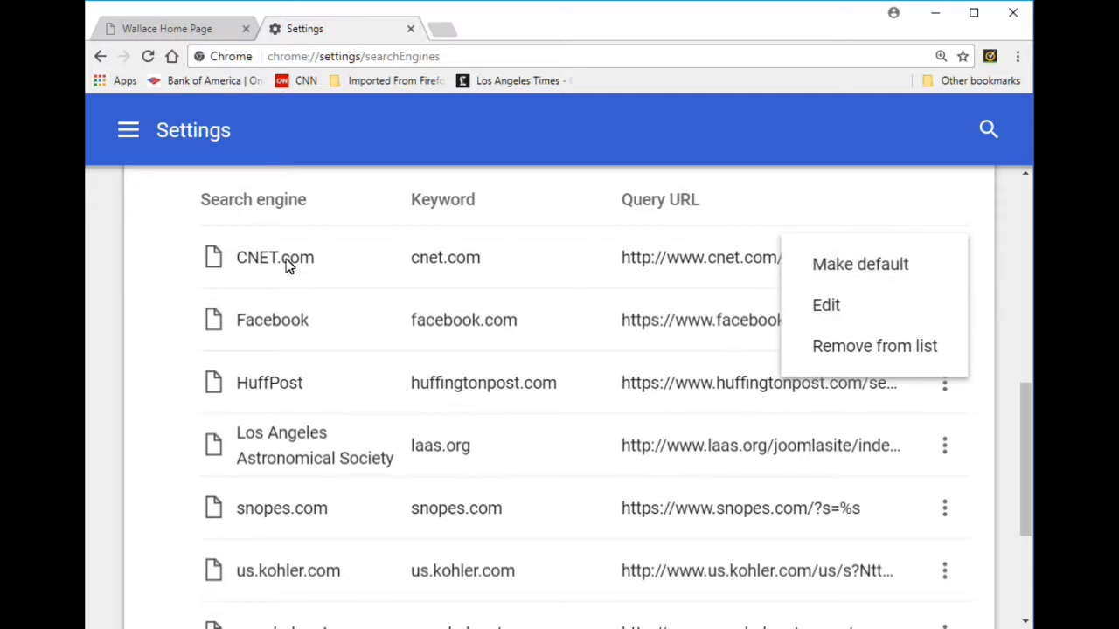
{"action": "mouse_move", "coordinate": [266, 269]}
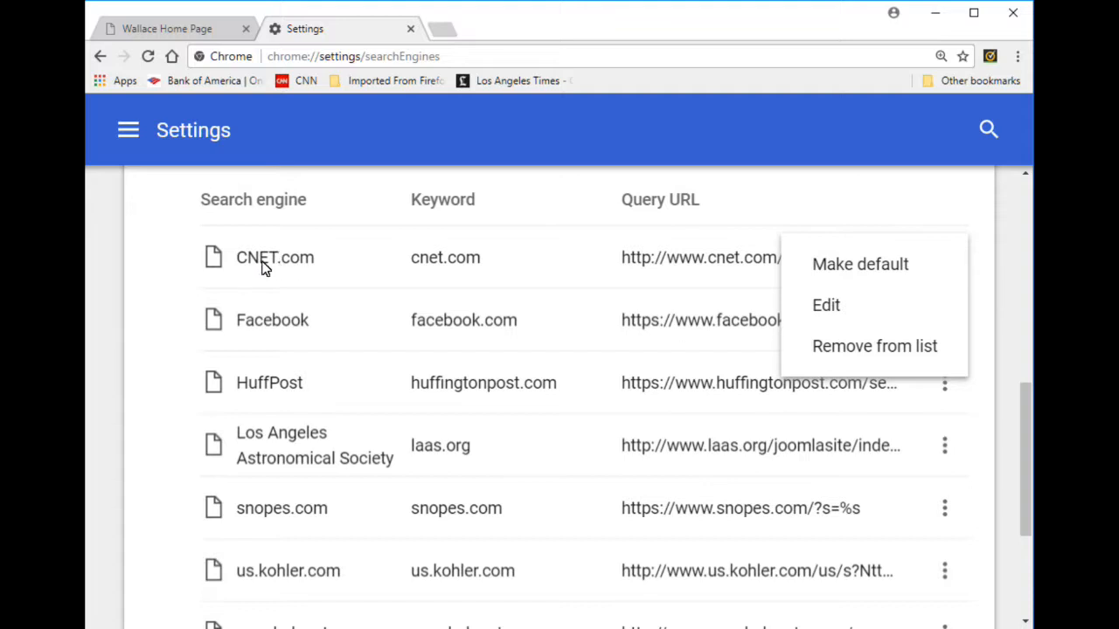
{"action": "left_click", "coordinate": [874, 346]}
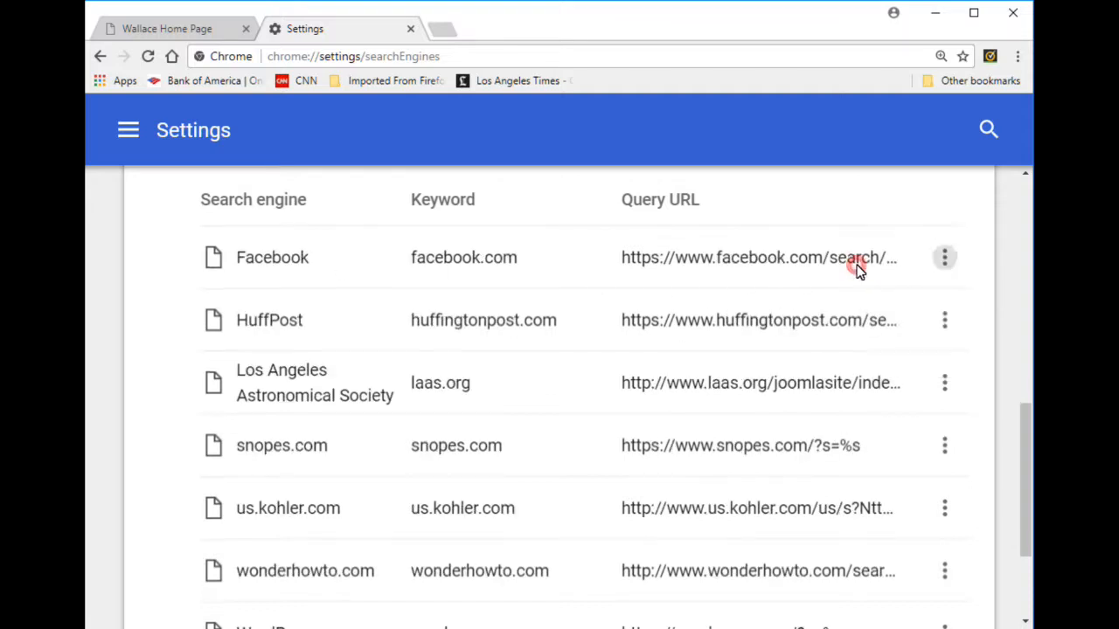
{"action": "scroll", "scroll_direction": "up", "scroll_amount": 3}
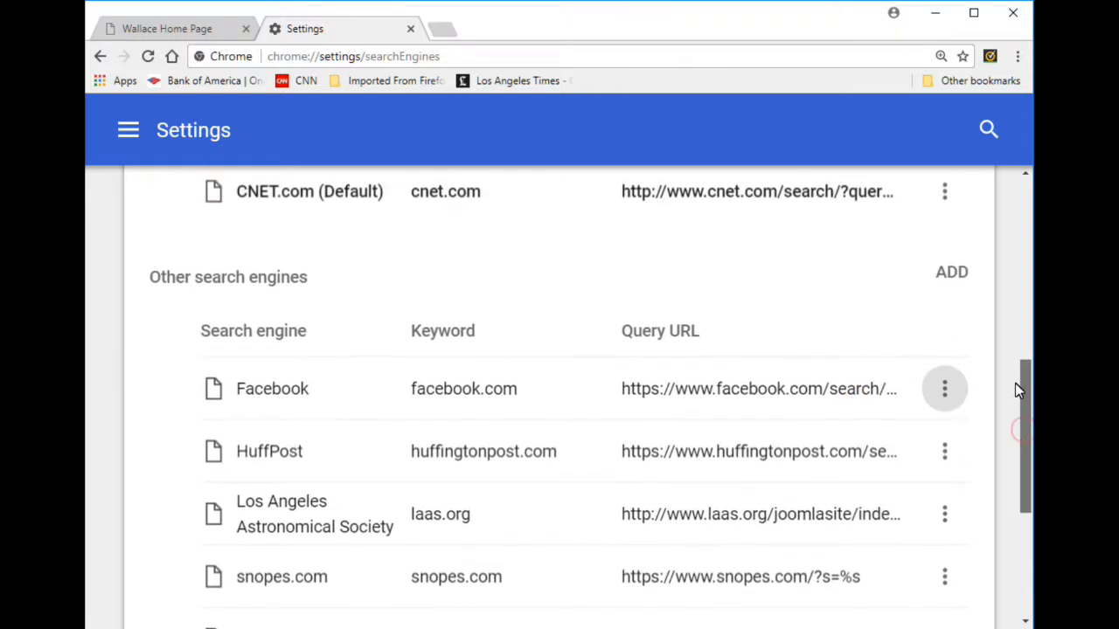
{"action": "scroll", "scroll_direction": "up", "scroll_amount": 3}
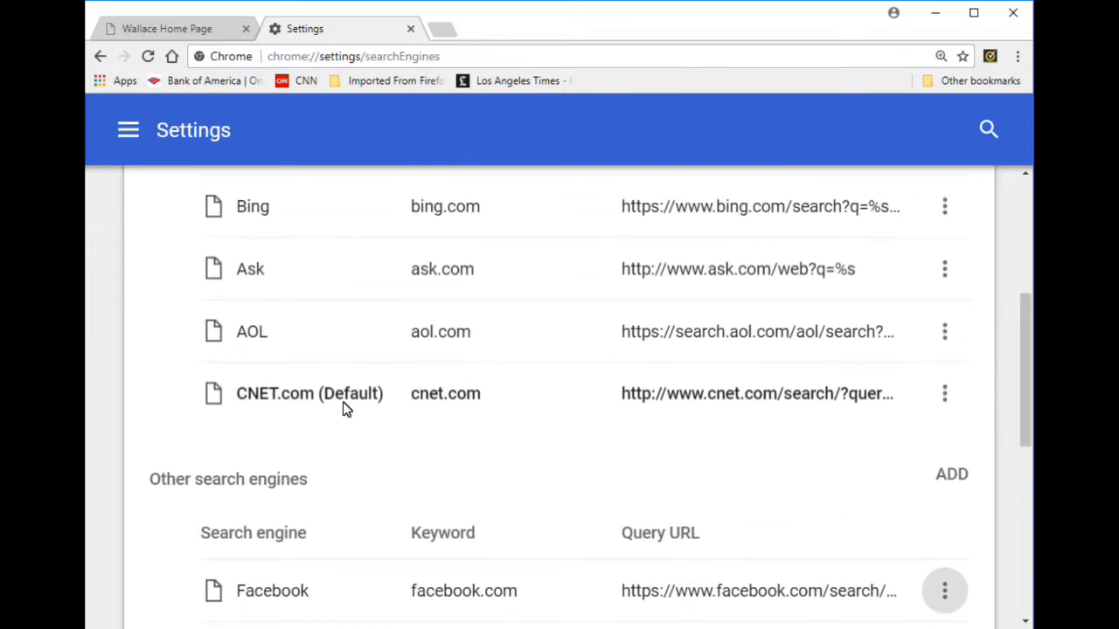
{"action": "mouse_move", "coordinate": [486, 339]}
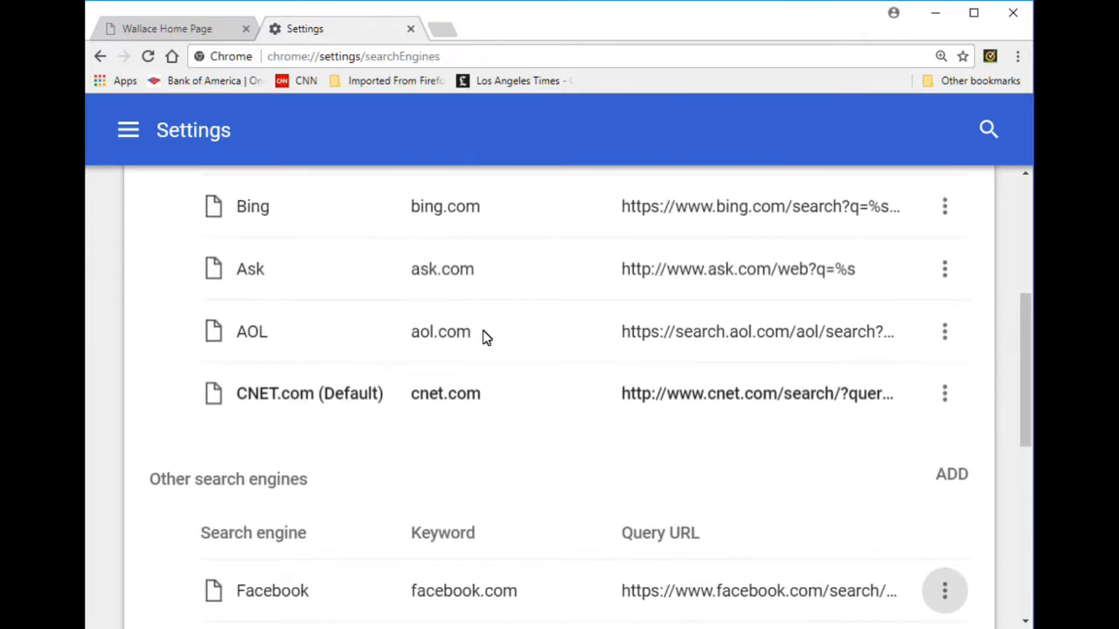
{"action": "mouse_move", "coordinate": [479, 332]}
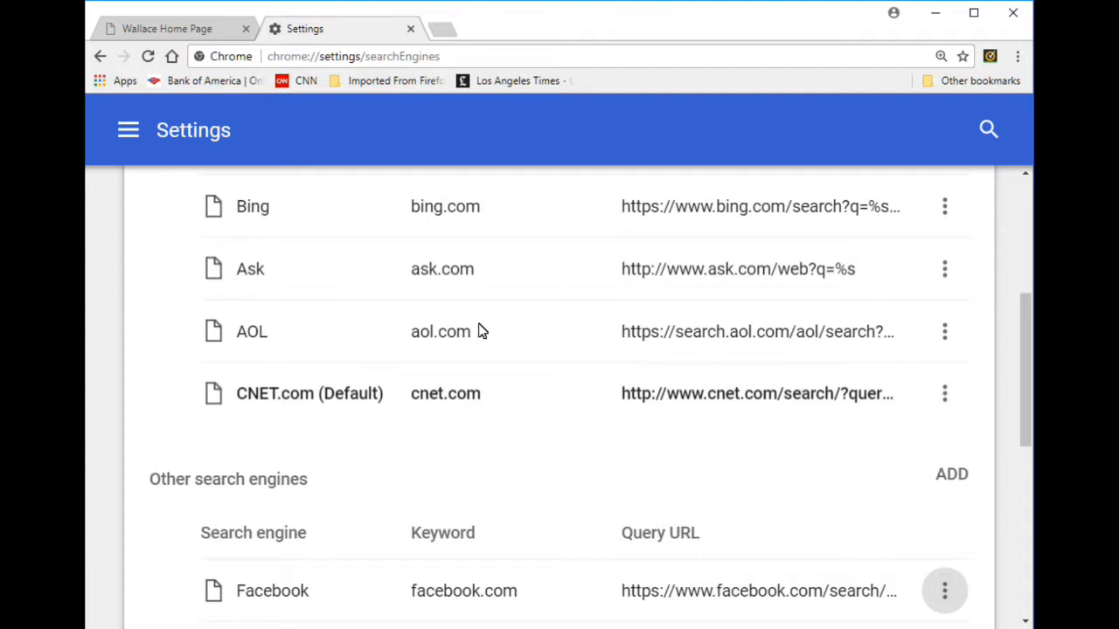
{"action": "mouse_move", "coordinate": [475, 322]}
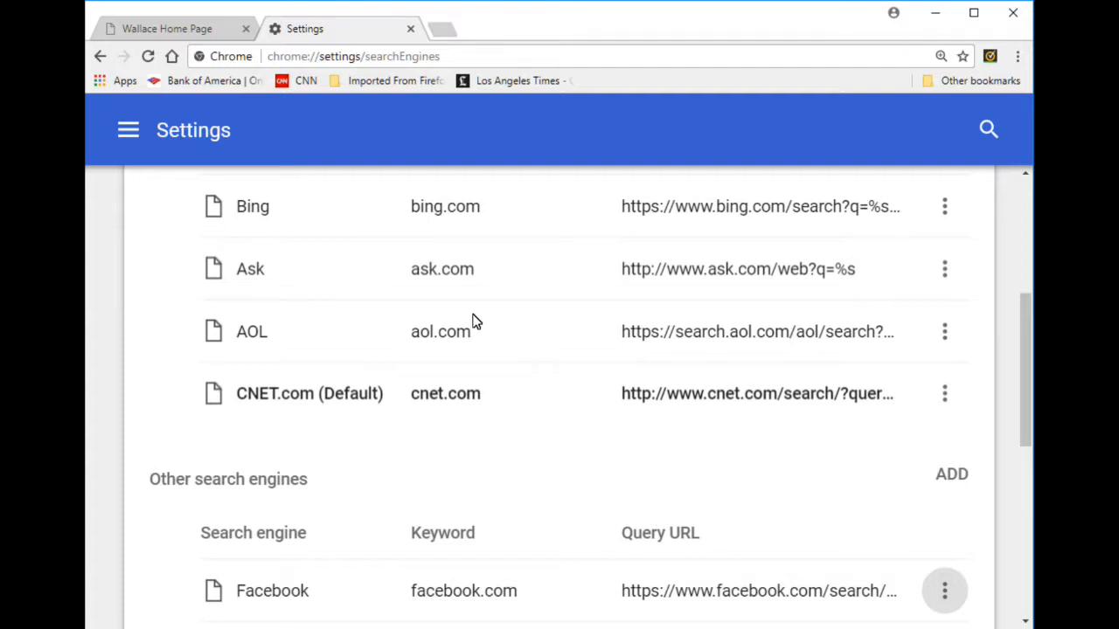
{"action": "mouse_move", "coordinate": [727, 259]}
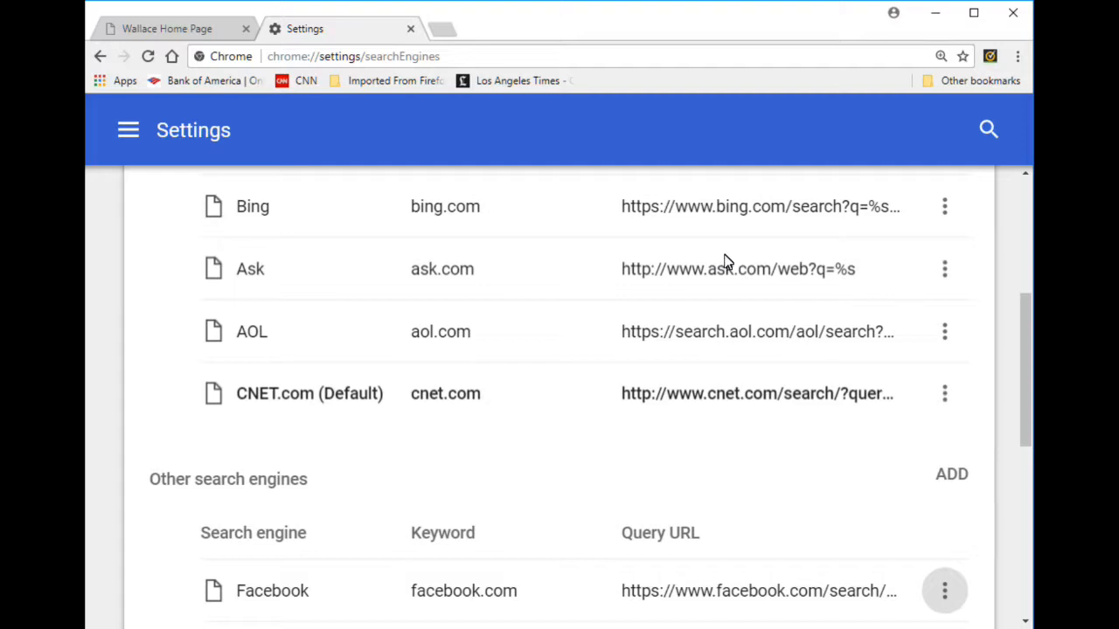
Return to the main settings page and reach its Search engine section.
{"action": "scroll", "scroll_direction": "up", "scroll_amount": 3}
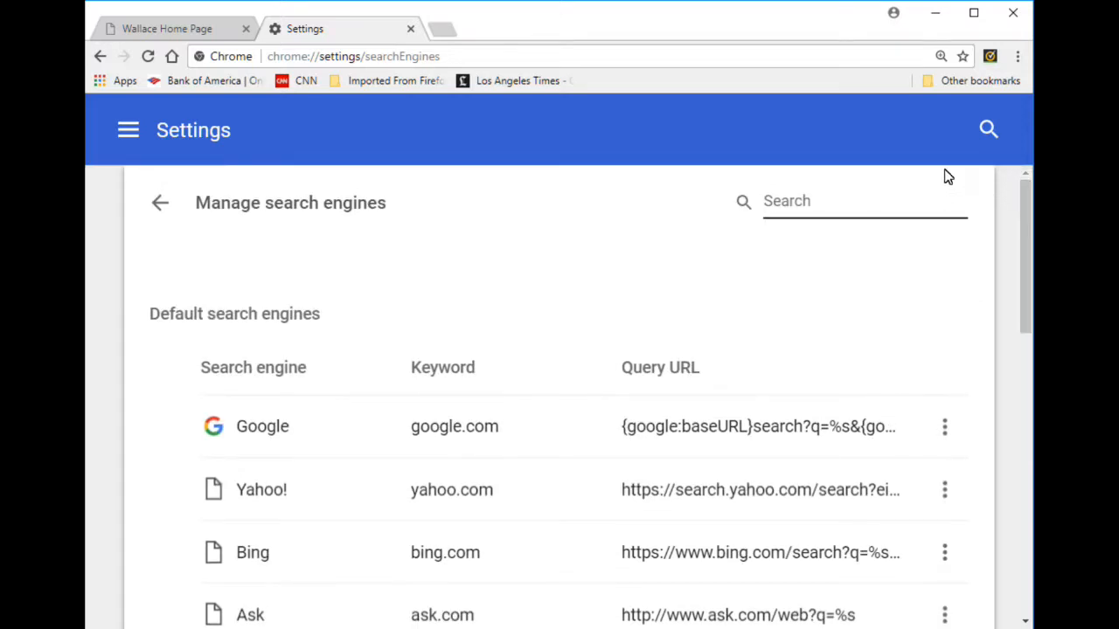
{"action": "left_click", "coordinate": [1018, 56]}
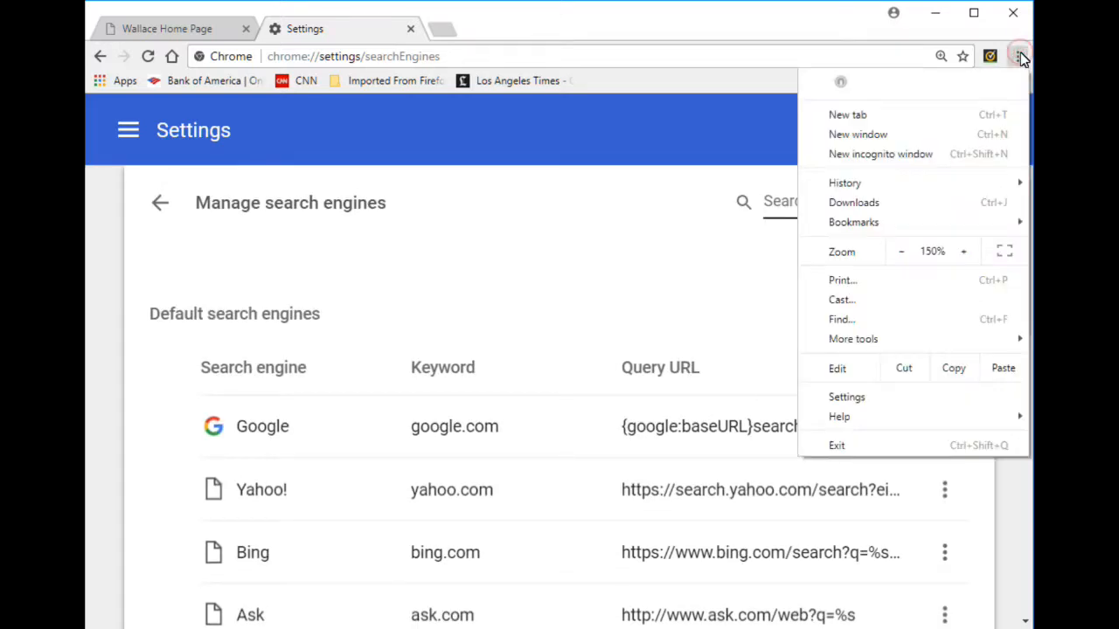
{"action": "left_click", "coordinate": [846, 396]}
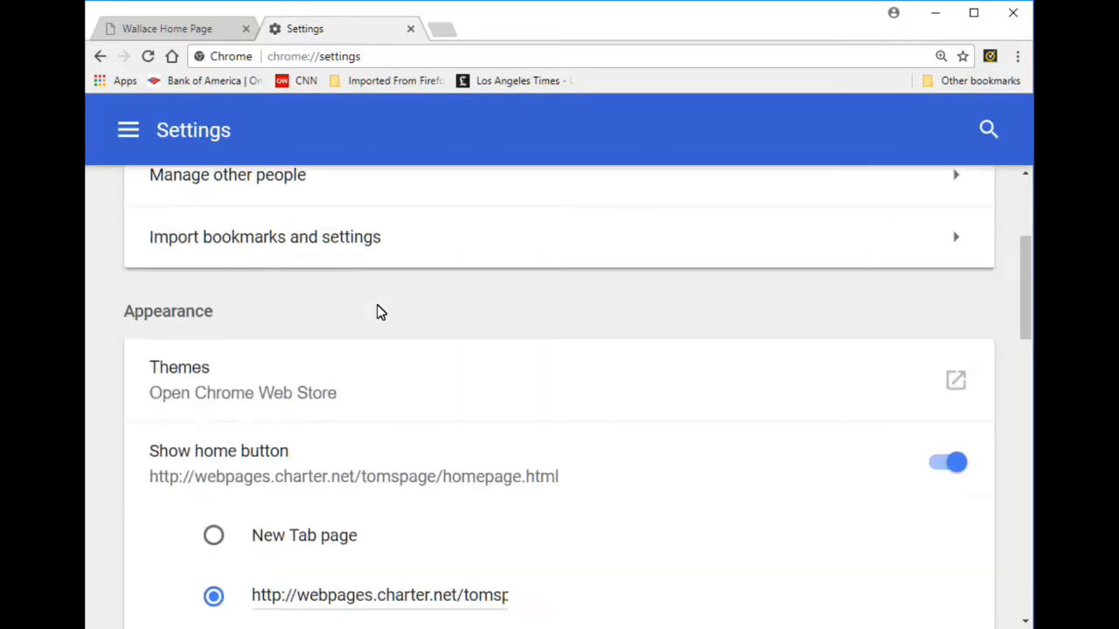
{"action": "scroll", "scroll_direction": "down", "scroll_amount": 3}
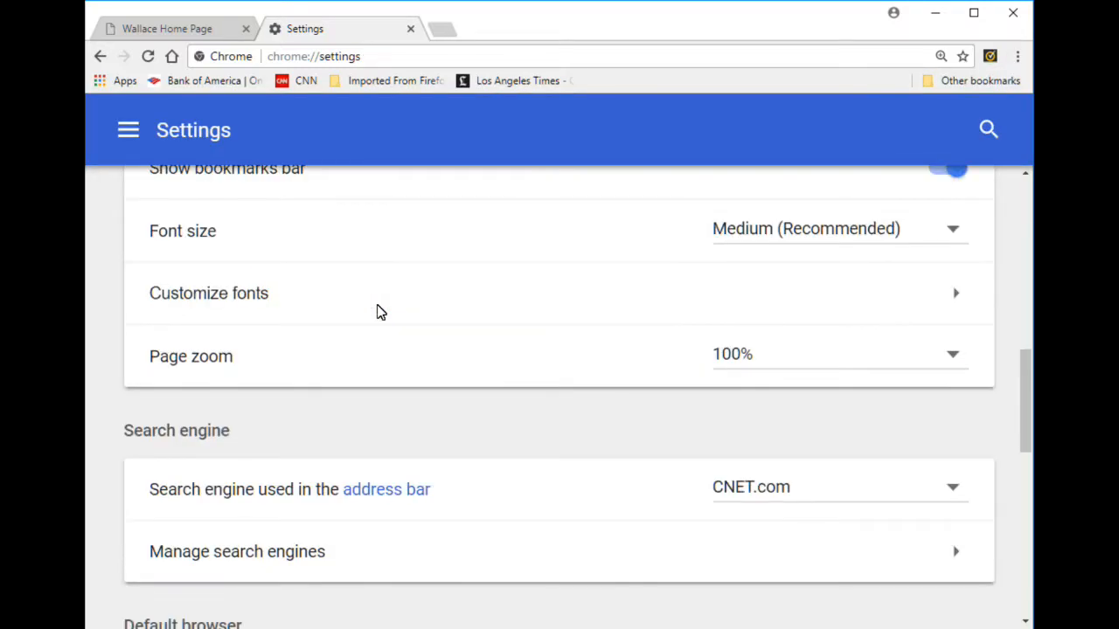
{"action": "scroll", "scroll_direction": "down", "scroll_amount": 3}
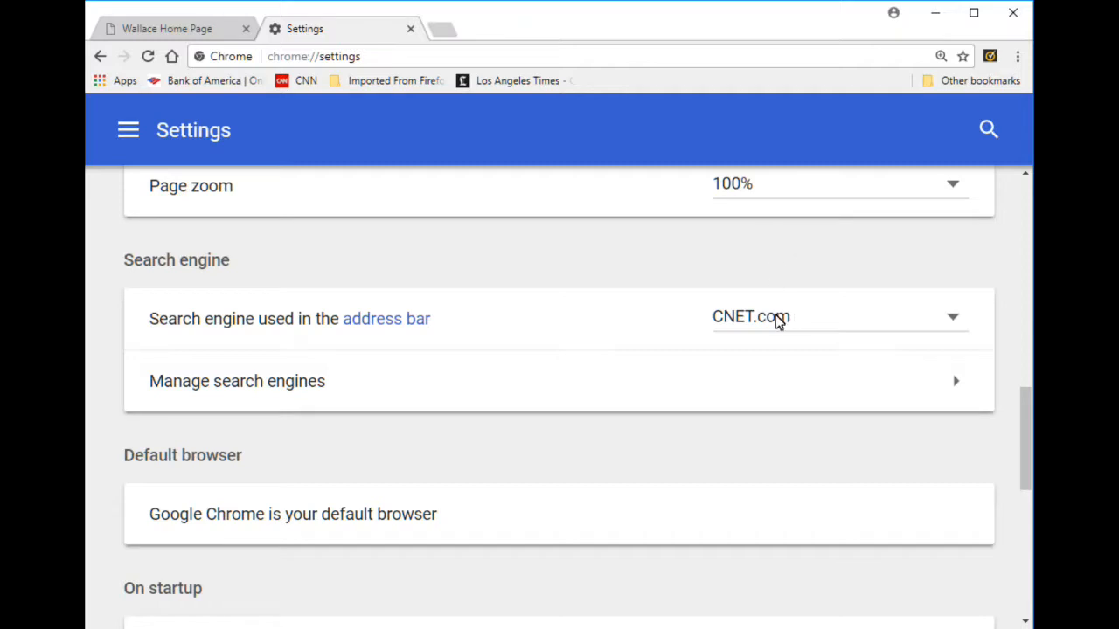
{"action": "mouse_move", "coordinate": [959, 325]}
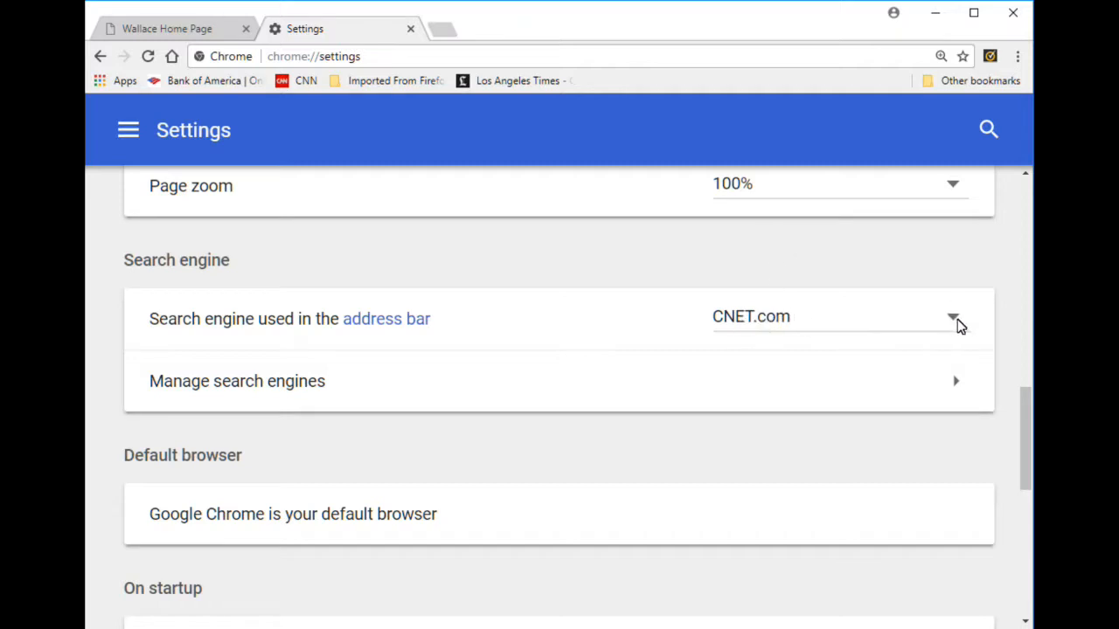
Choose Google as the address-bar search engine in place of CNET.com.
{"action": "left_click", "coordinate": [951, 317]}
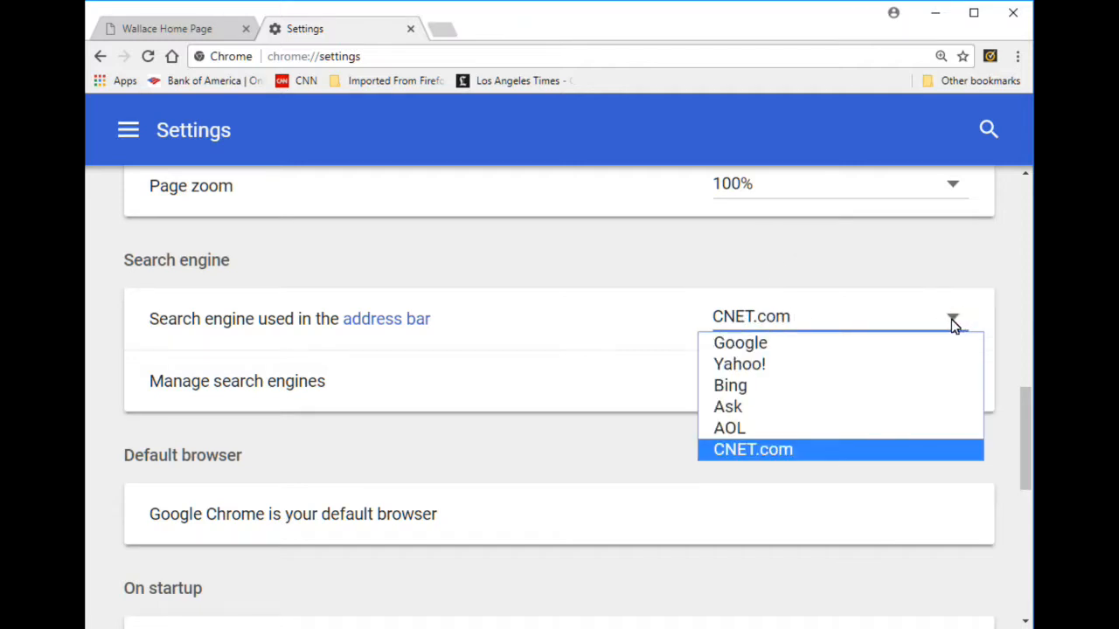
{"action": "mouse_move", "coordinate": [741, 342]}
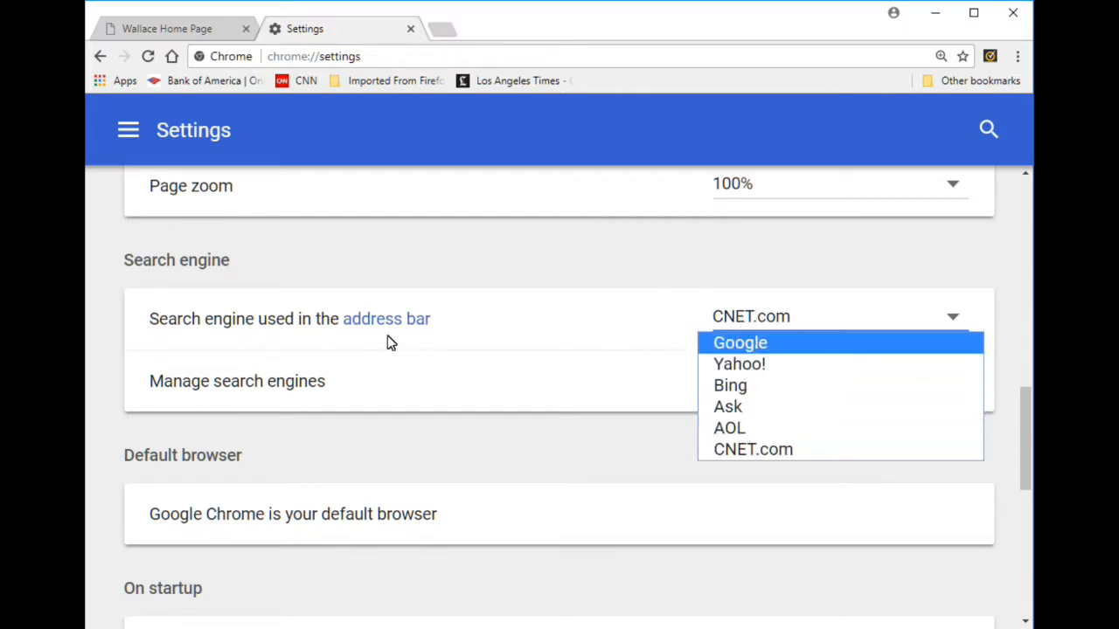
{"action": "mouse_move", "coordinate": [902, 318]}
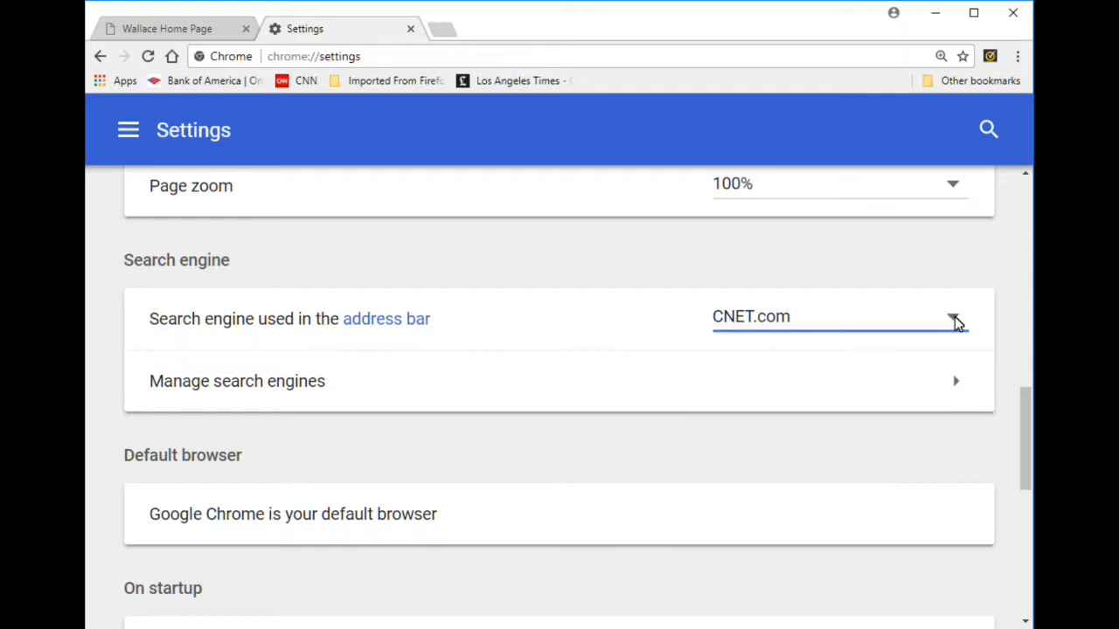
{"action": "left_click", "coordinate": [951, 316]}
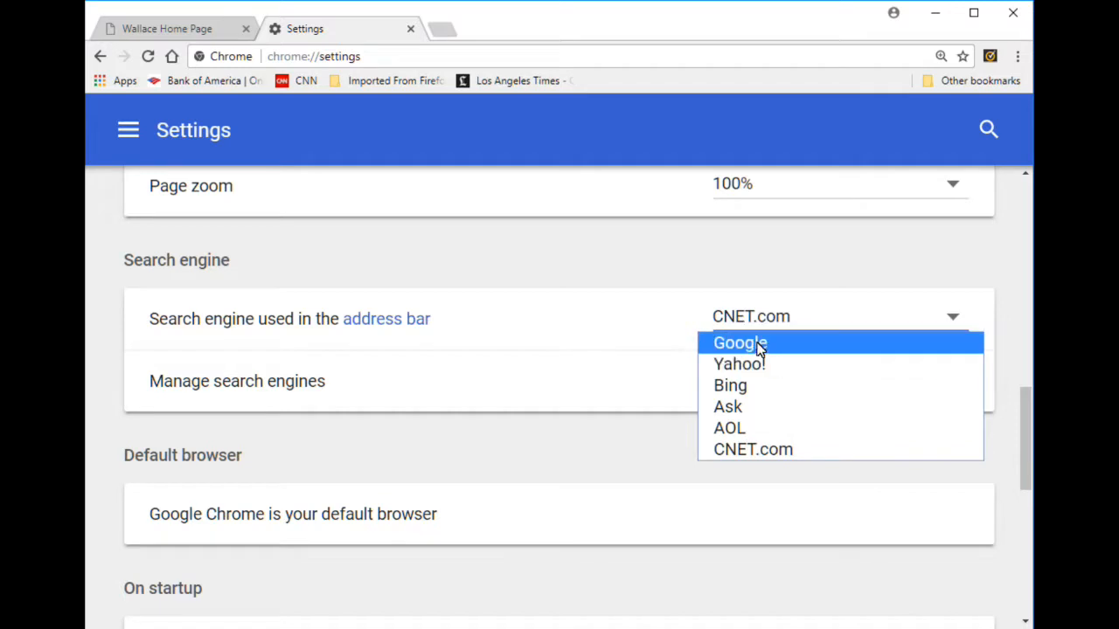
{"action": "left_click", "coordinate": [739, 343]}
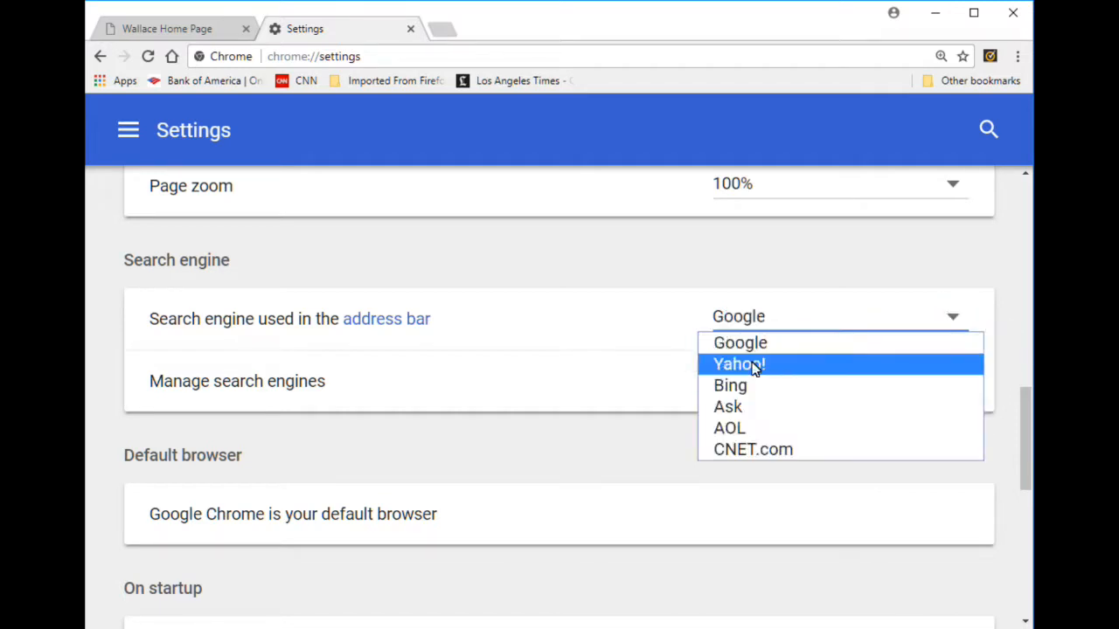
{"action": "mouse_move", "coordinate": [846, 316]}
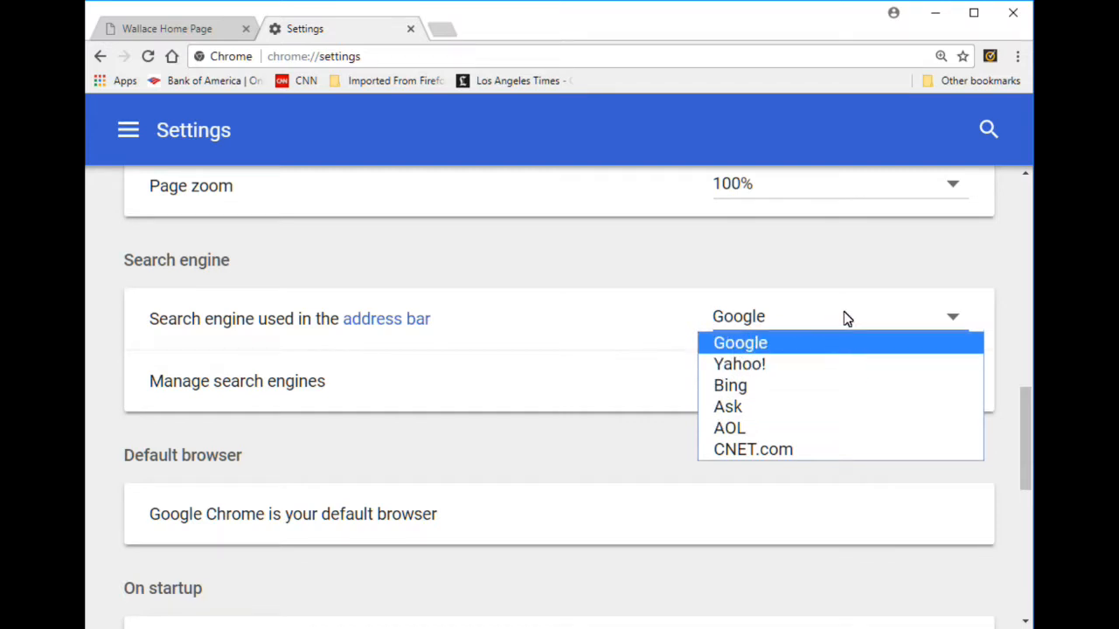
{"action": "mouse_move", "coordinate": [849, 313]}
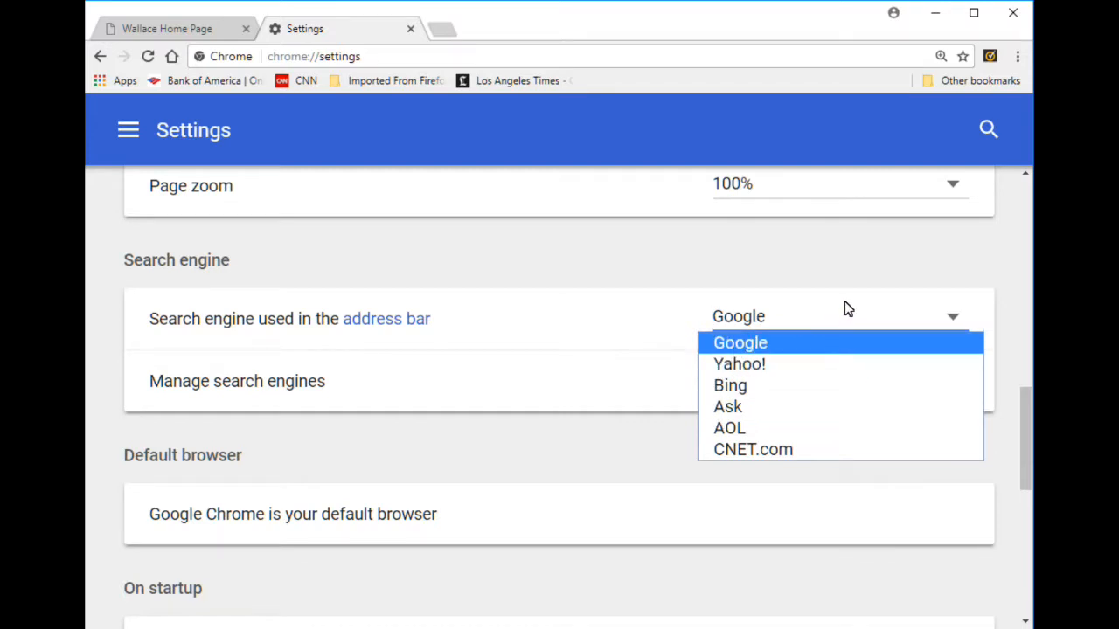
{"action": "mouse_move", "coordinate": [745, 355]}
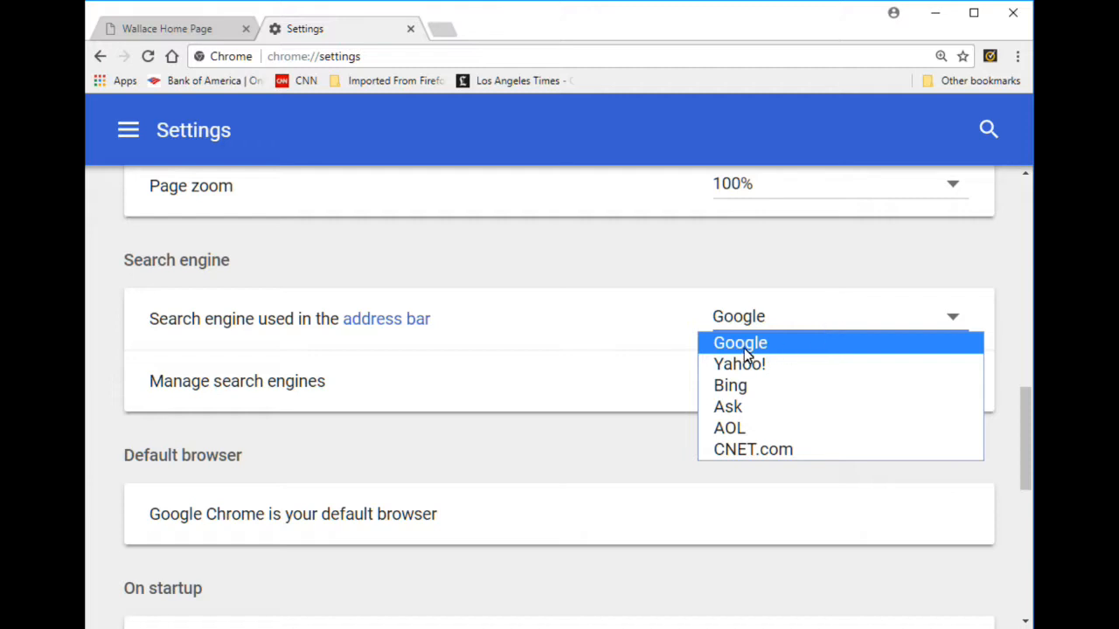
{"action": "left_click", "coordinate": [739, 342]}
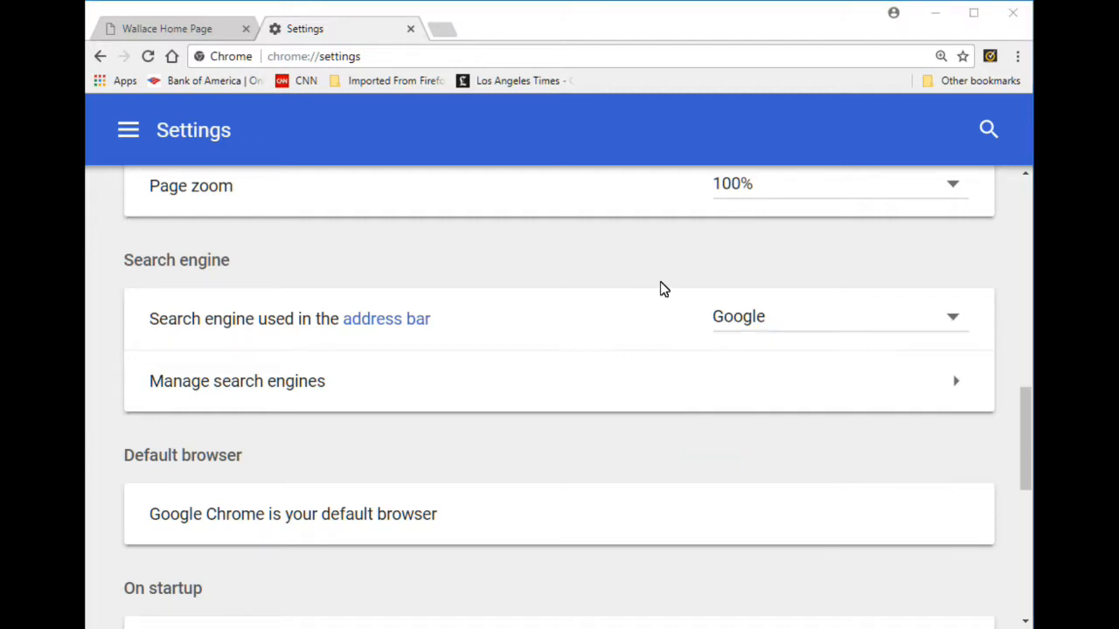
{"action": "mouse_move", "coordinate": [399, 24]}
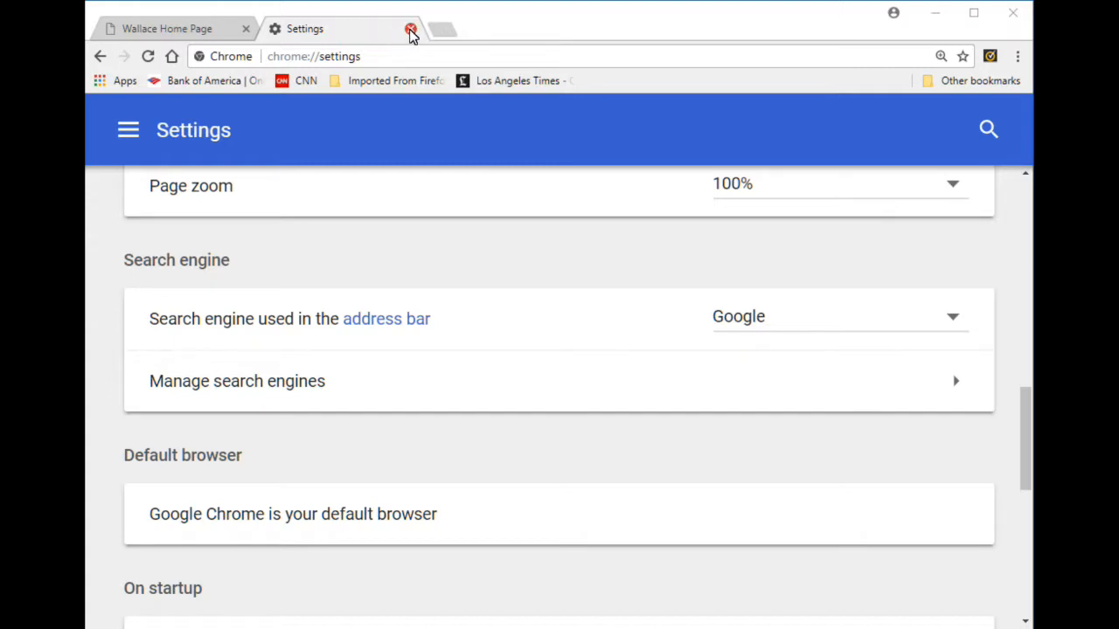
Close the Settings tab, dismiss the omnibox menu, and reopen Chrome's settings page.
{"action": "left_click", "coordinate": [413, 27]}
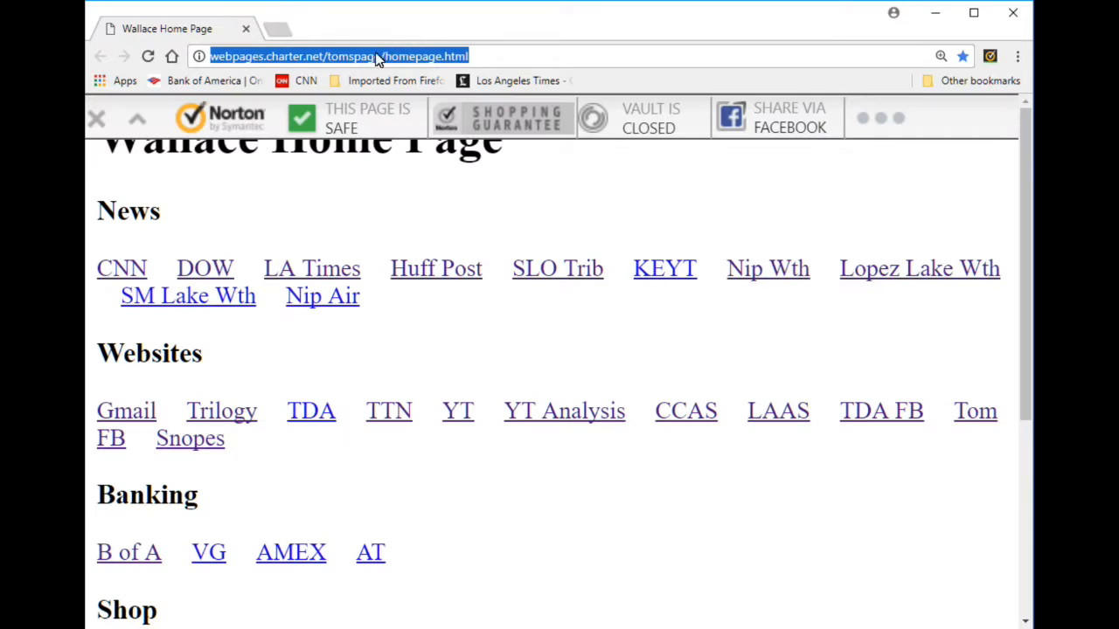
{"action": "right_click", "coordinate": [376, 56]}
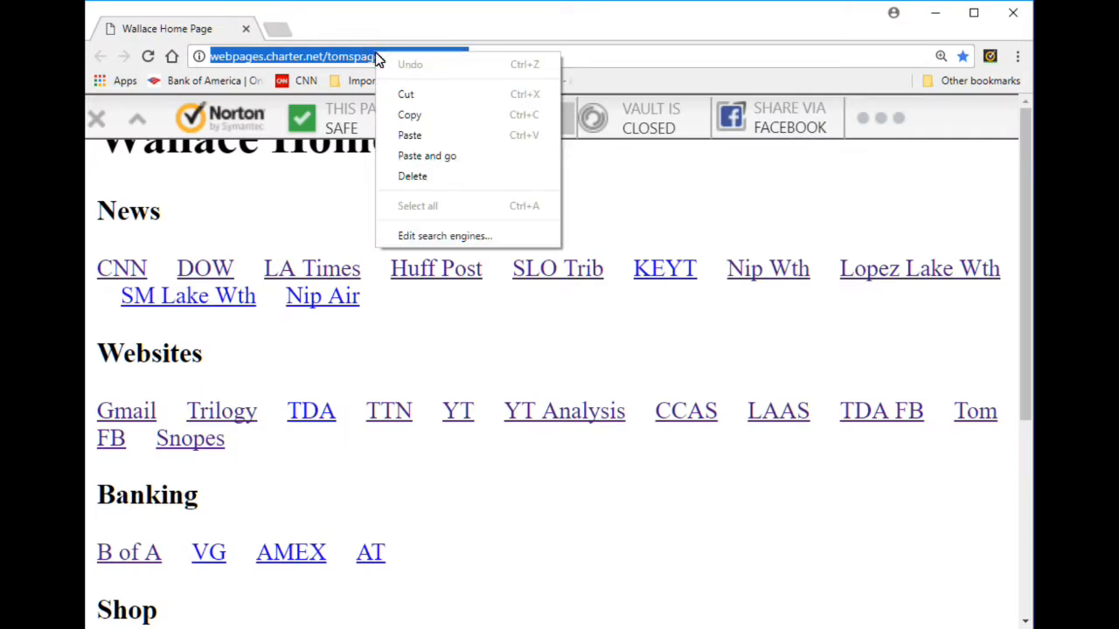
{"action": "left_click", "coordinate": [409, 156]}
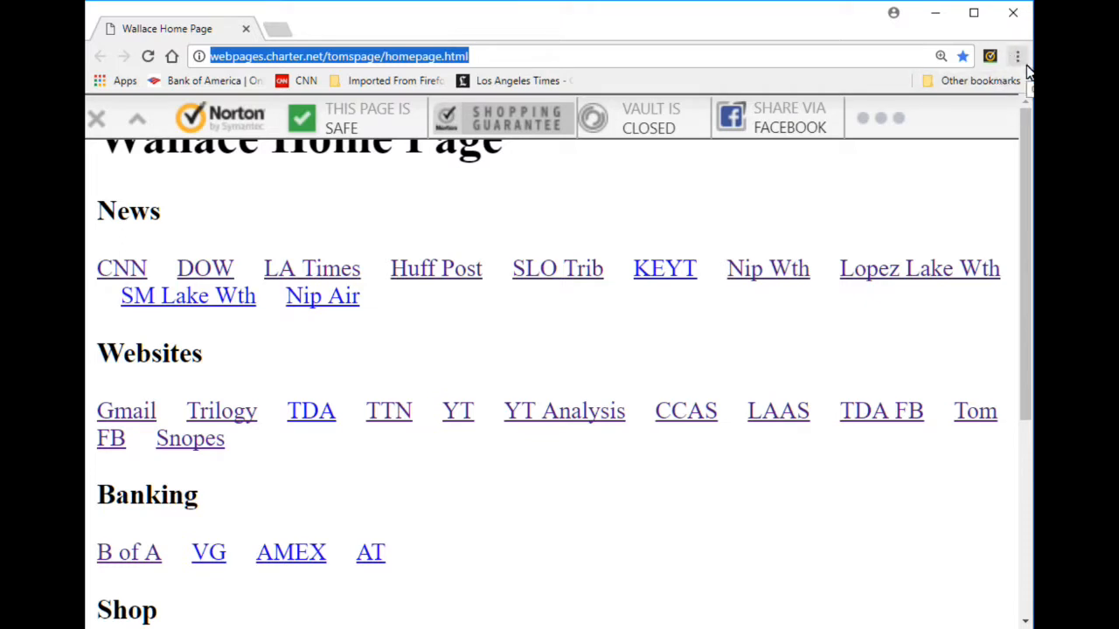
{"action": "left_click", "coordinate": [1017, 56]}
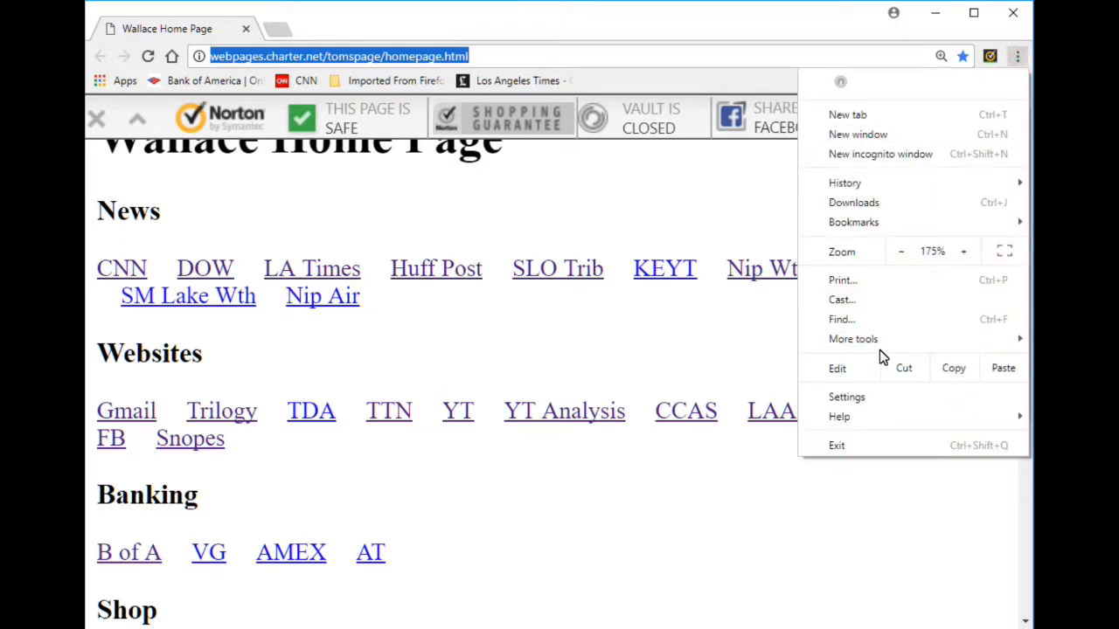
{"action": "left_click", "coordinate": [846, 397]}
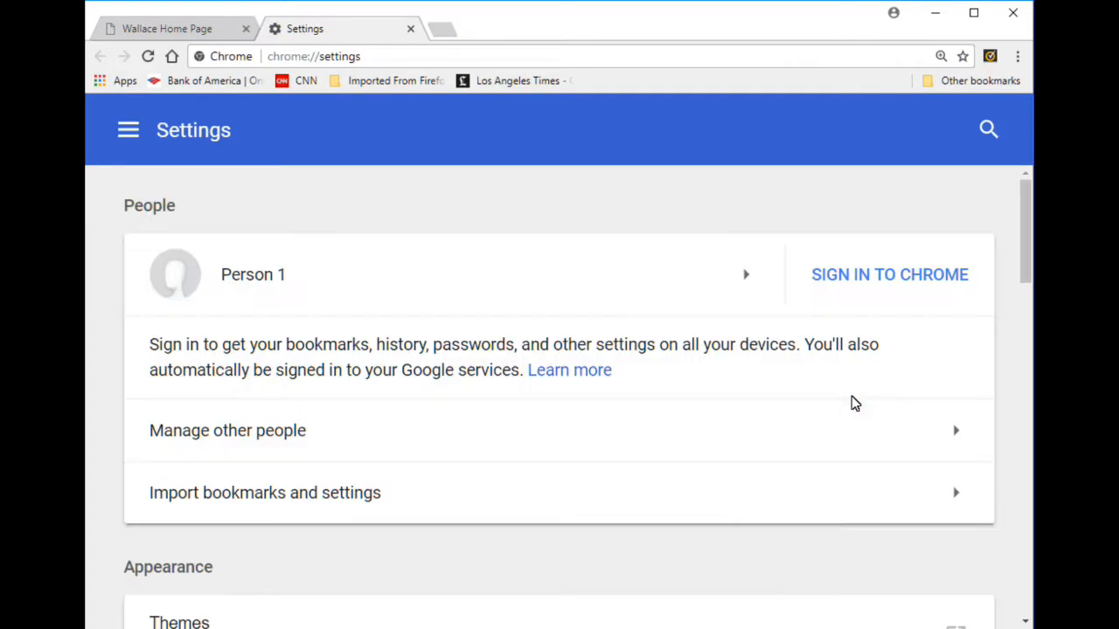
{"action": "scroll", "scroll_direction": "down", "scroll_amount": 3}
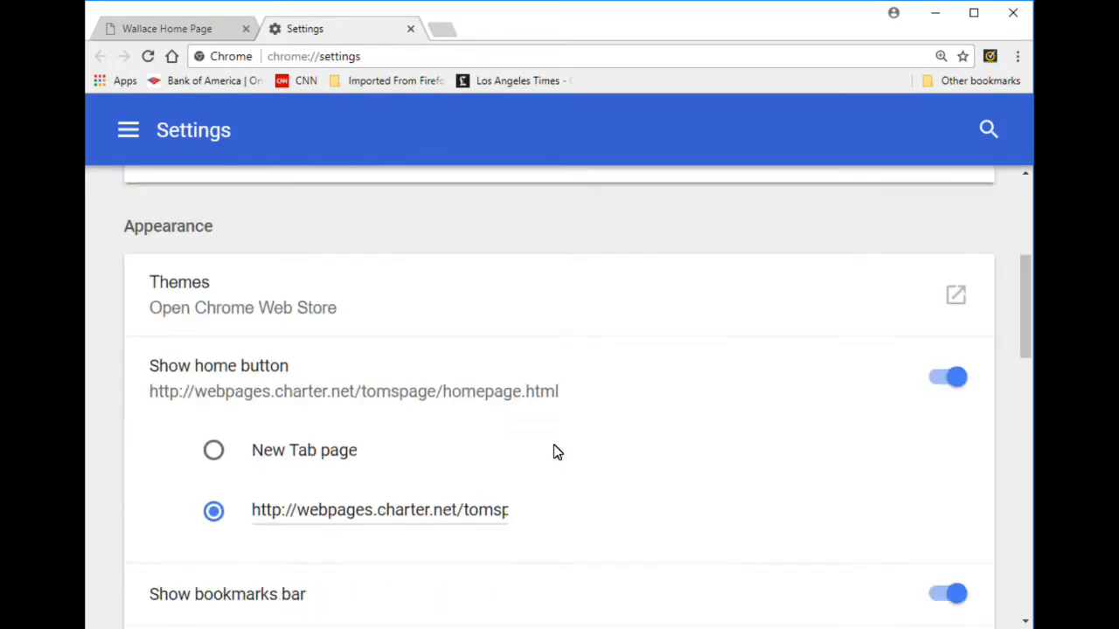
{"action": "scroll", "scroll_direction": "down", "scroll_amount": 3}
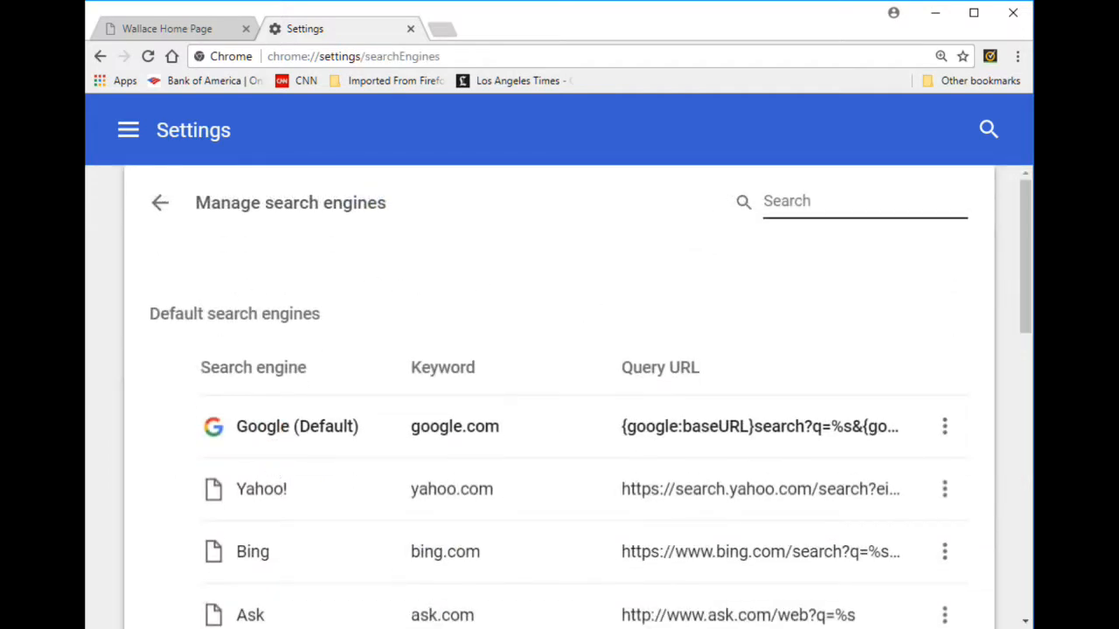
{"action": "scroll", "scroll_direction": "down", "scroll_amount": 3}
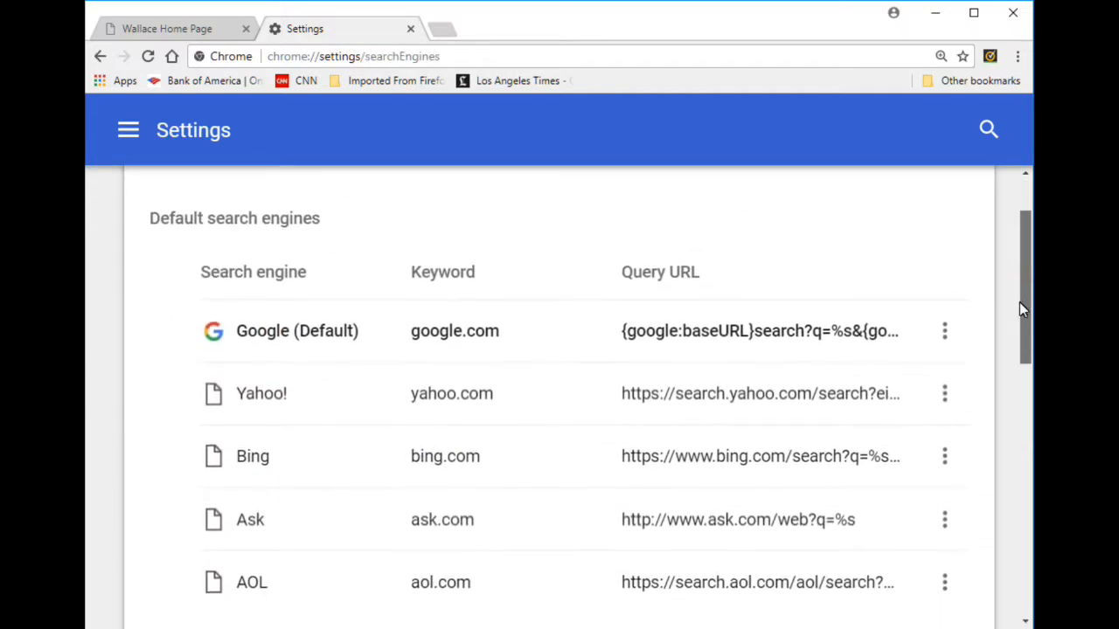
{"action": "scroll", "scroll_direction": "up", "scroll_amount": 3}
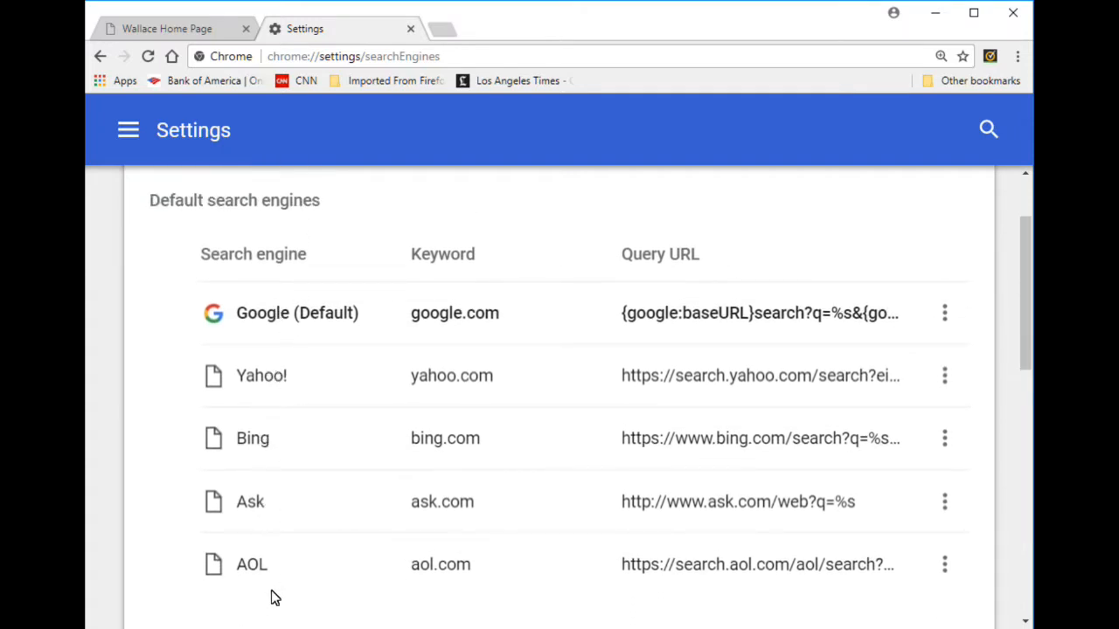
{"action": "mouse_move", "coordinate": [790, 314]}
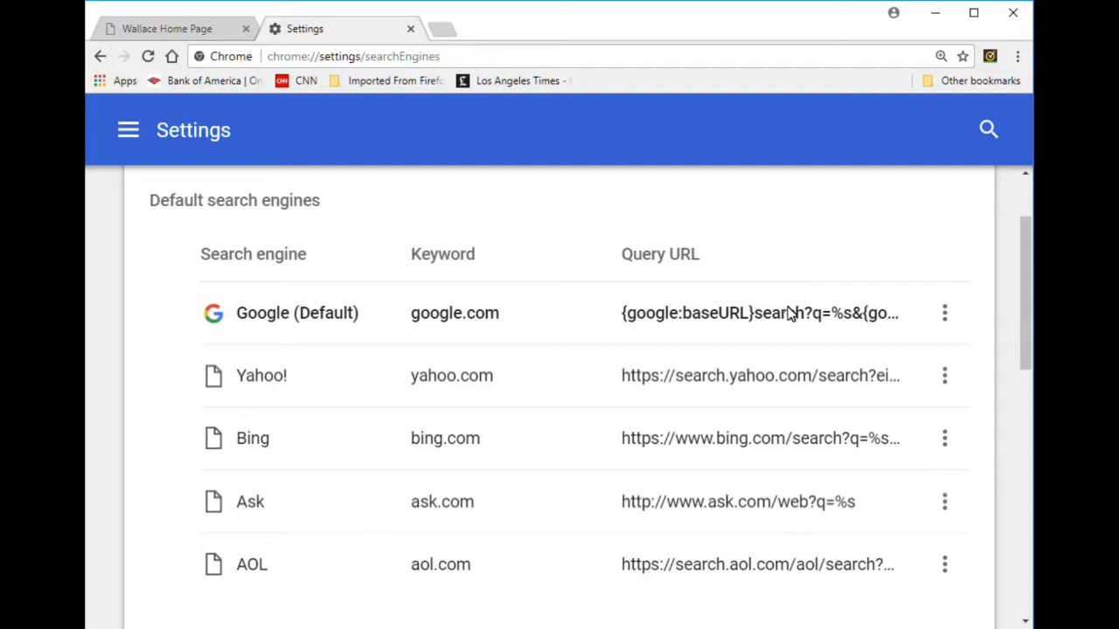
{"action": "mouse_move", "coordinate": [884, 143]}
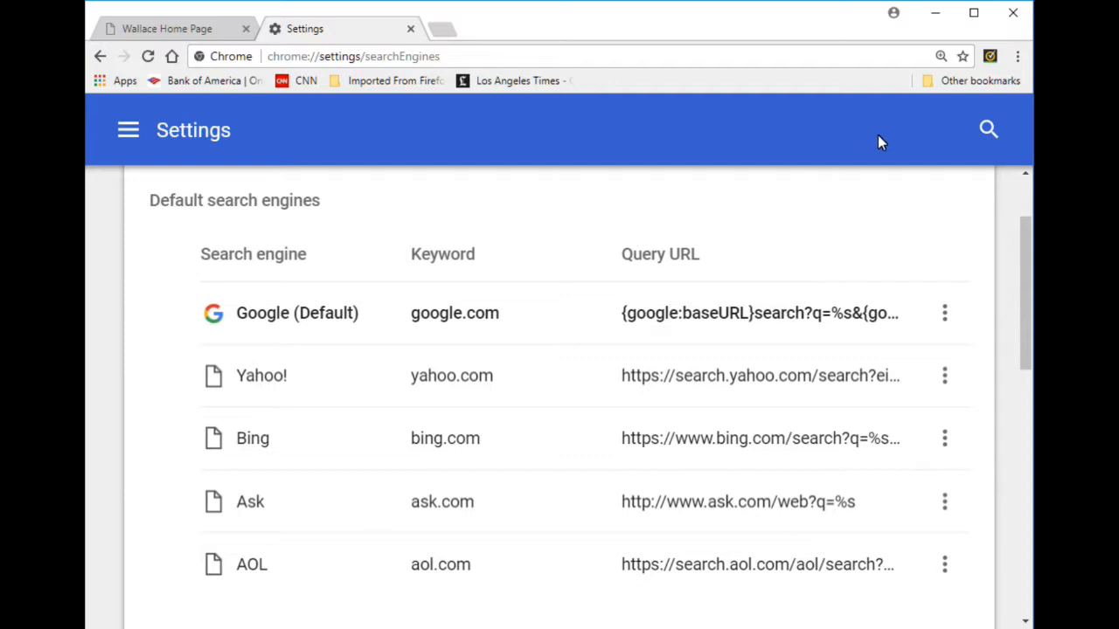
{"action": "mouse_move", "coordinate": [877, 139]}
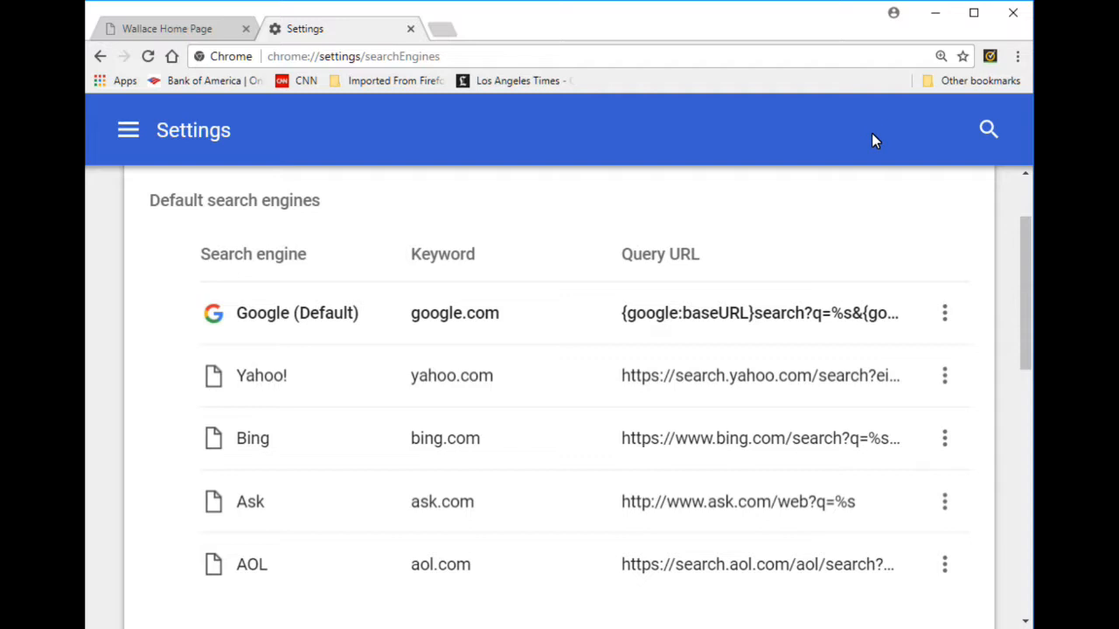
{"action": "mouse_move", "coordinate": [146, 332]}
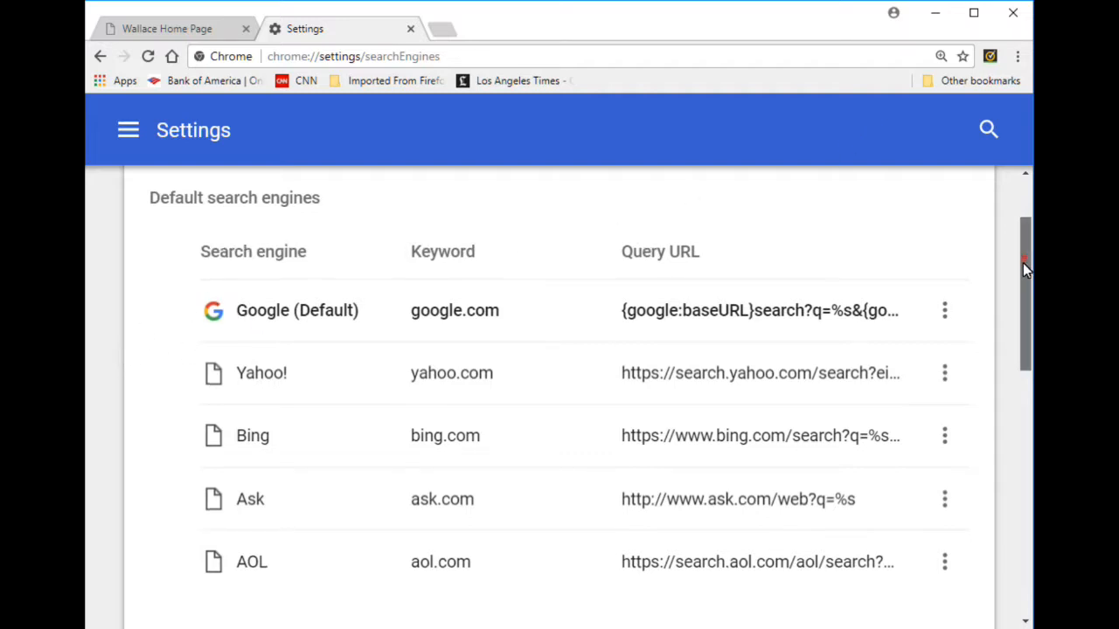
{"action": "scroll", "scroll_direction": "down", "scroll_amount": 3}
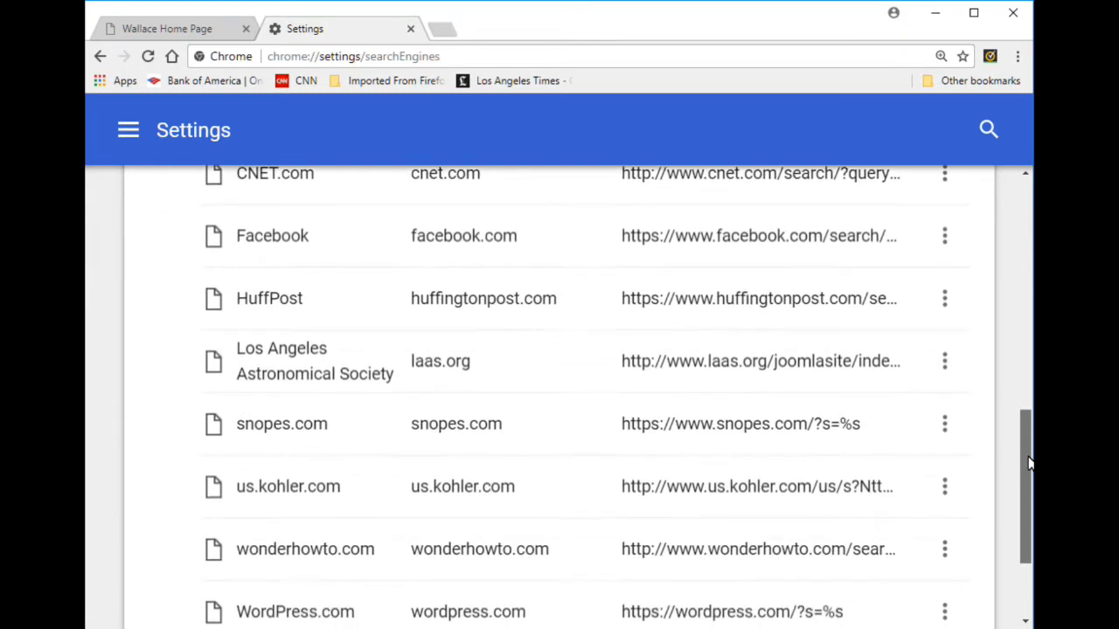
{"action": "scroll", "scroll_direction": "up", "scroll_amount": 3}
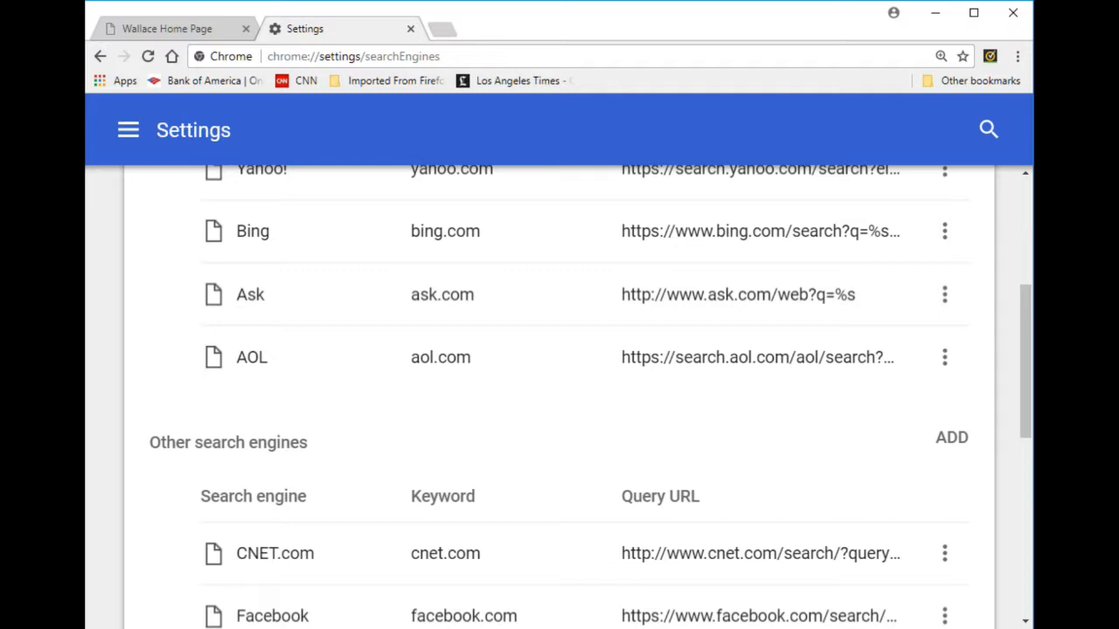
{"action": "mouse_move", "coordinate": [416, 297]}
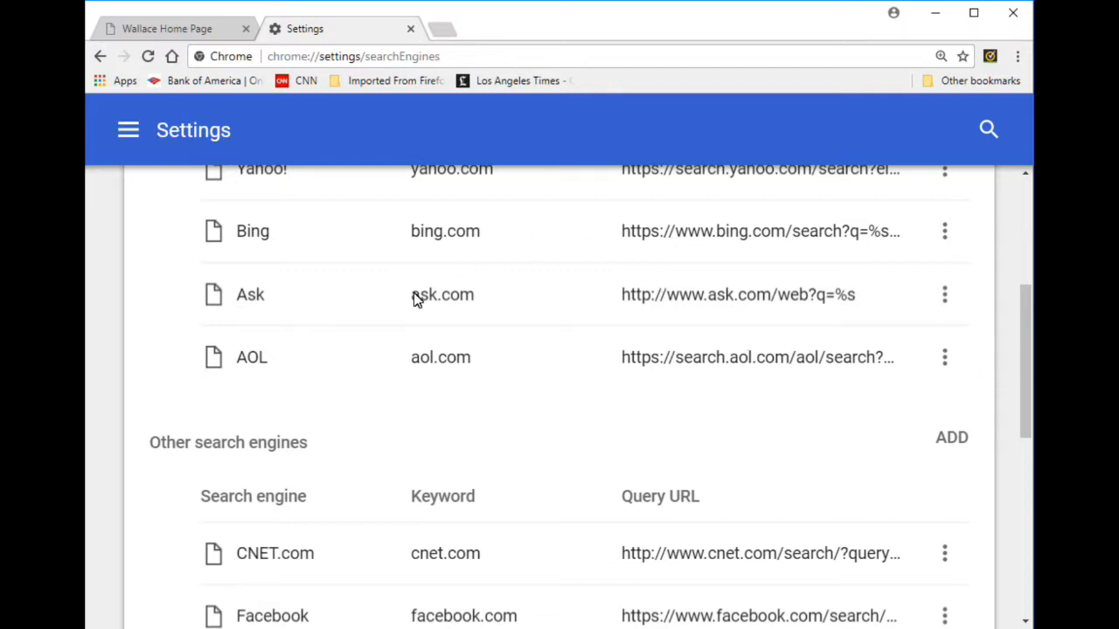
{"action": "scroll", "scroll_direction": "up", "scroll_amount": 3}
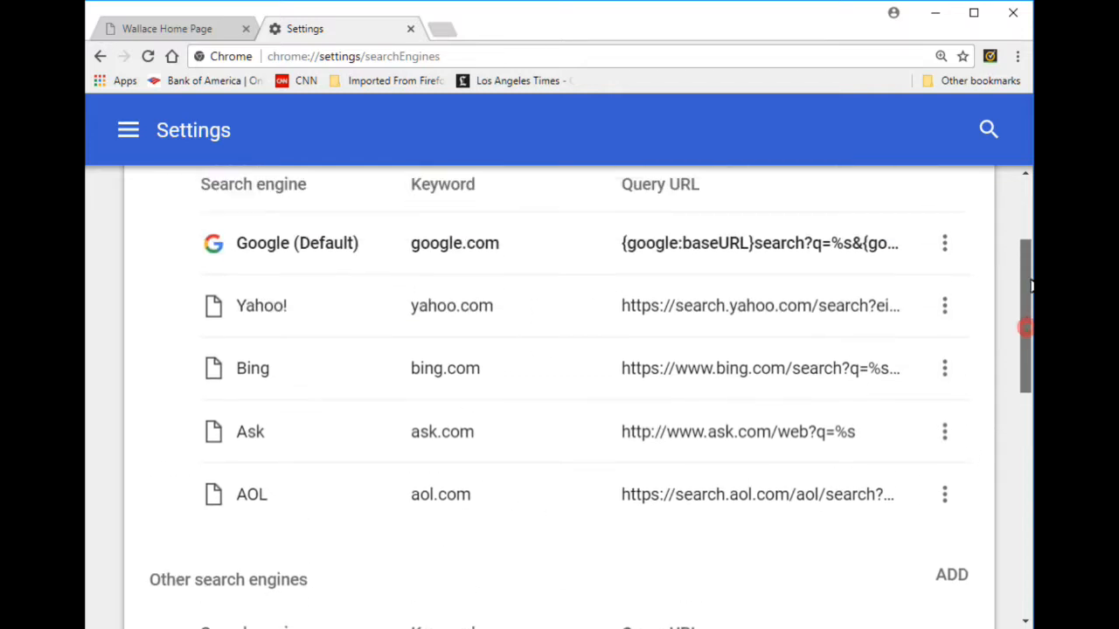
{"action": "scroll", "scroll_direction": "down", "scroll_amount": 3}
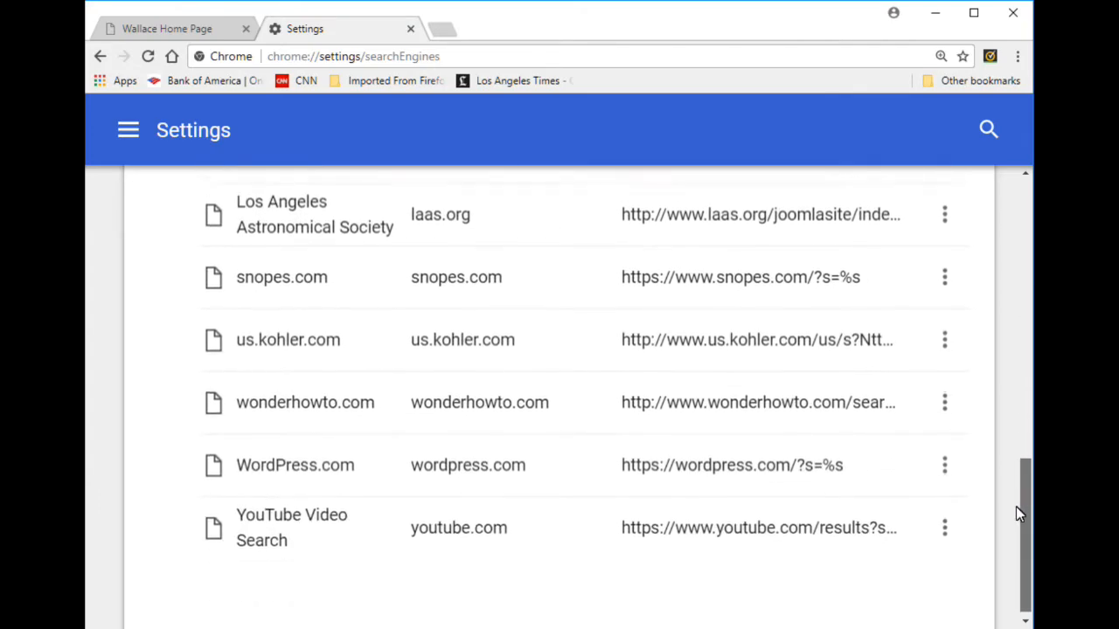
{"action": "scroll", "scroll_direction": "up", "scroll_amount": 3}
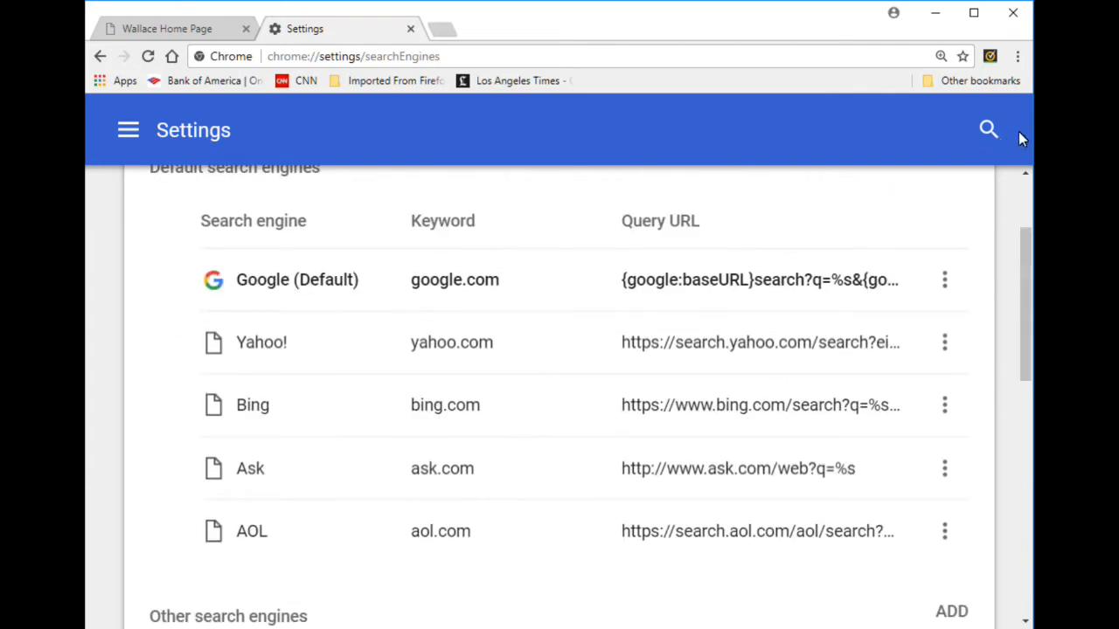
{"action": "mouse_move", "coordinate": [402, 37]}
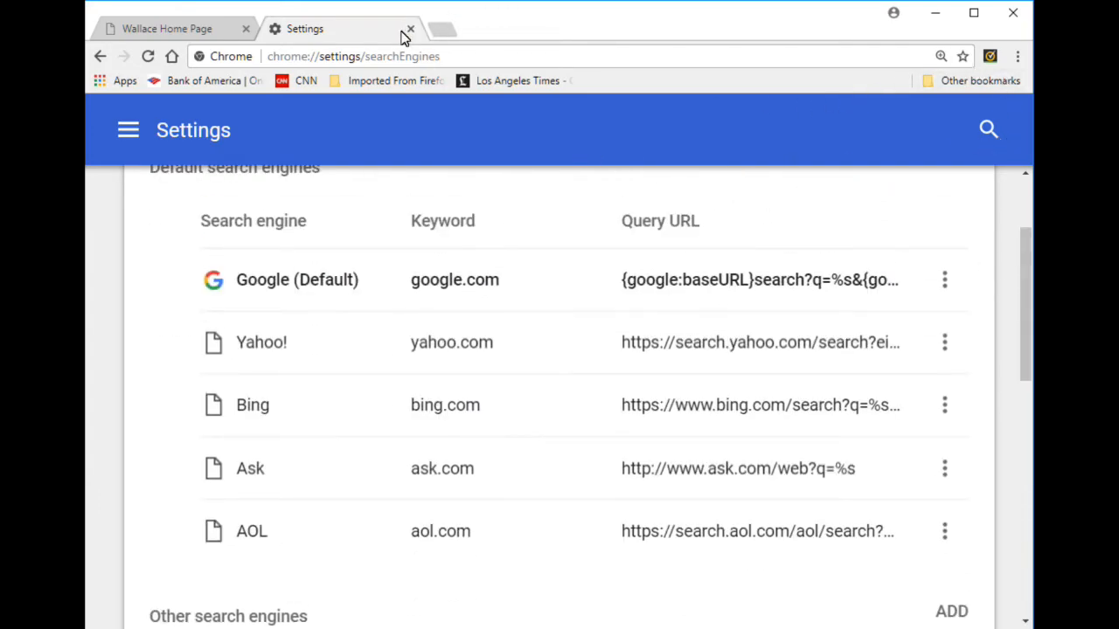
Close Settings and load duckduckgo.com by typing 'duckduckgo' in the address bar.
{"action": "left_click", "coordinate": [409, 28]}
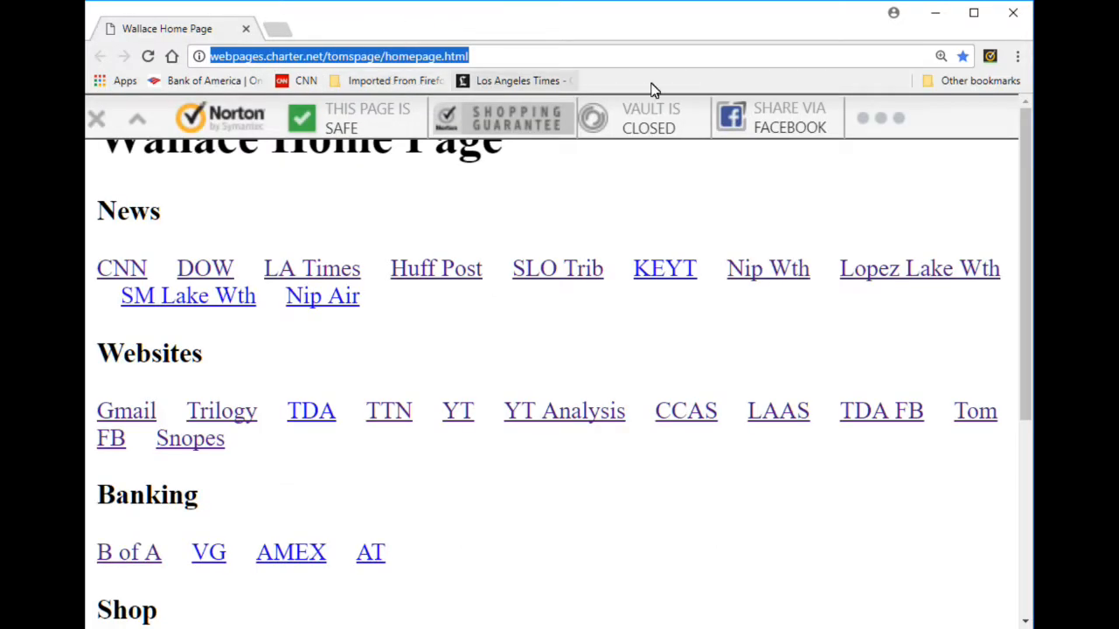
{"action": "type", "text": "duckduckgo"}
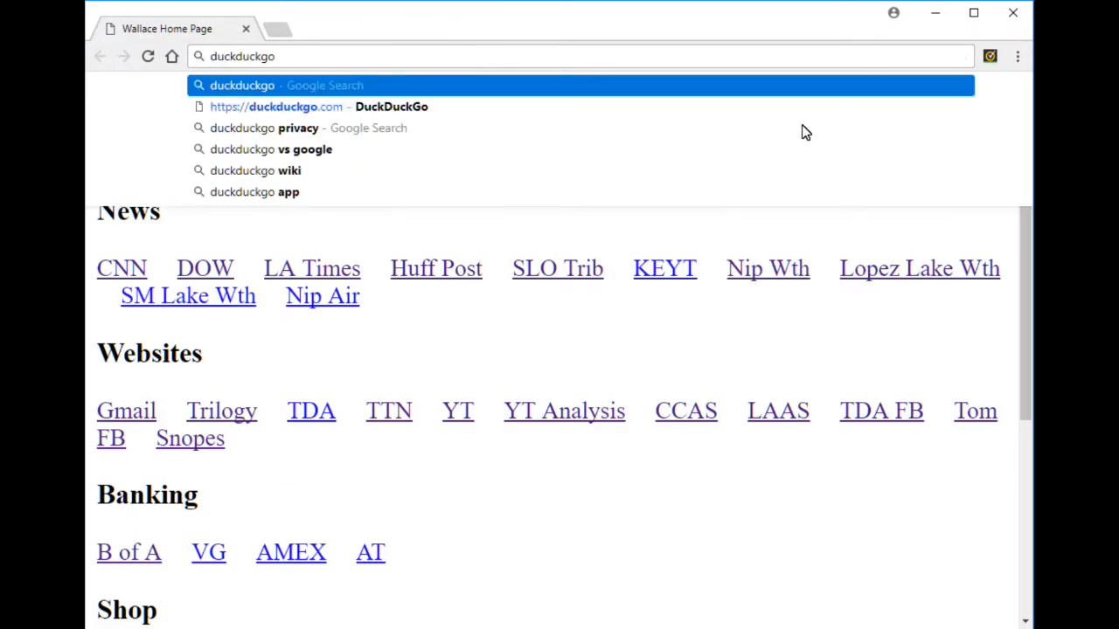
{"action": "mouse_move", "coordinate": [392, 122]}
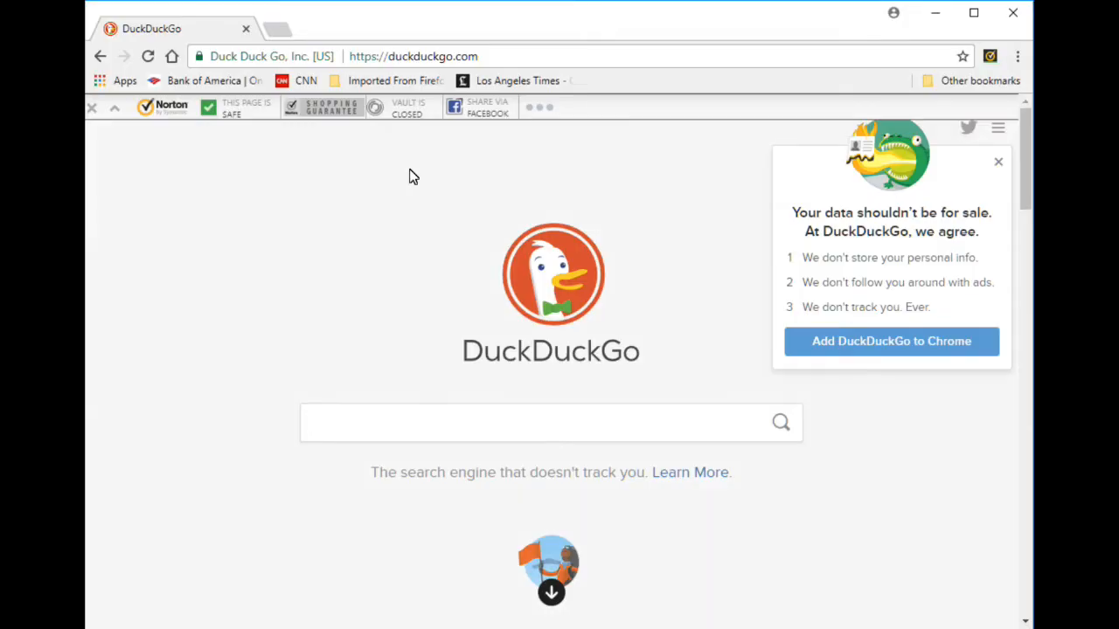
{"action": "mouse_move", "coordinate": [368, 112]}
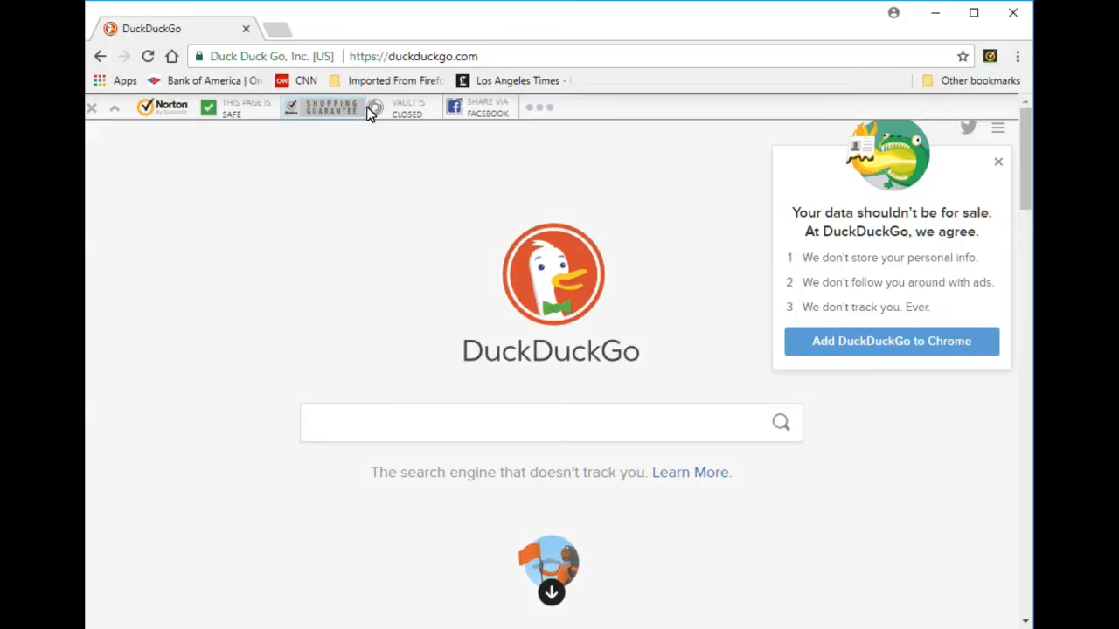
{"action": "right_click", "coordinate": [420, 56]}
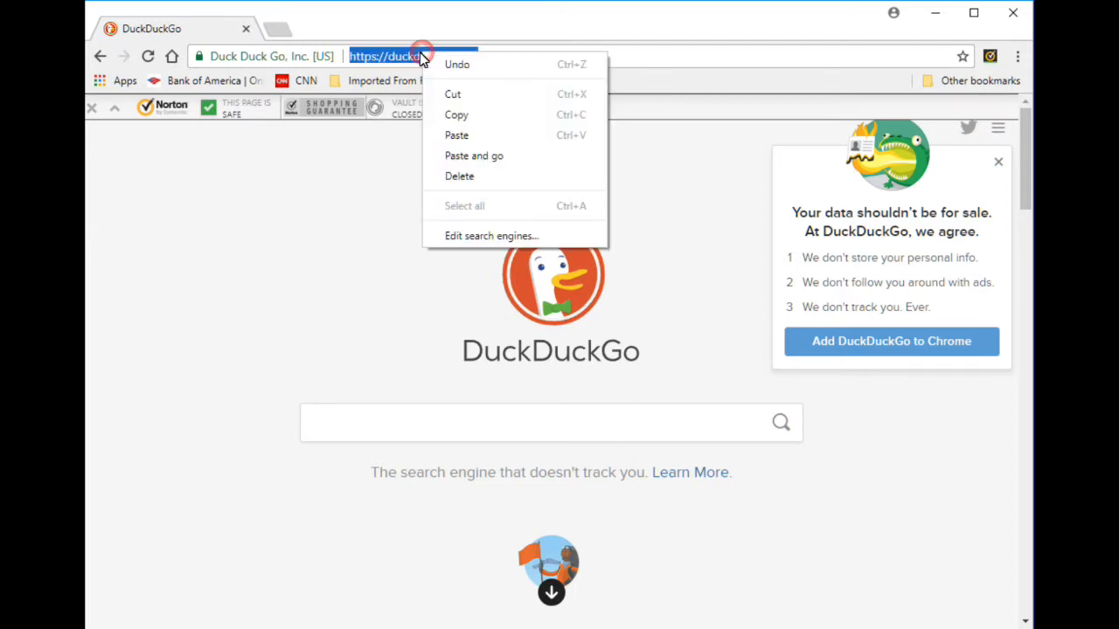
Reach Manage search engines via Edit search engines, where DuckDuckGo now appears under Other search engines.
{"action": "left_click", "coordinate": [491, 234]}
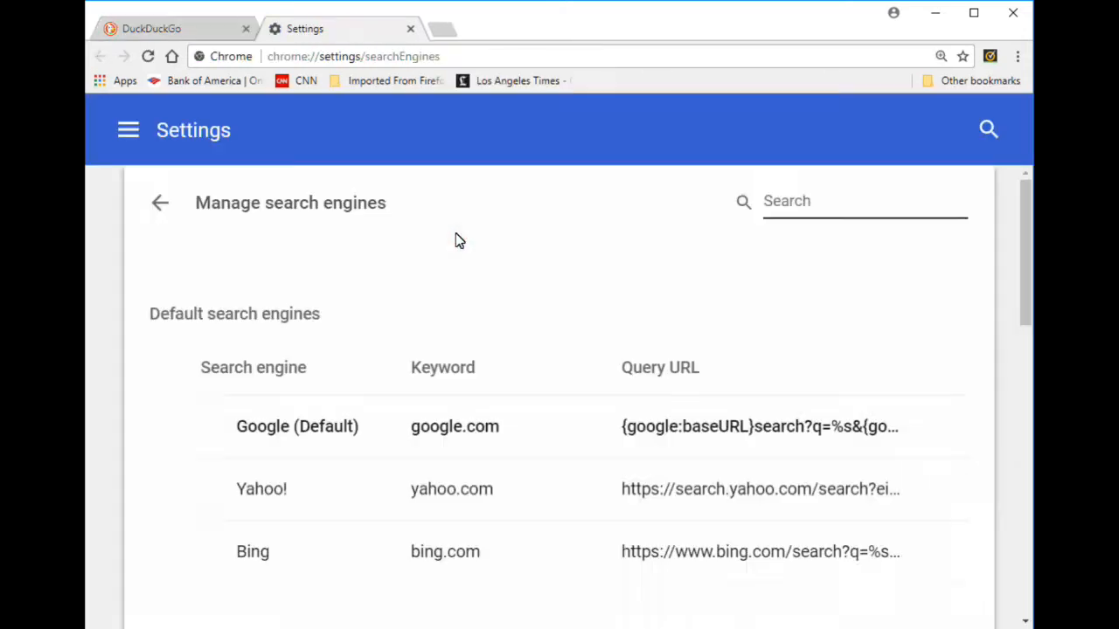
{"action": "scroll", "scroll_direction": "down", "scroll_amount": 3}
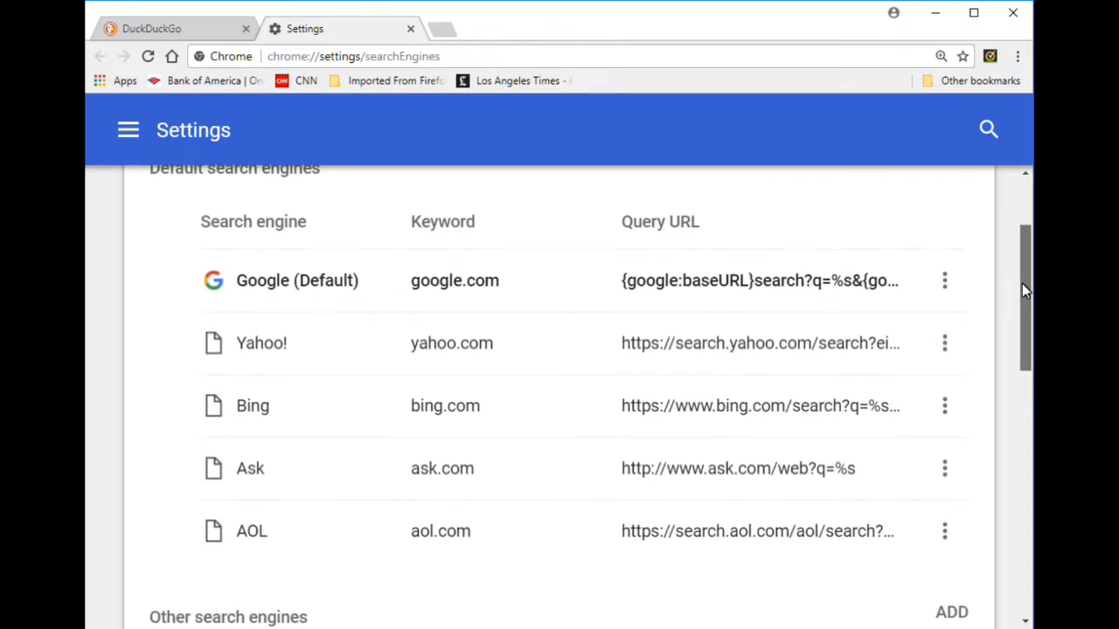
{"action": "scroll", "scroll_direction": "down", "scroll_amount": 3}
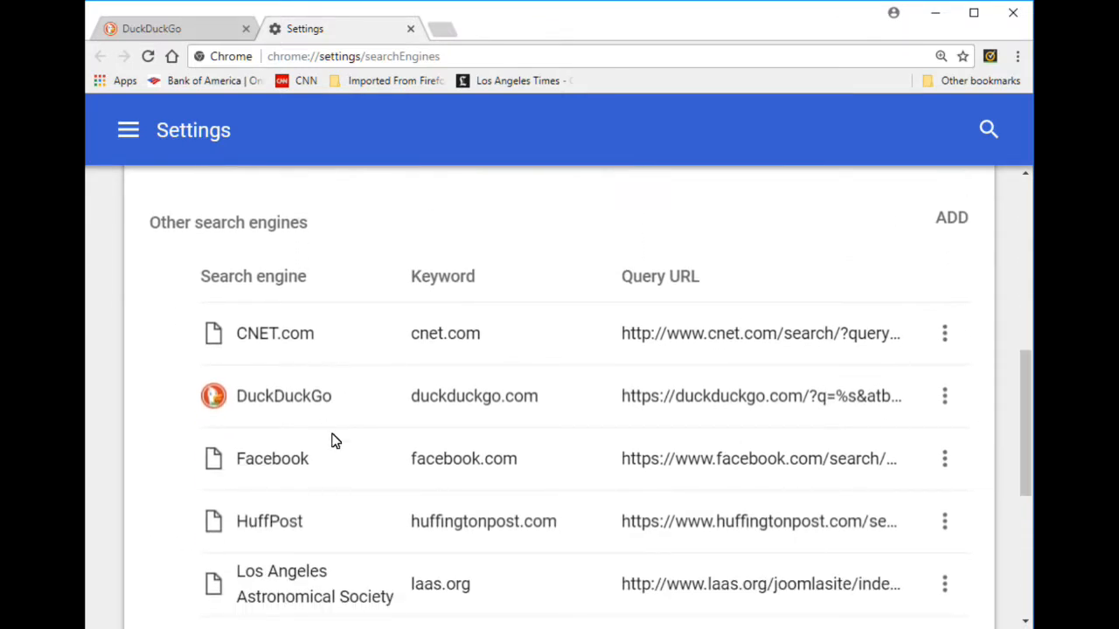
{"action": "mouse_move", "coordinate": [328, 416]}
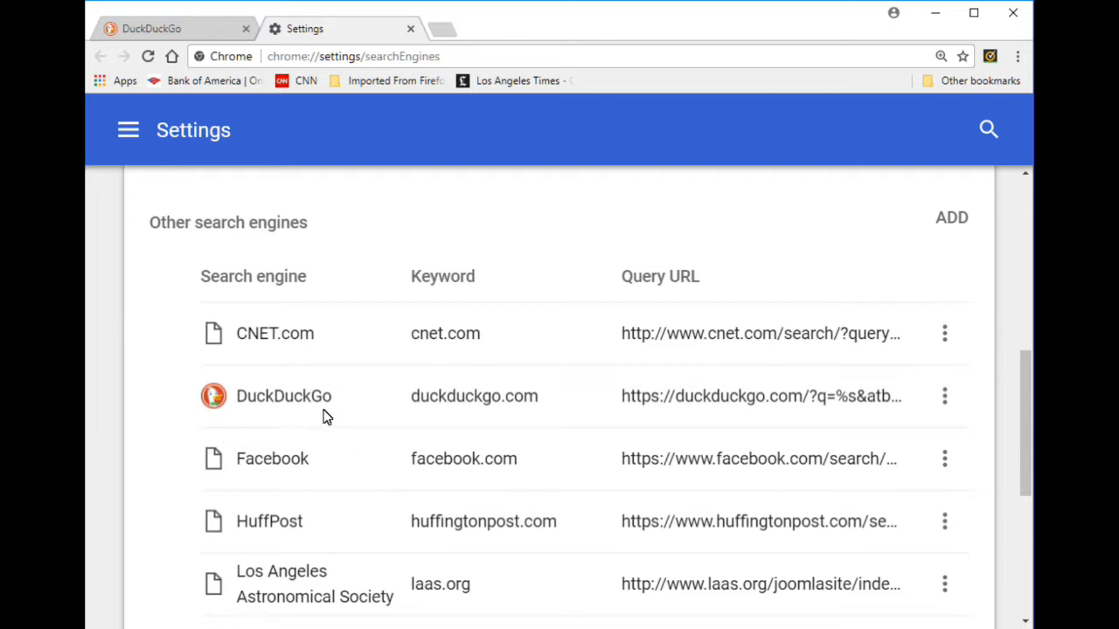
{"action": "mouse_move", "coordinate": [308, 401]}
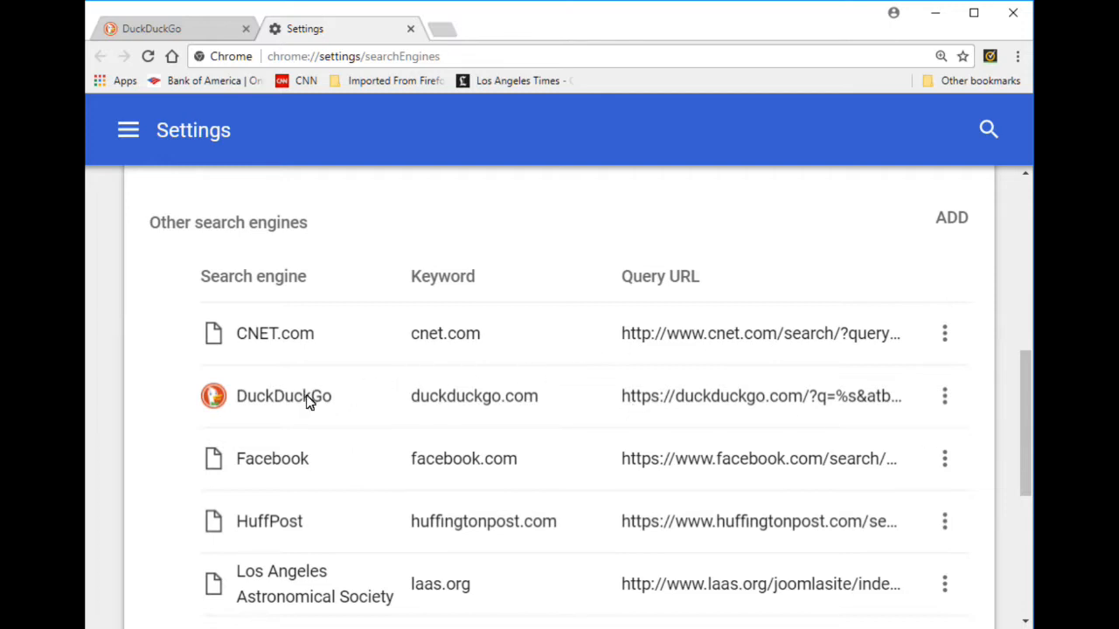
{"action": "mouse_move", "coordinate": [944, 395]}
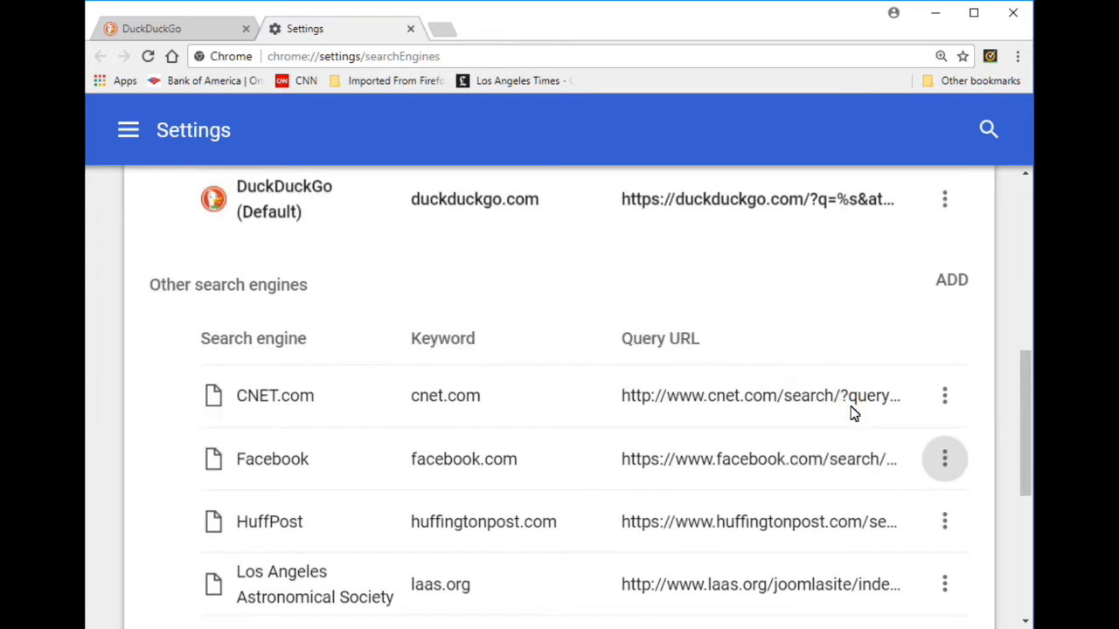
{"action": "mouse_move", "coordinate": [1028, 388]}
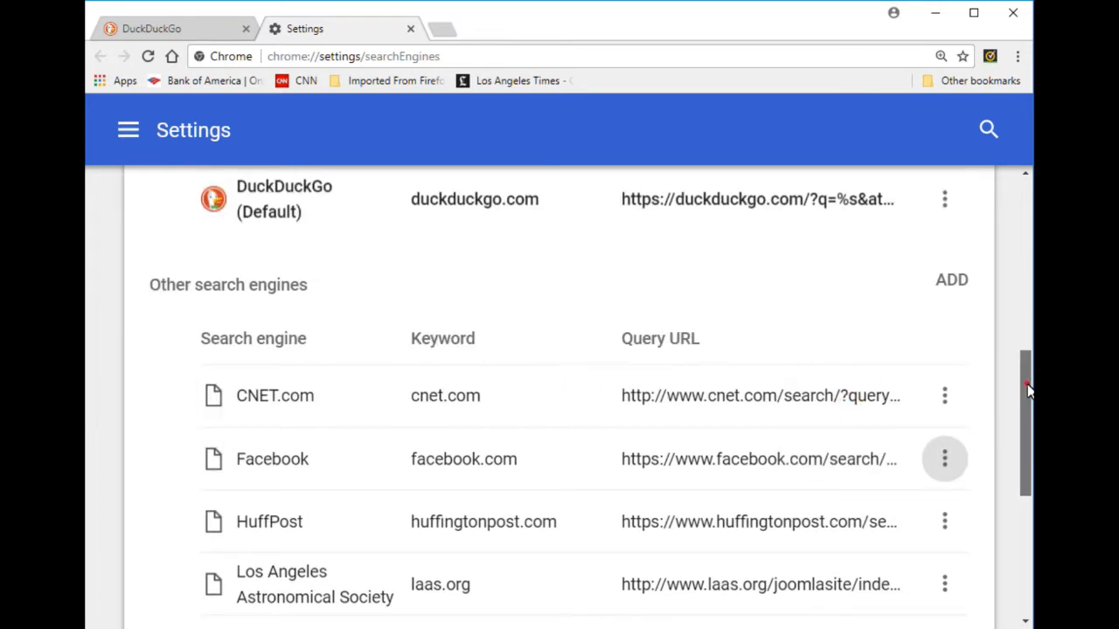
Check the Default search engines list, where DuckDuckGo now sits below Google, Yahoo, Bing, Ask and AOL.
{"action": "scroll", "scroll_direction": "up", "scroll_amount": 3}
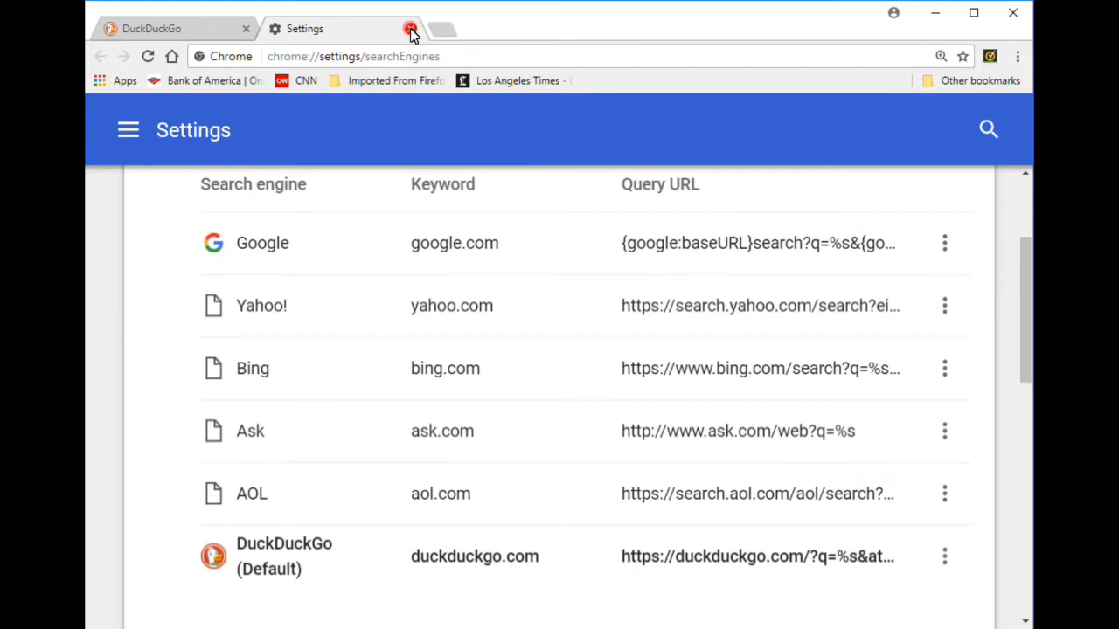
Reopen settings and show the address-bar engine choices, now set to DuckDuckGo.
{"action": "left_click", "coordinate": [411, 28]}
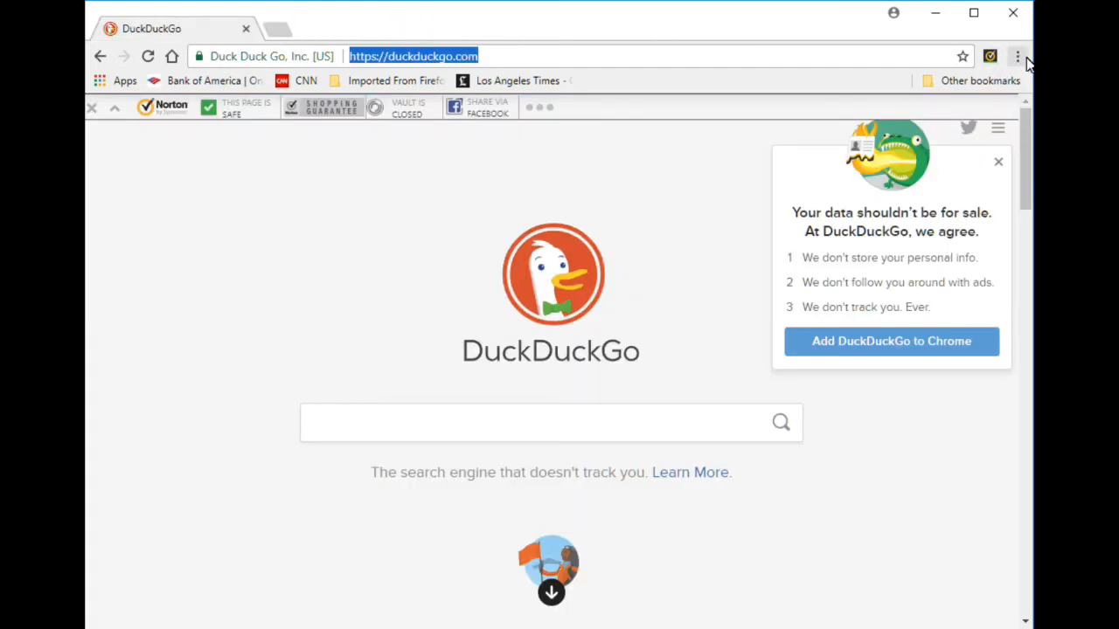
{"action": "left_click", "coordinate": [1018, 56]}
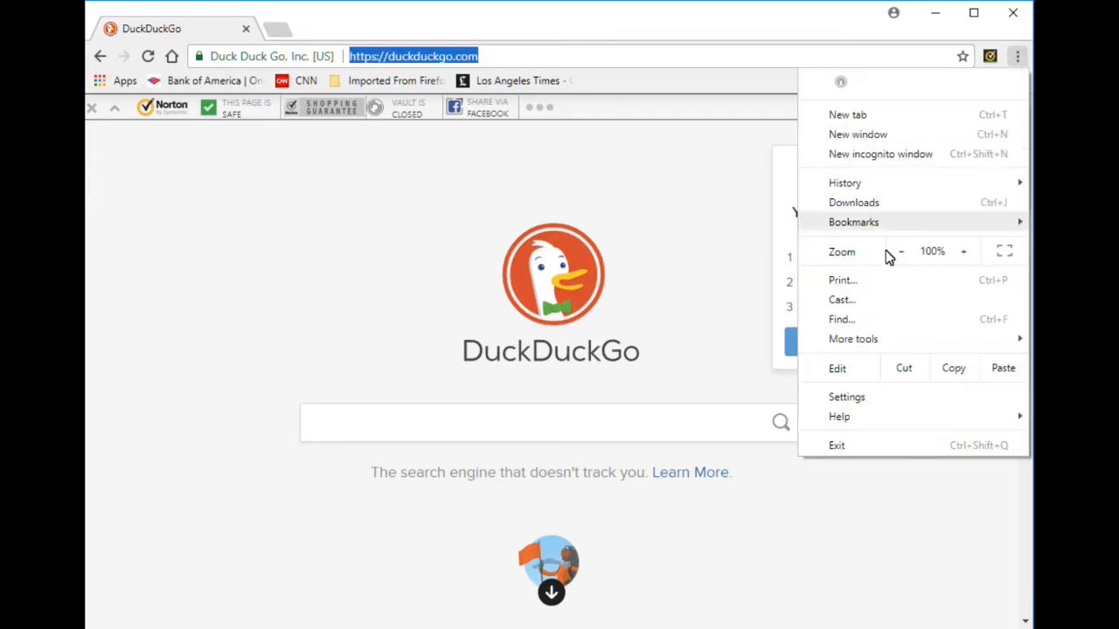
{"action": "left_click", "coordinate": [847, 395]}
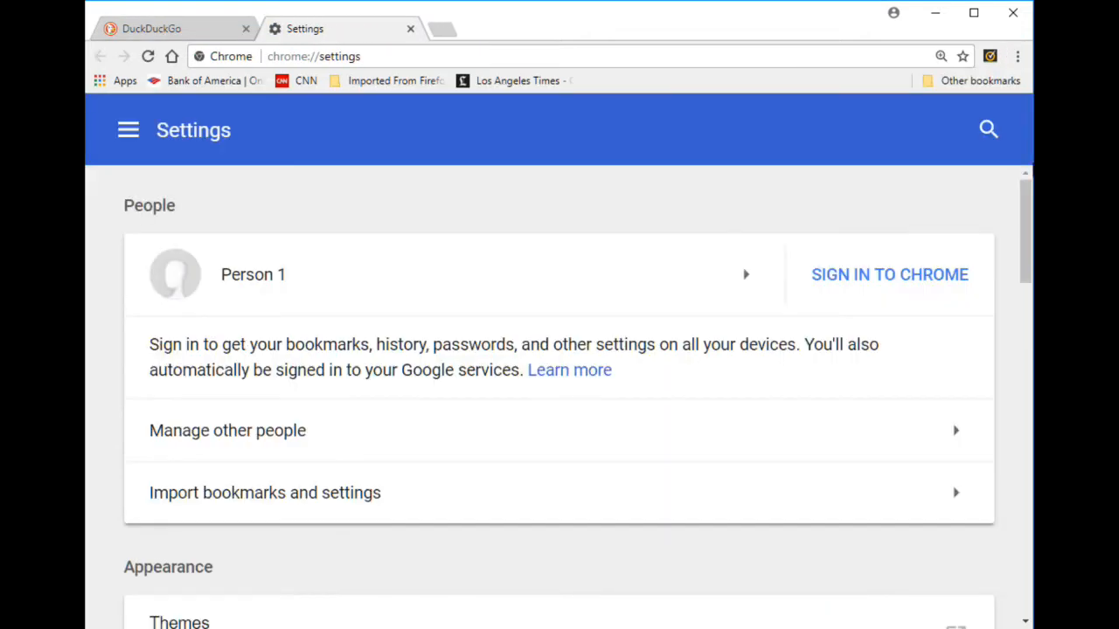
{"action": "scroll", "scroll_direction": "down", "scroll_amount": 3}
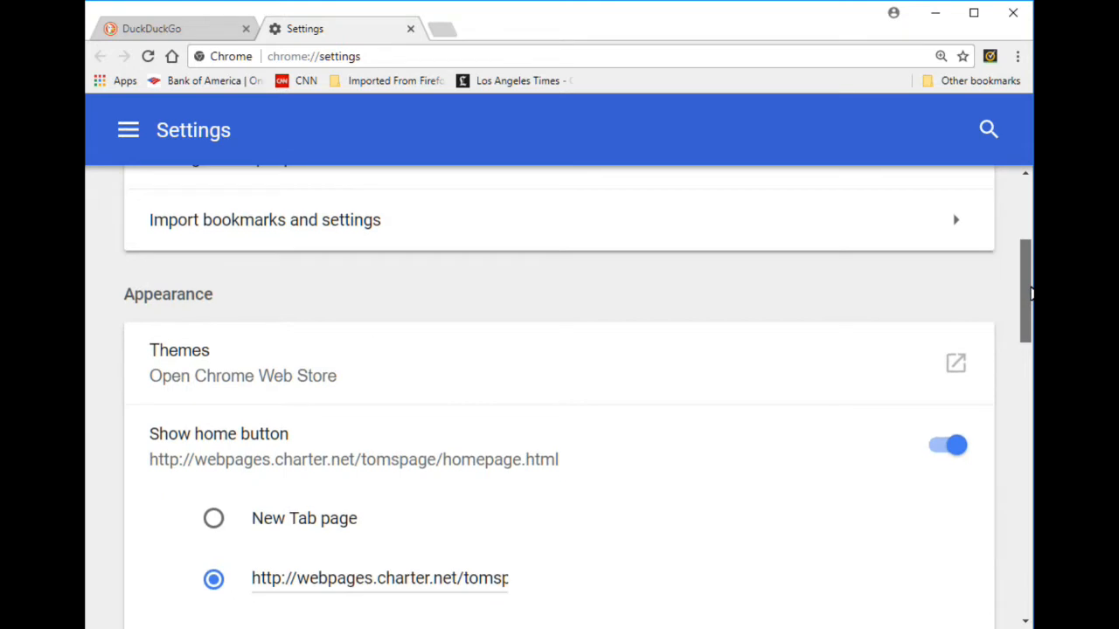
{"action": "scroll", "scroll_direction": "down", "scroll_amount": 3}
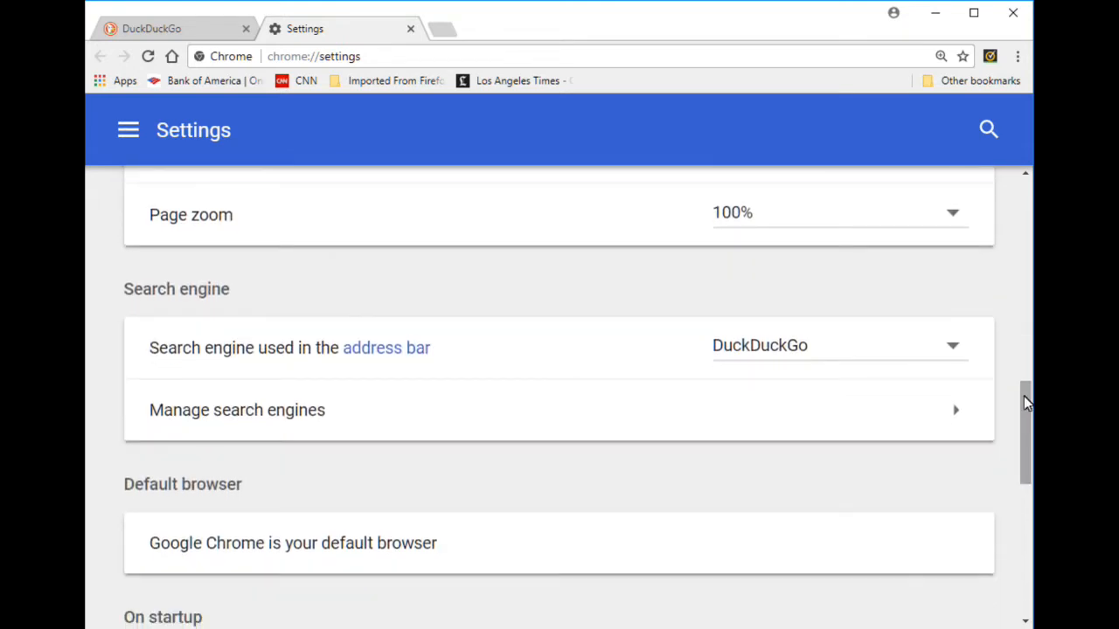
{"action": "mouse_move", "coordinate": [969, 353]}
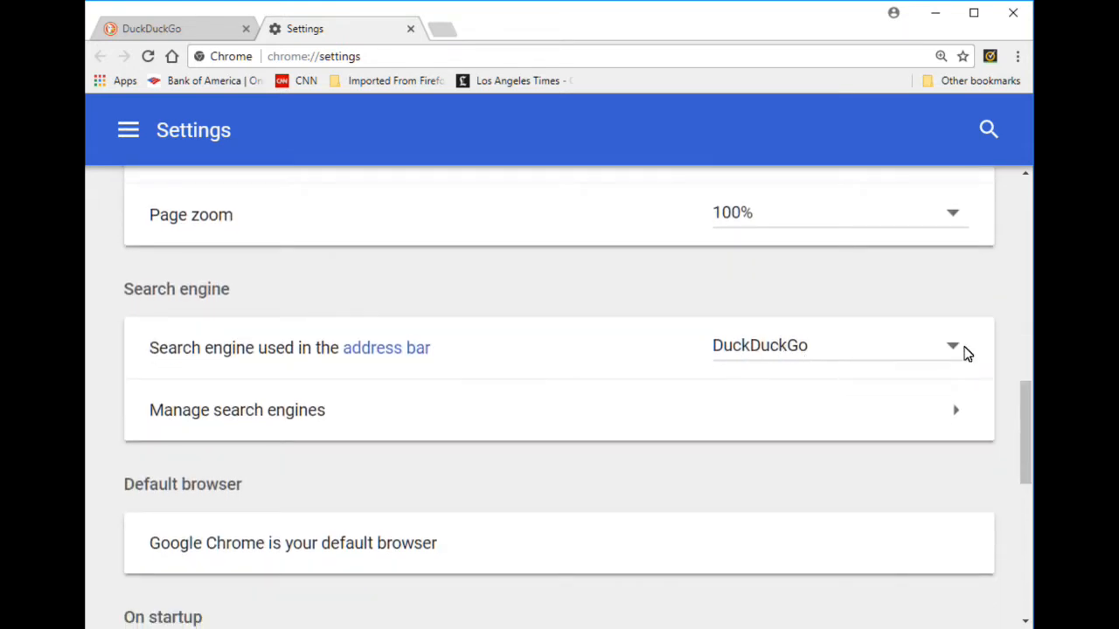
{"action": "left_click", "coordinate": [951, 346]}
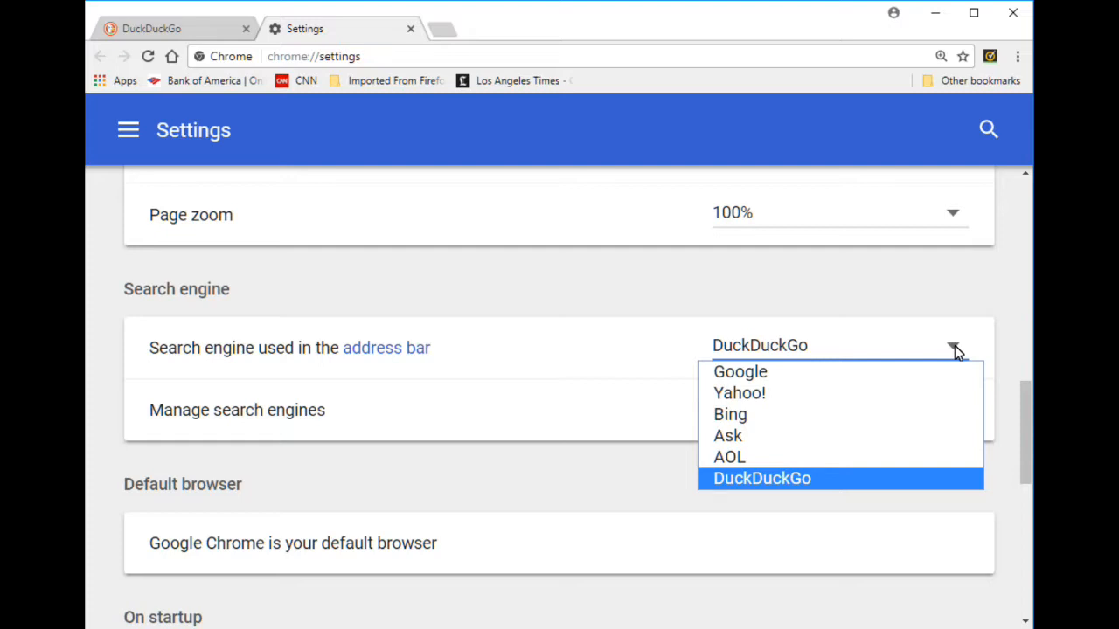
{"action": "mouse_move", "coordinate": [748, 366]}
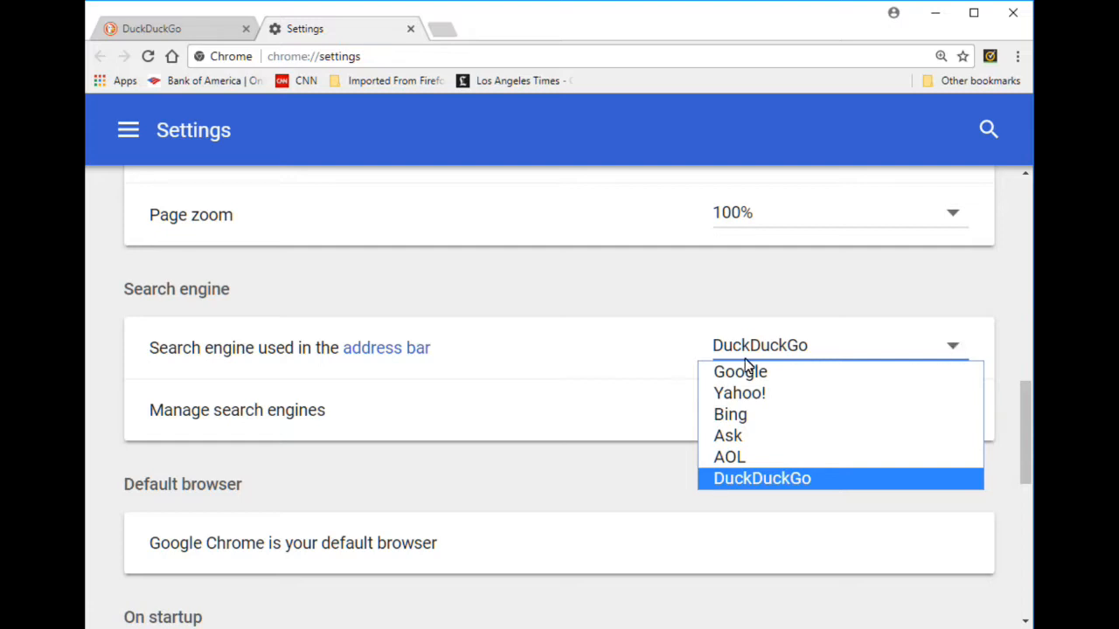
{"action": "mouse_move", "coordinate": [878, 316]}
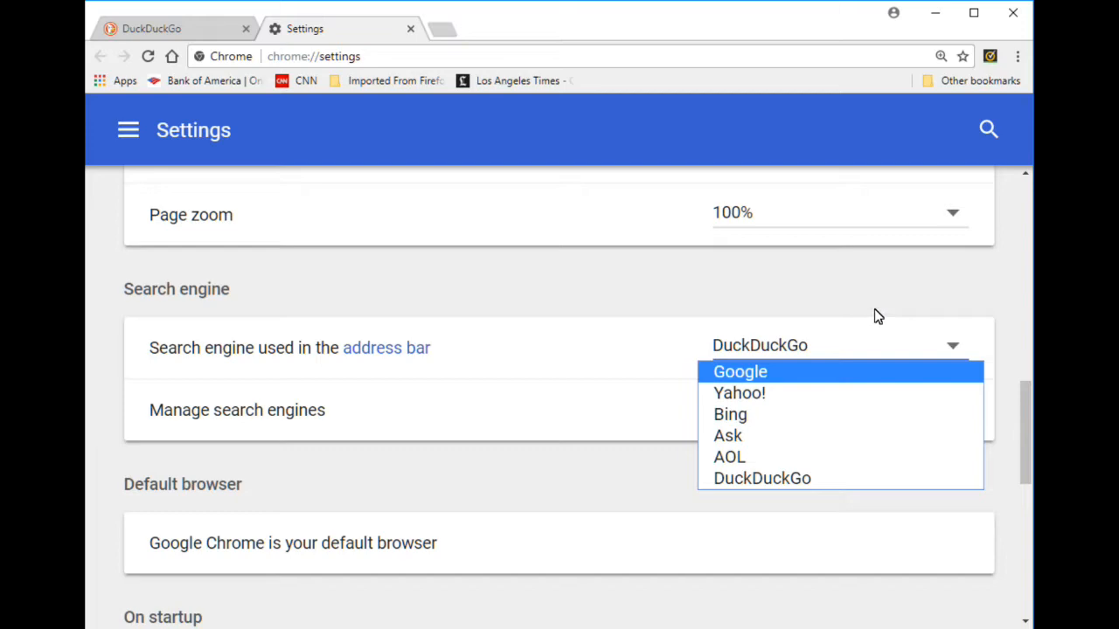
{"action": "mouse_move", "coordinate": [255, 409]}
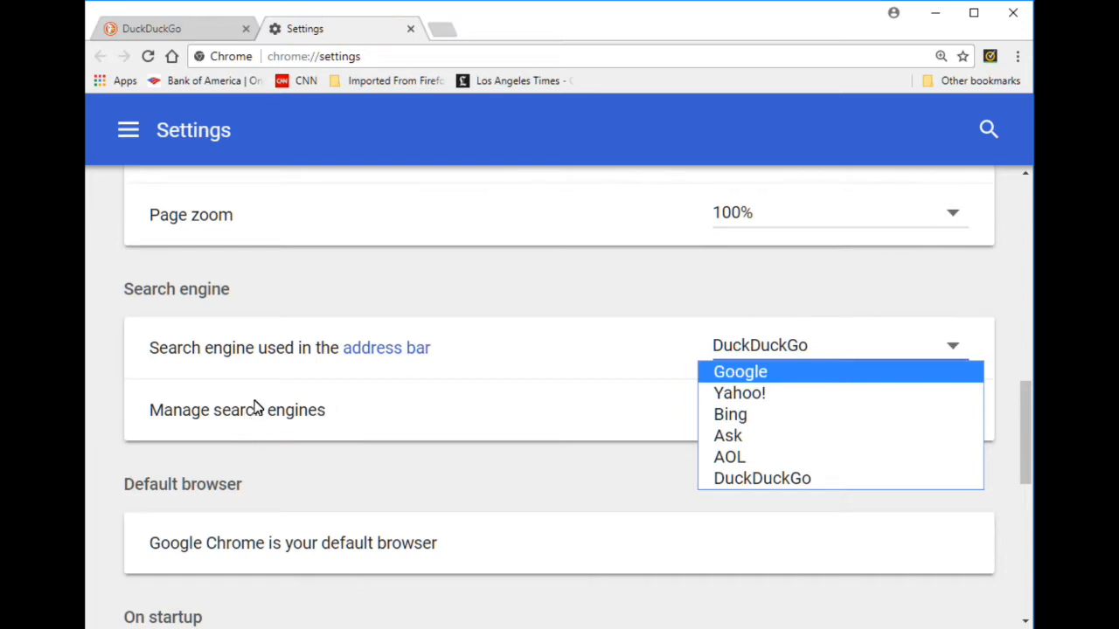
Go to Manage search engines and bring up the actions for the DuckDuckGo entry.
{"action": "left_click", "coordinate": [238, 409]}
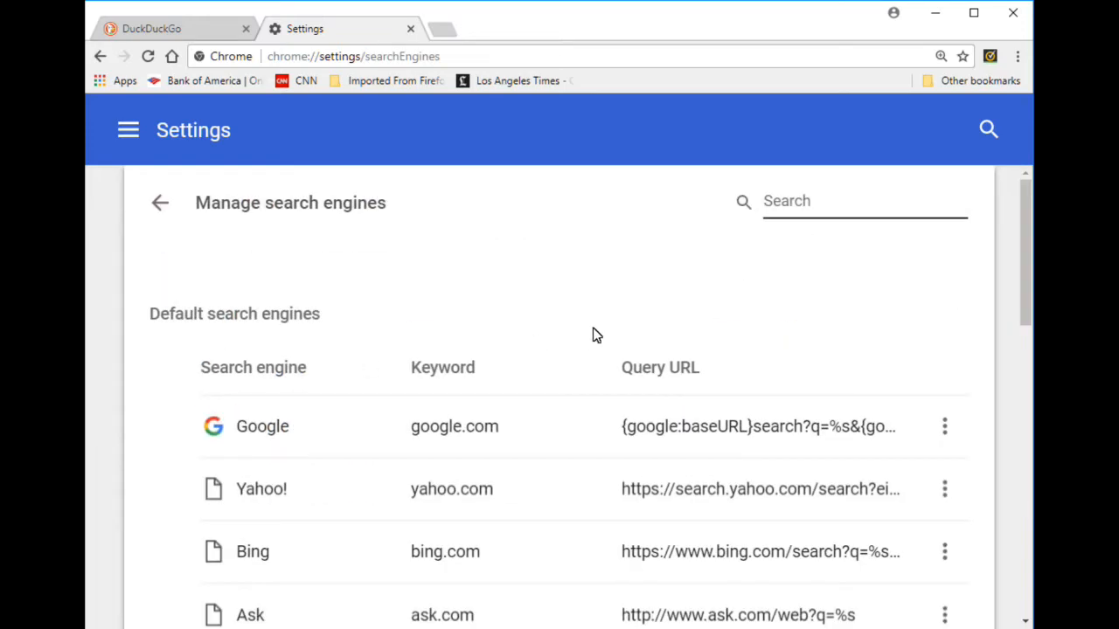
{"action": "scroll", "scroll_direction": "down", "scroll_amount": 3}
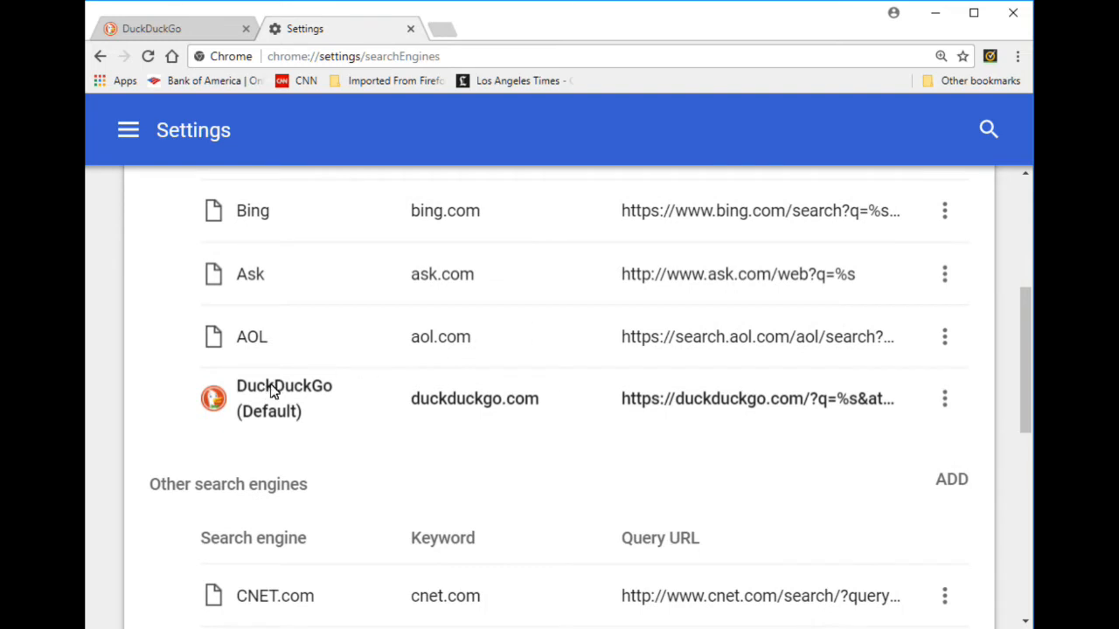
{"action": "mouse_move", "coordinate": [944, 399]}
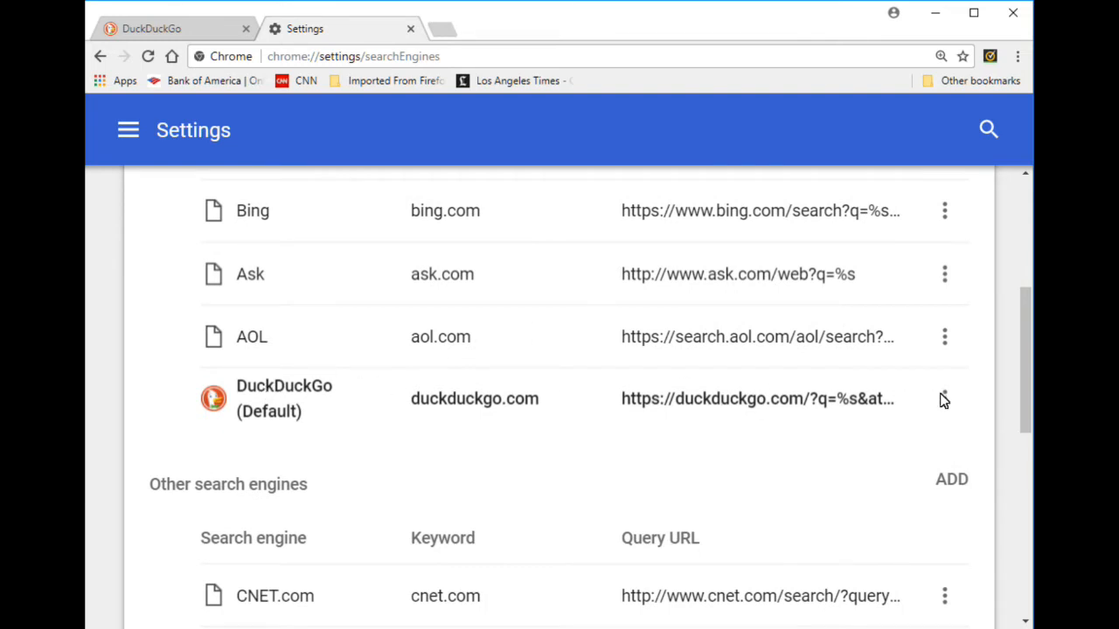
{"action": "left_click", "coordinate": [944, 398]}
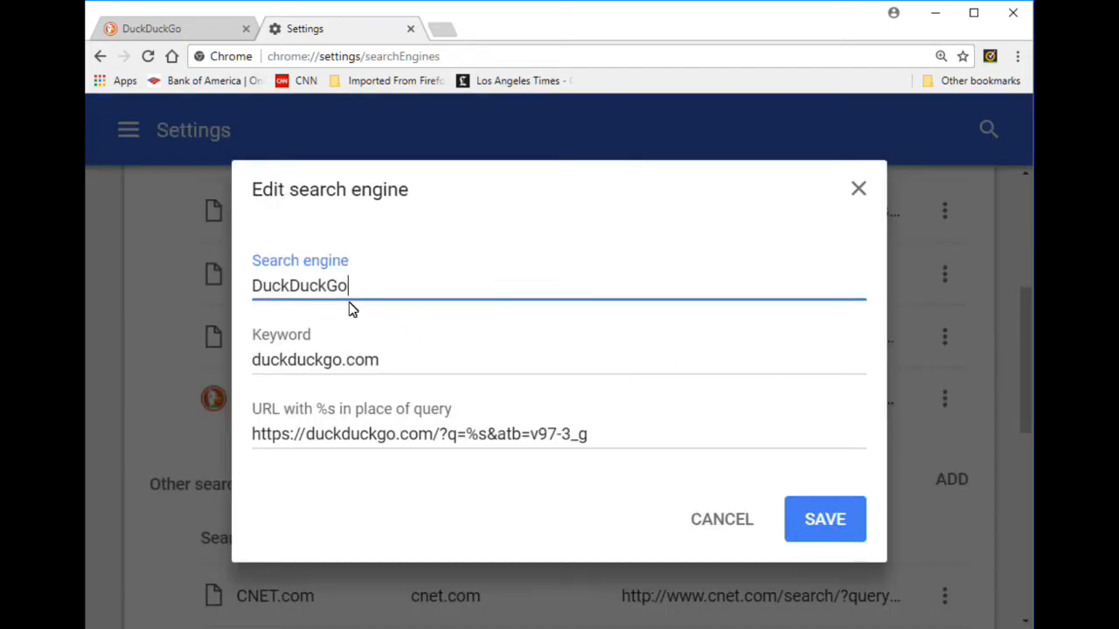
{"action": "mouse_move", "coordinate": [306, 374]}
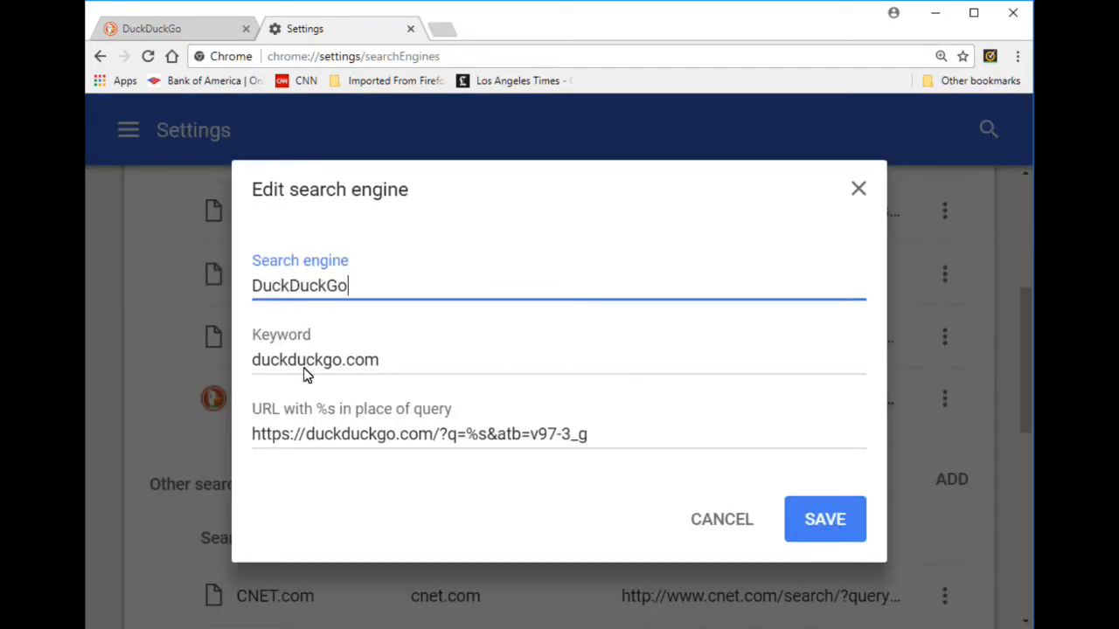
{"action": "mouse_move", "coordinate": [346, 179]}
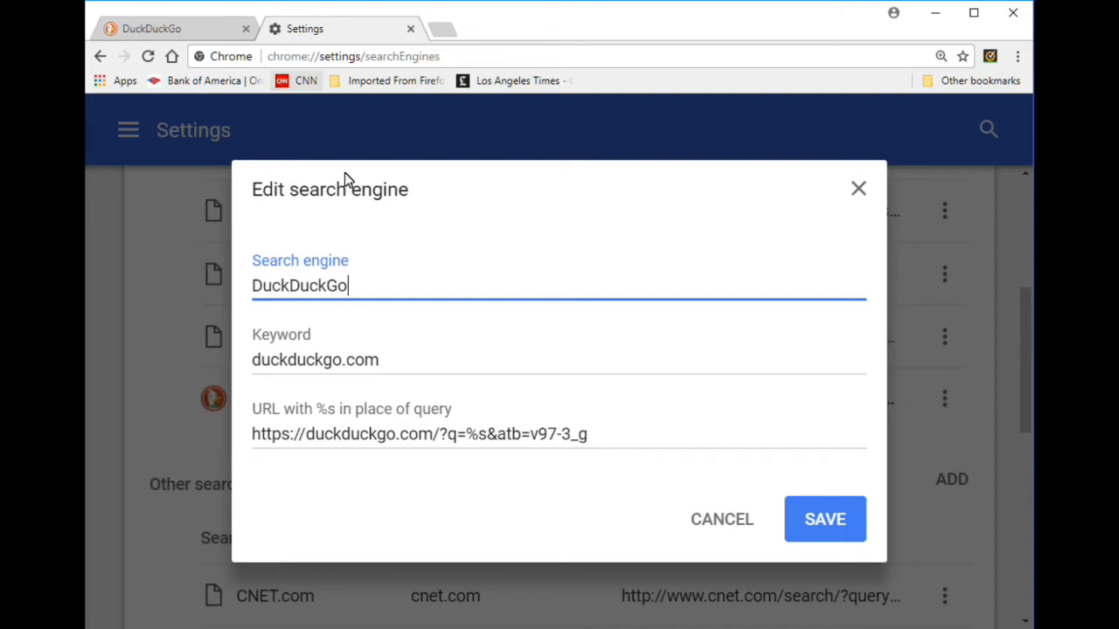
{"action": "mouse_move", "coordinate": [343, 399]}
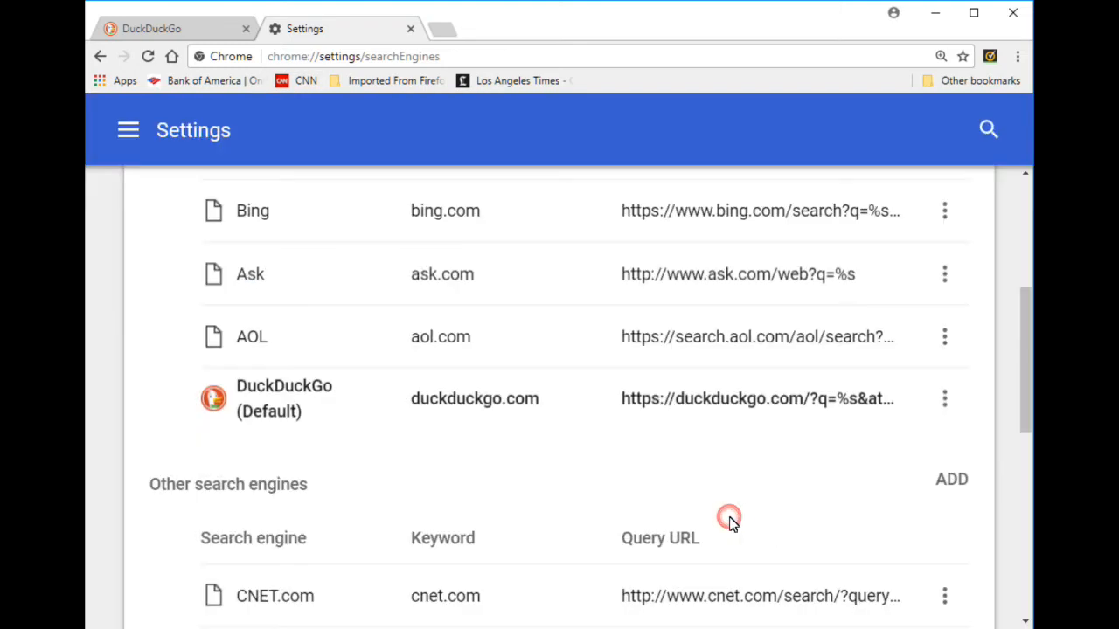
{"action": "mouse_move", "coordinate": [341, 388]}
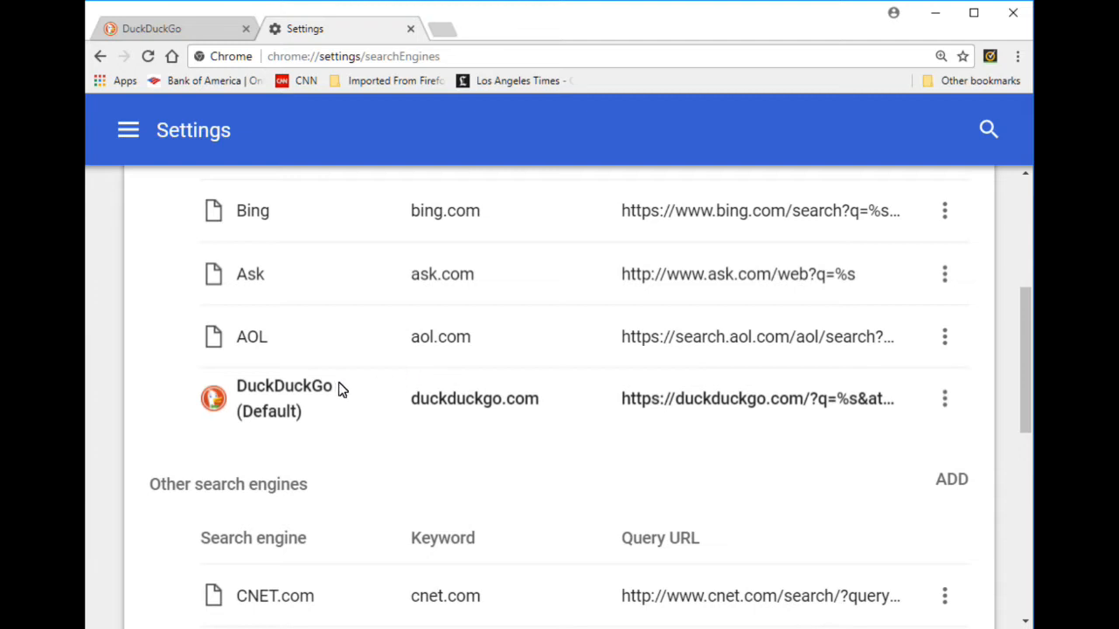
Make Google the default search engine and remove DuckDuckGo from the list.
{"action": "scroll", "scroll_direction": "up", "scroll_amount": 3}
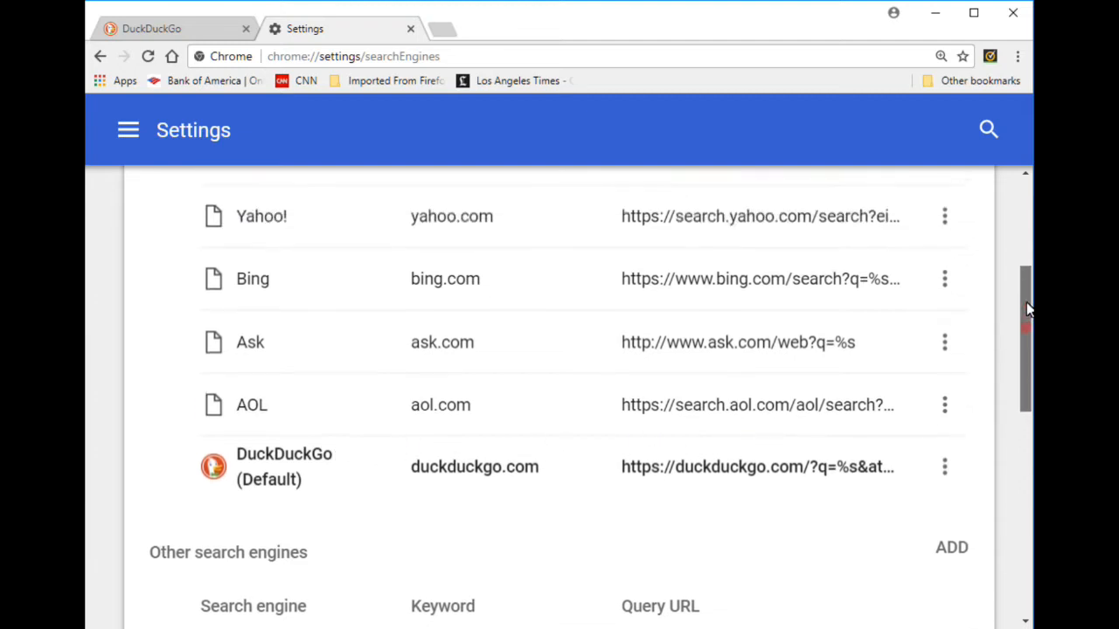
{"action": "scroll", "scroll_direction": "up", "scroll_amount": 3}
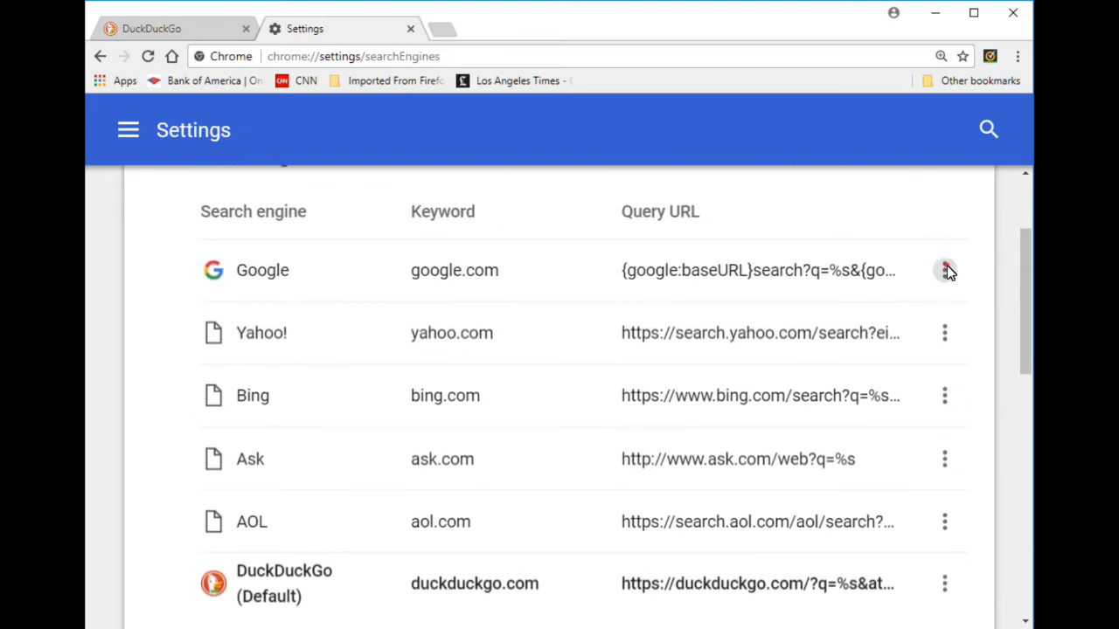
{"action": "left_click", "coordinate": [944, 269]}
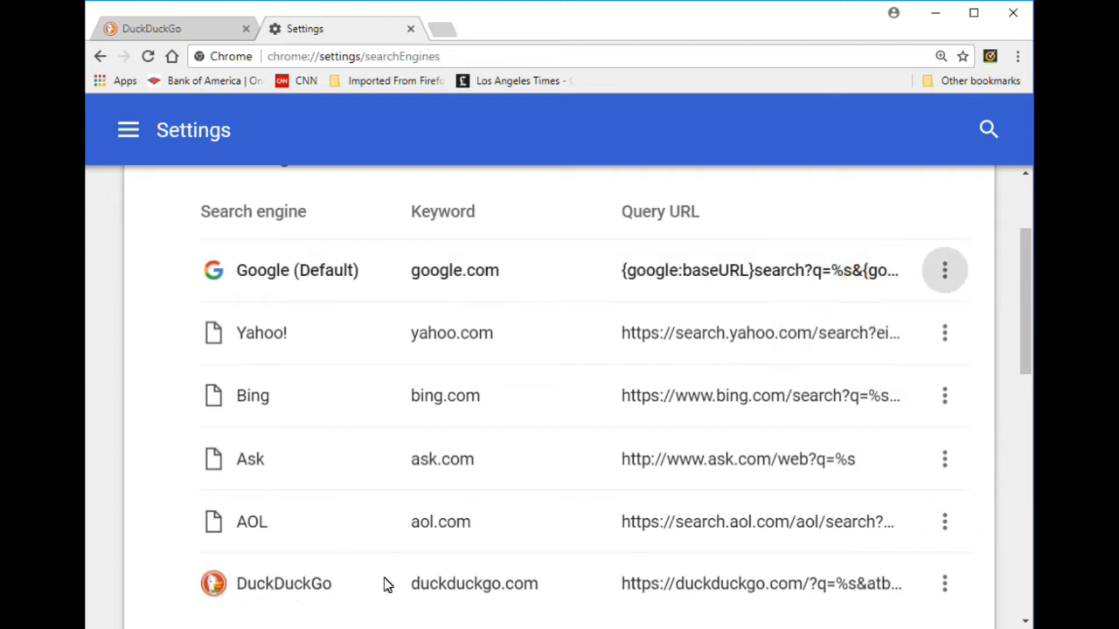
{"action": "left_click", "coordinate": [944, 584]}
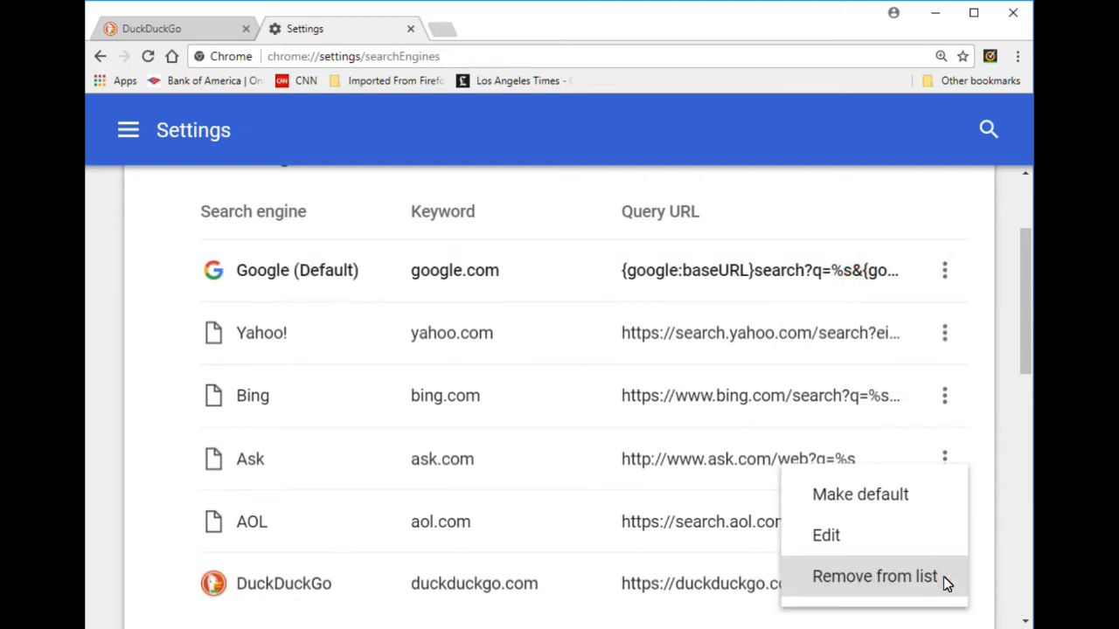
{"action": "left_click", "coordinate": [874, 577]}
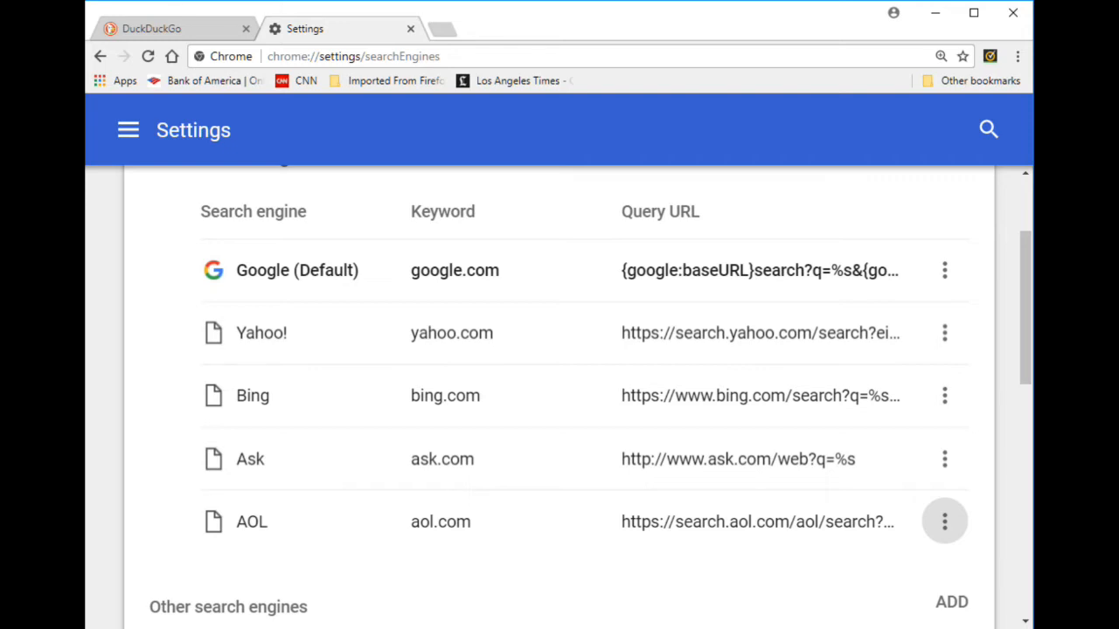
{"action": "scroll", "scroll_direction": "up", "scroll_amount": 3}
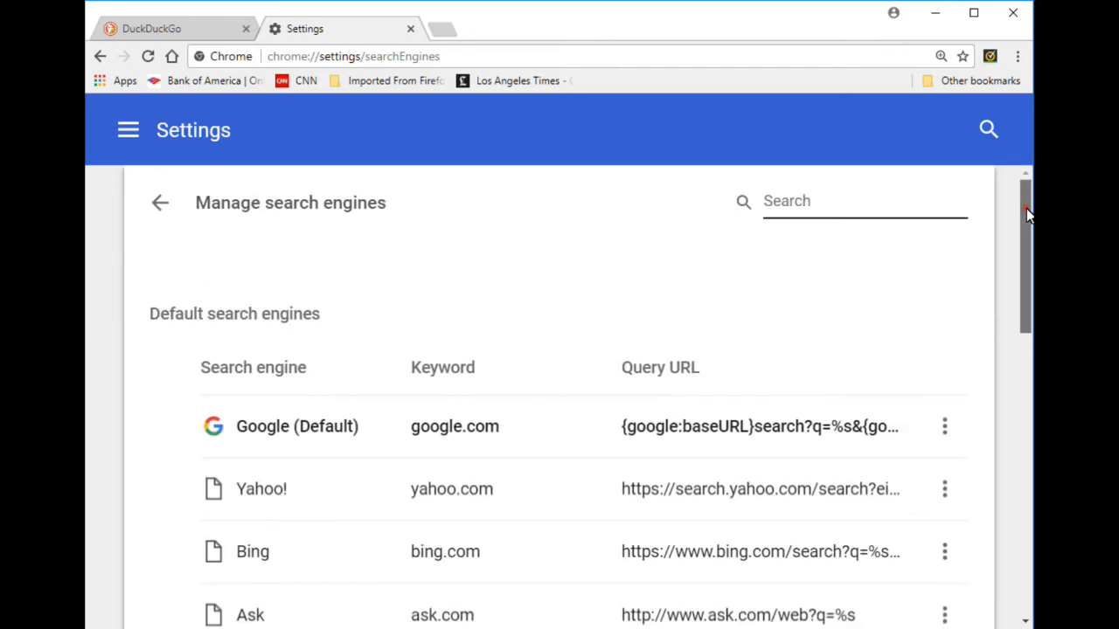
{"action": "scroll", "scroll_direction": "down", "scroll_amount": 3}
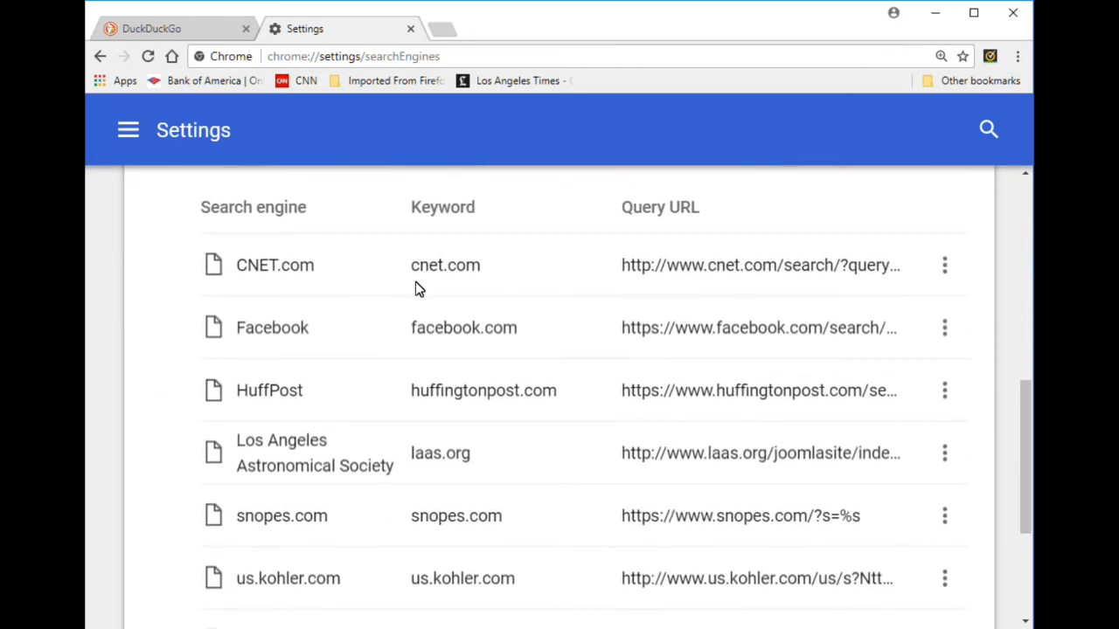
{"action": "mouse_move", "coordinate": [245, 481]}
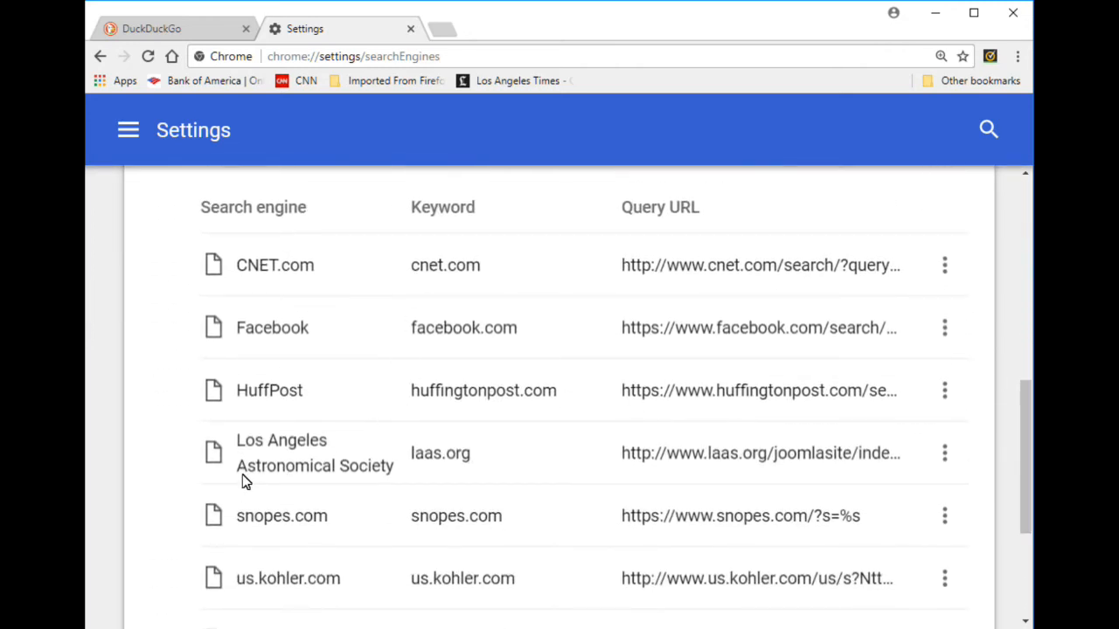
{"action": "mouse_move", "coordinate": [462, 486]}
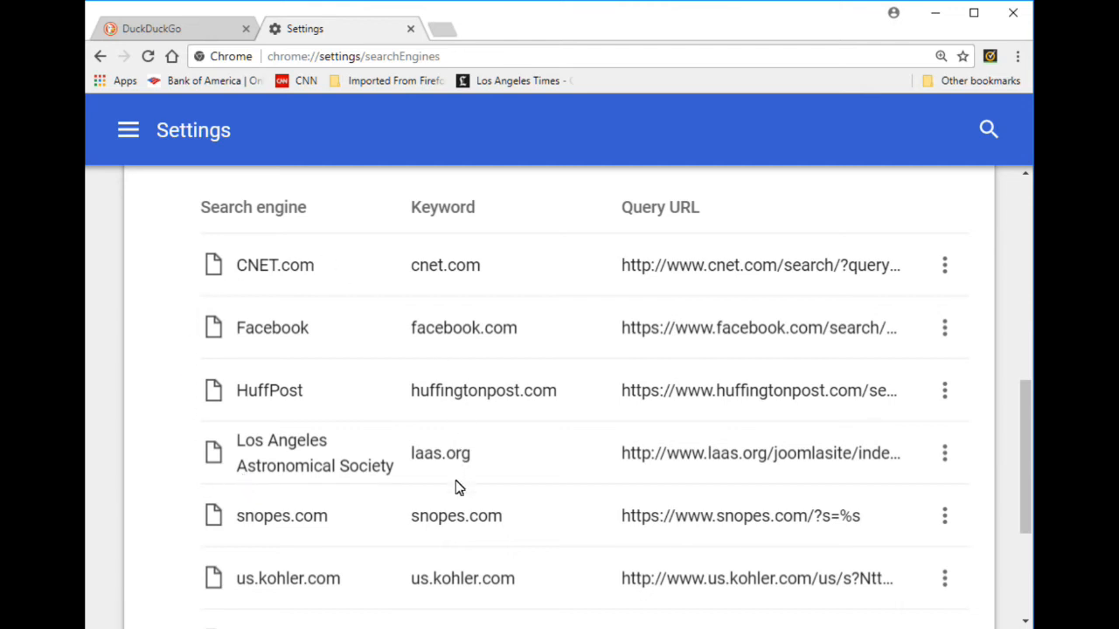
{"action": "mouse_move", "coordinate": [346, 505]}
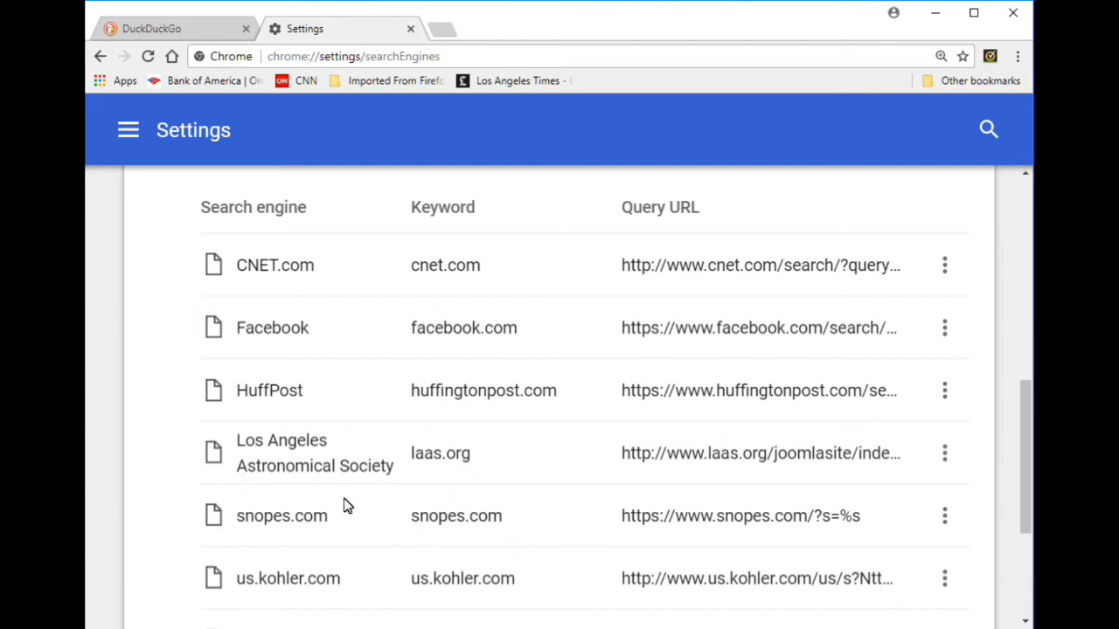
{"action": "mouse_move", "coordinate": [608, 306]}
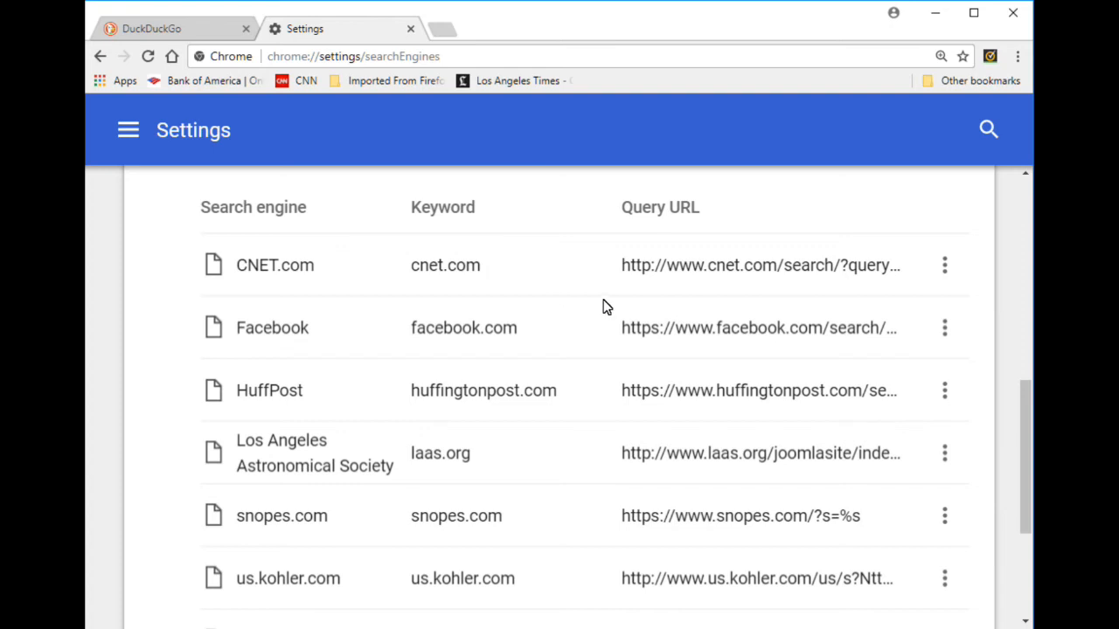
{"action": "mouse_move", "coordinate": [393, 260]}
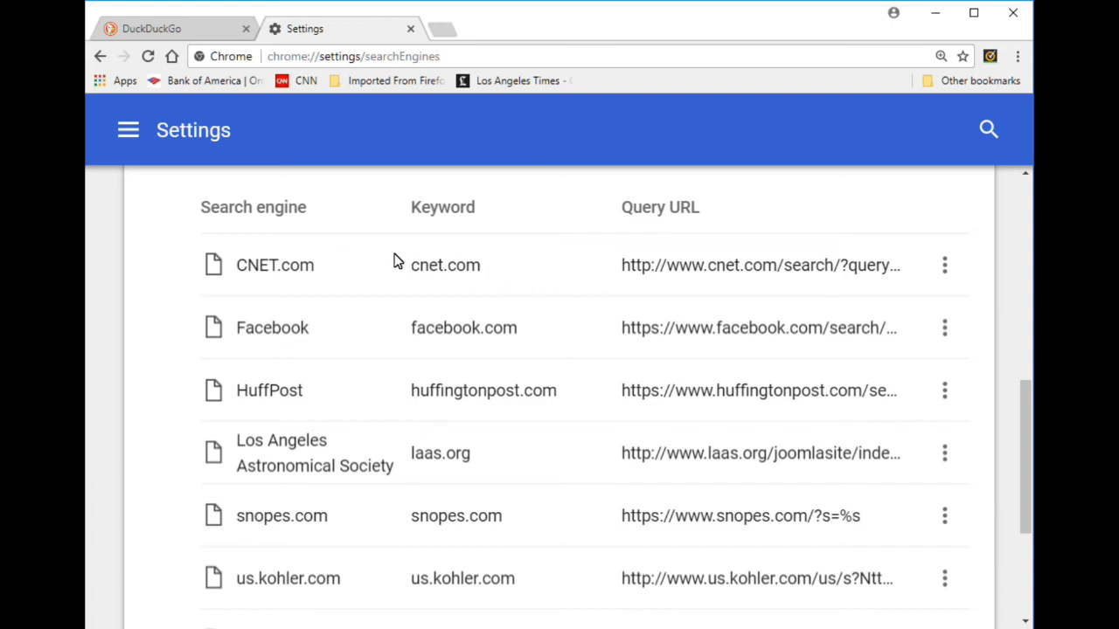
{"action": "mouse_move", "coordinate": [278, 452]}
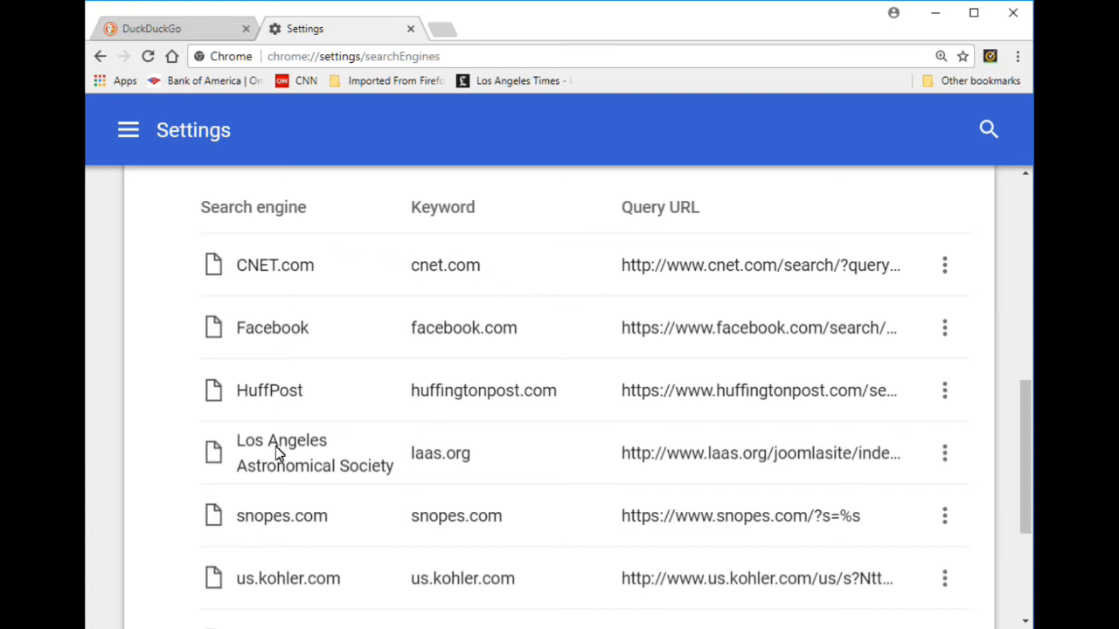